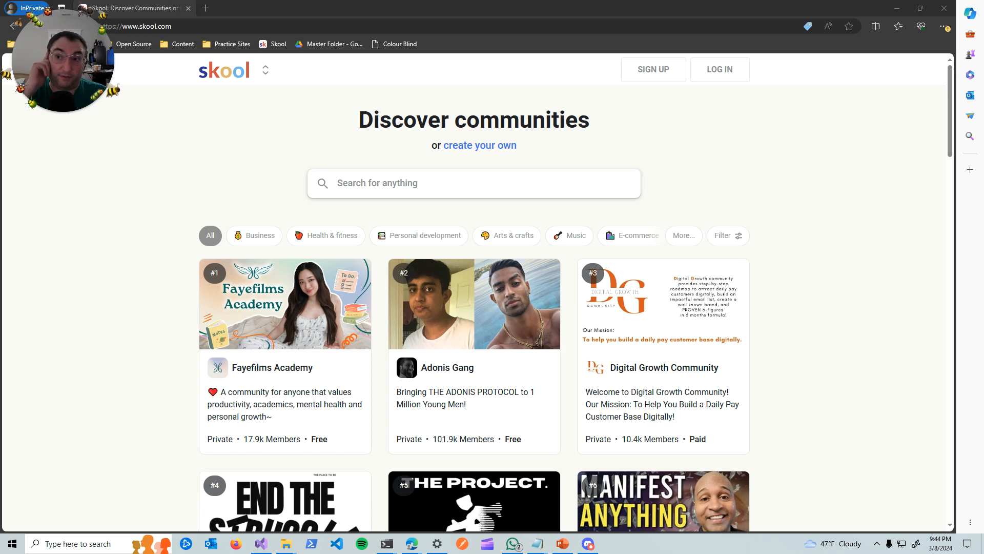
mouse_move(82, 356)
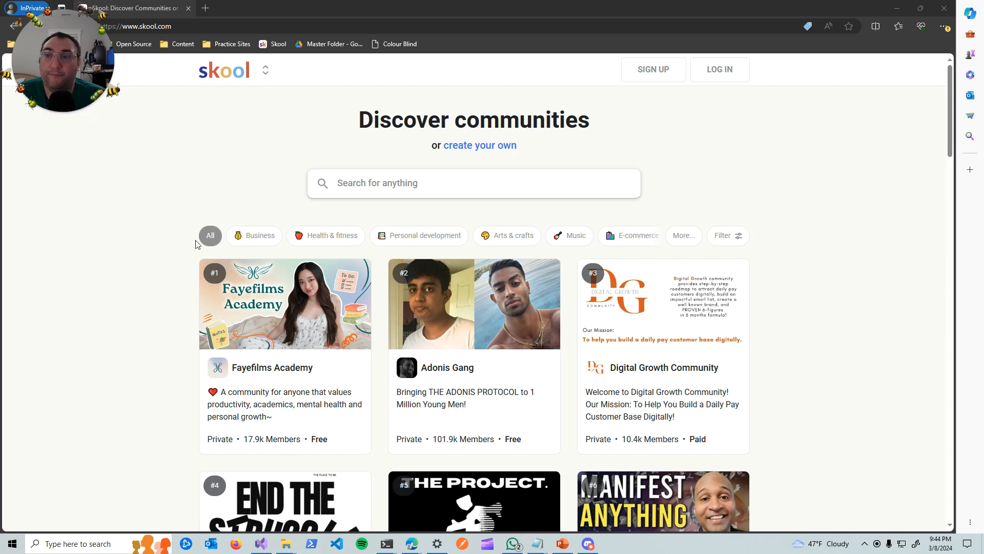
mouse_move(174, 184)
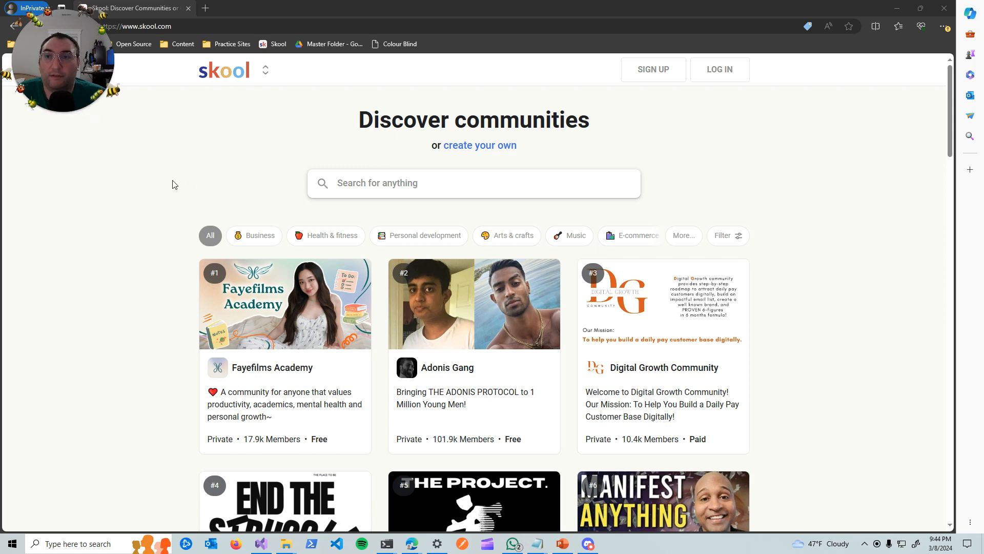
mouse_move(244, 143)
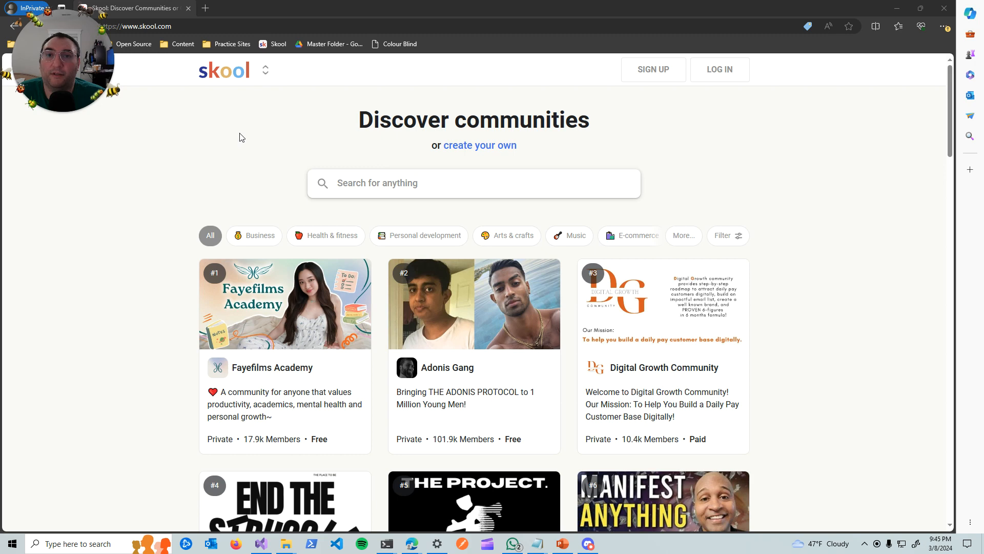
mouse_move(186, 141)
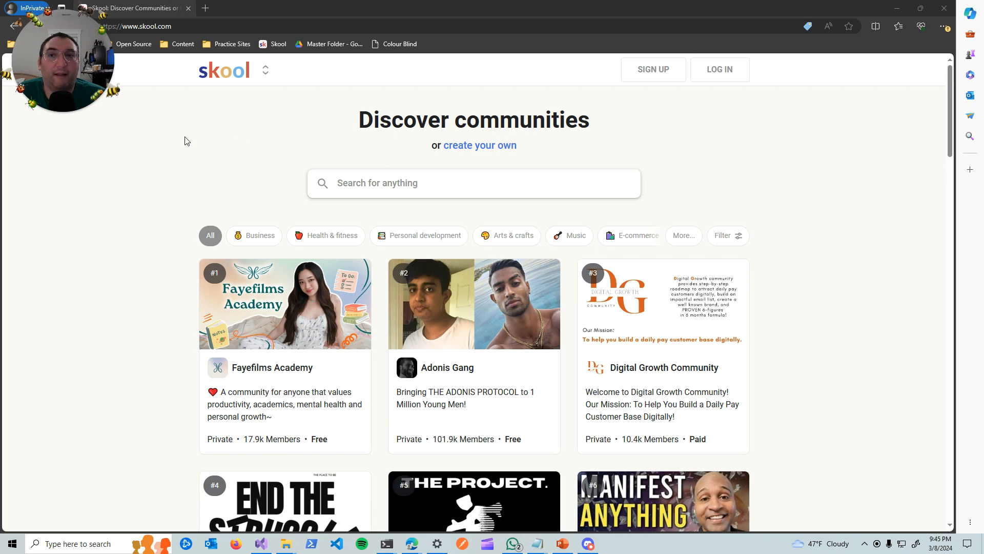
mouse_move(191, 175)
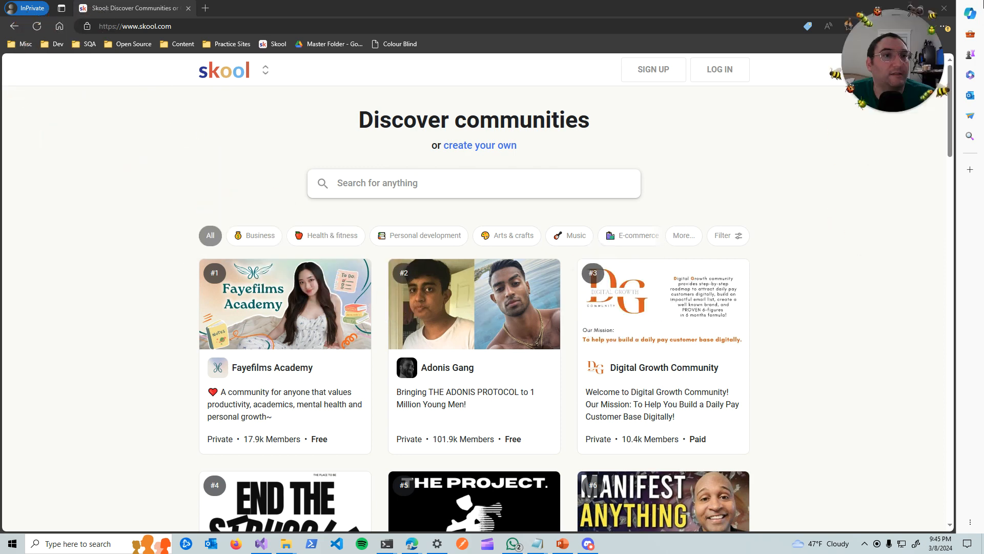
mouse_move(608, 156)
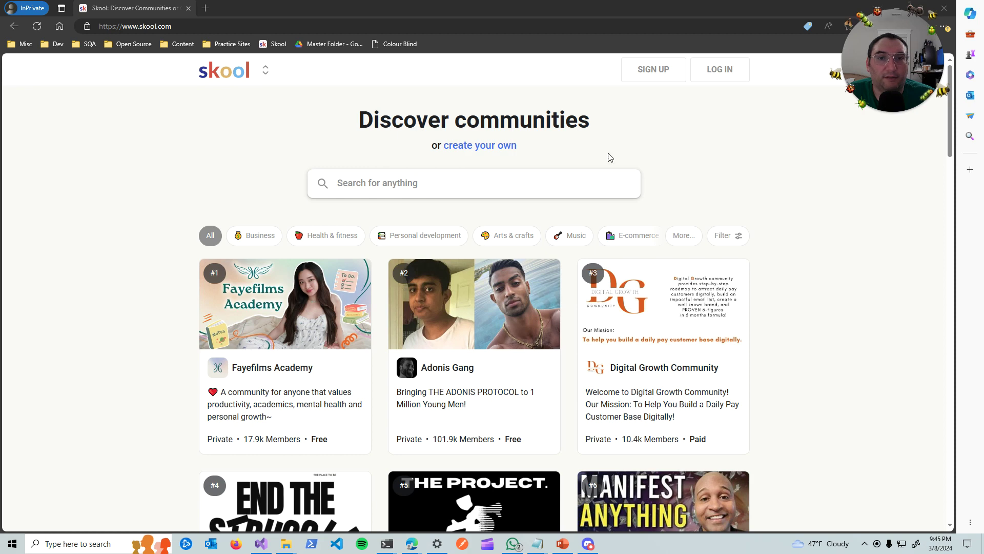
mouse_move(39, 228)
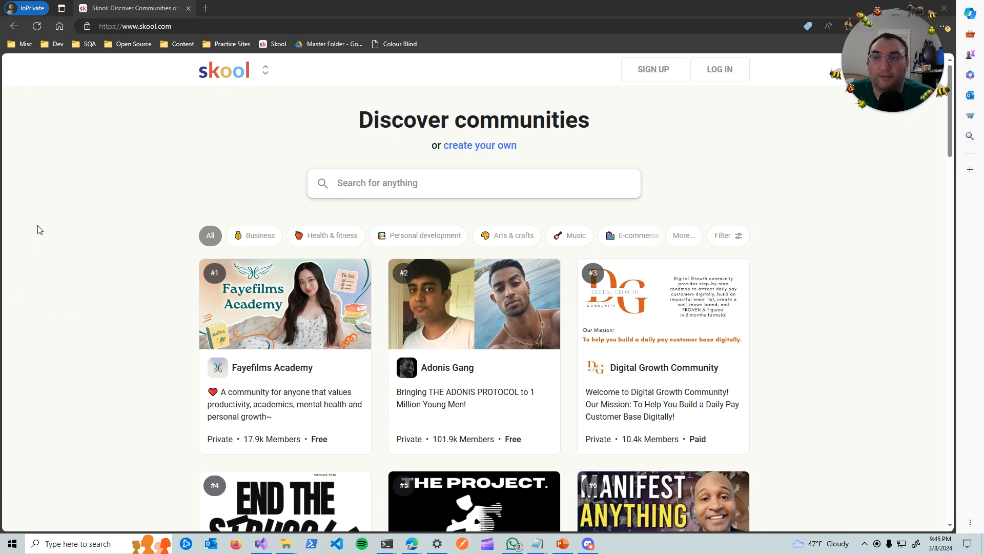
mouse_move(140, 202)
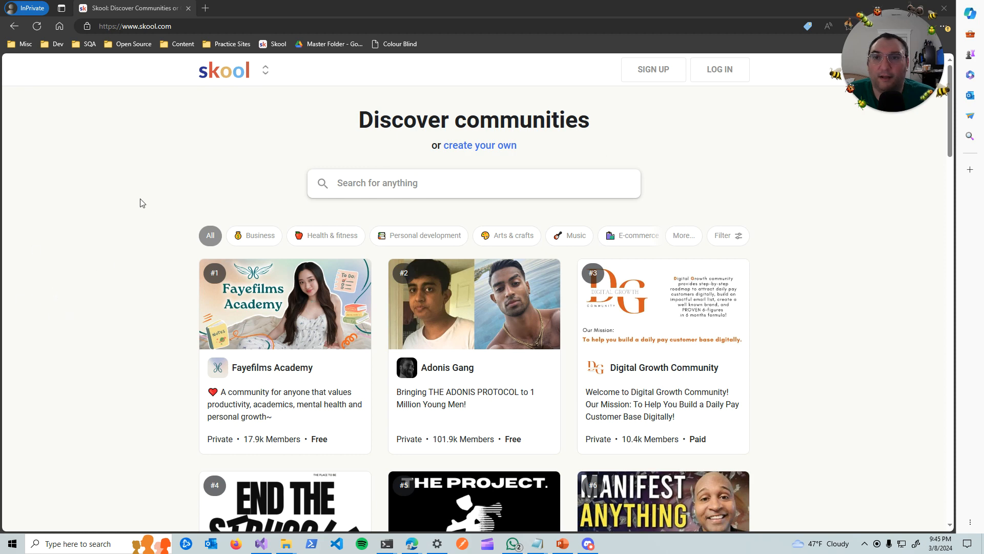
mouse_move(125, 110)
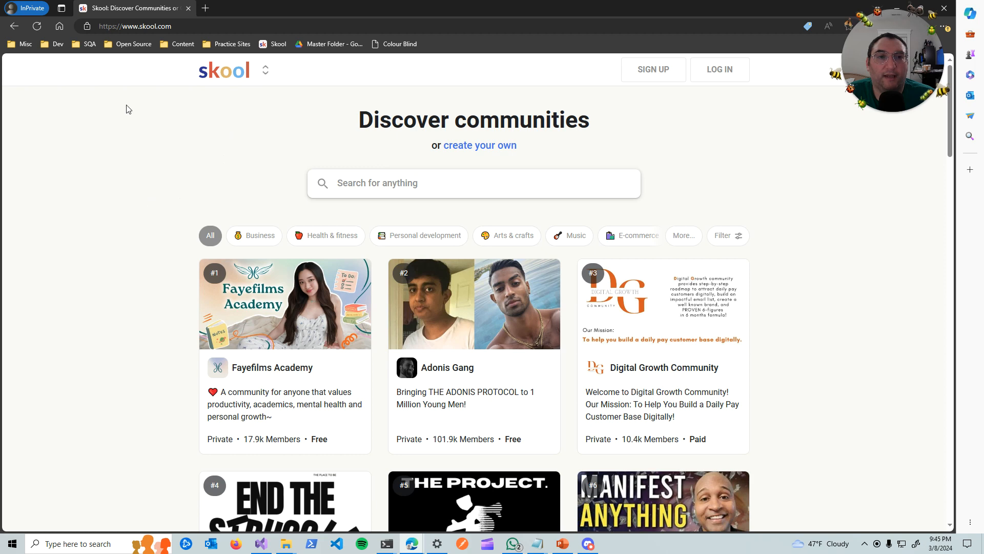
mouse_move(443, 167)
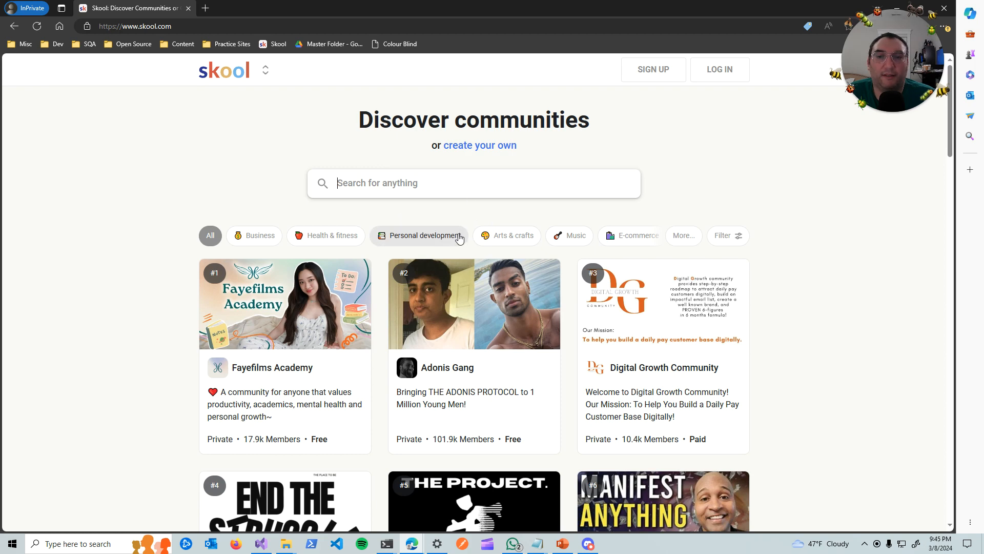
mouse_move(436, 208)
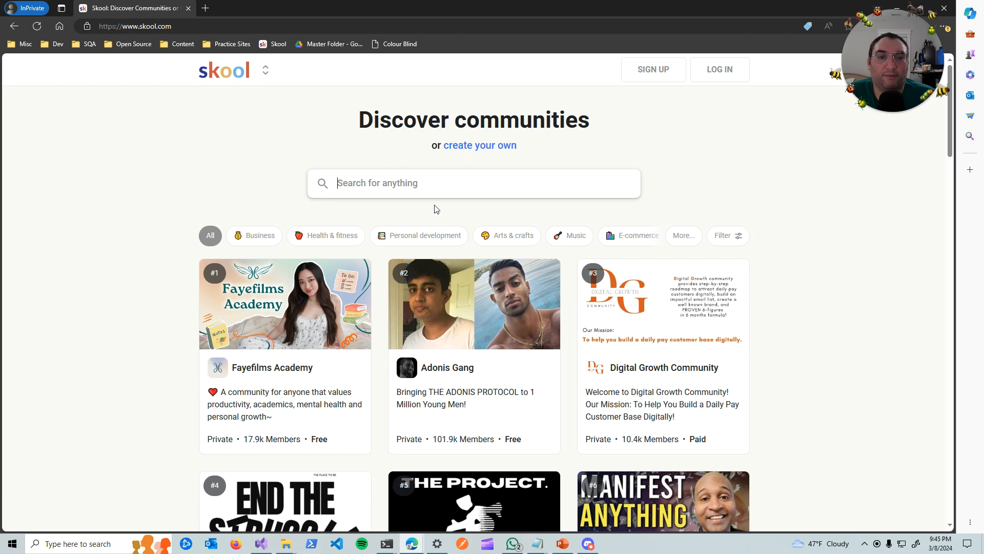
mouse_move(382, 318)
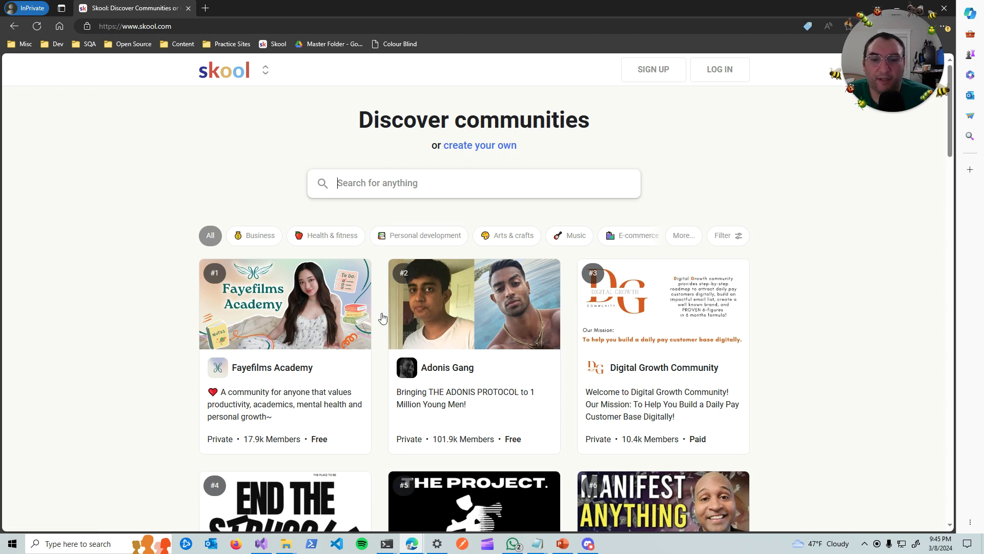
mouse_move(254, 364)
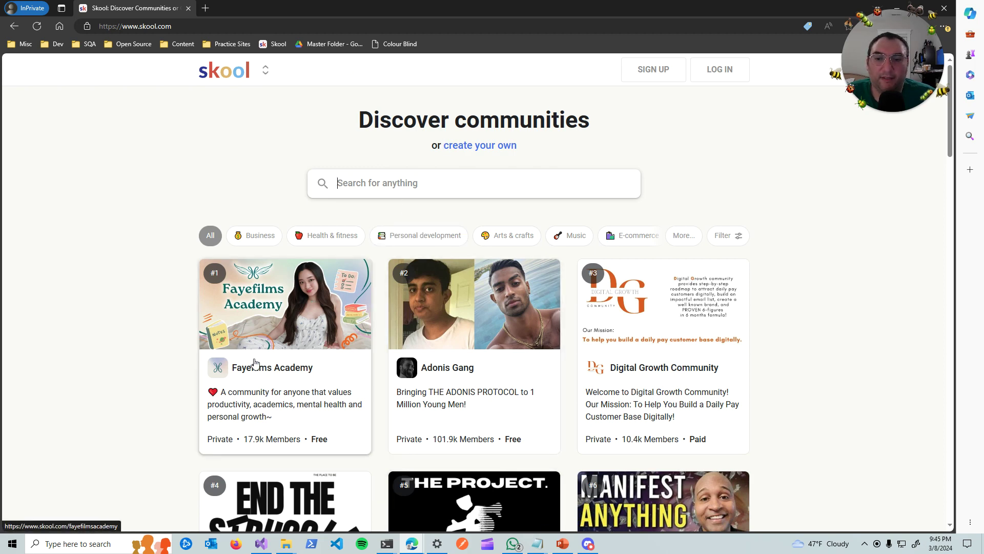
mouse_move(718, 373)
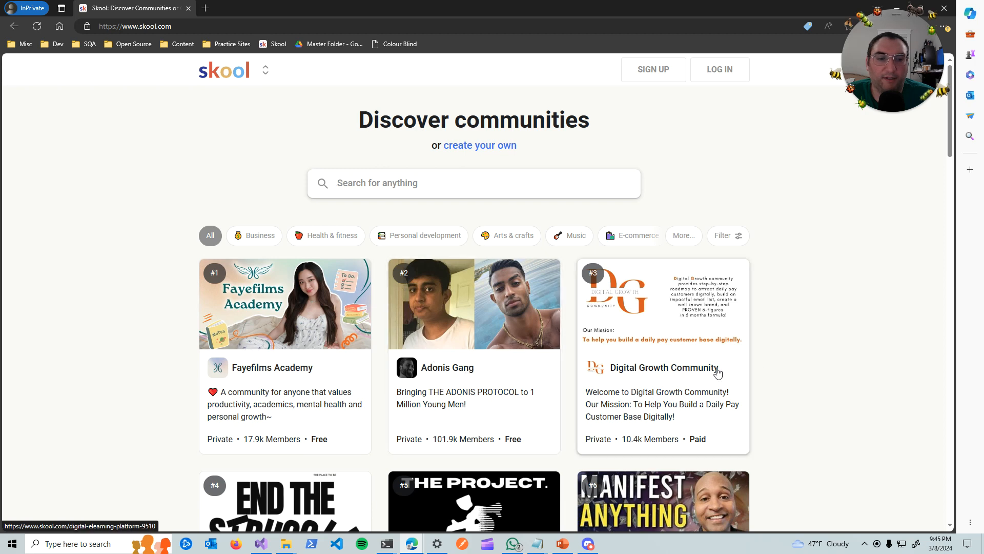
mouse_move(697, 382)
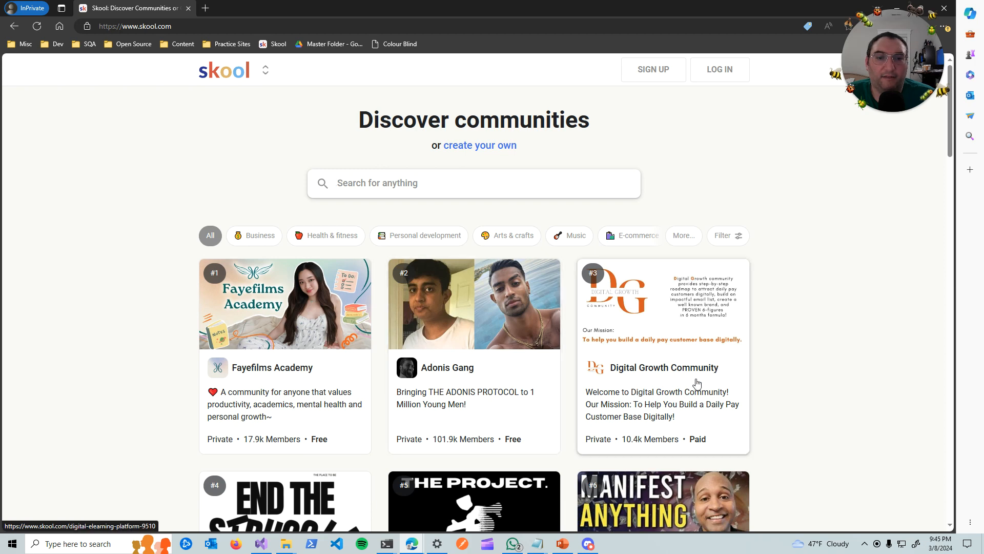
mouse_move(524, 434)
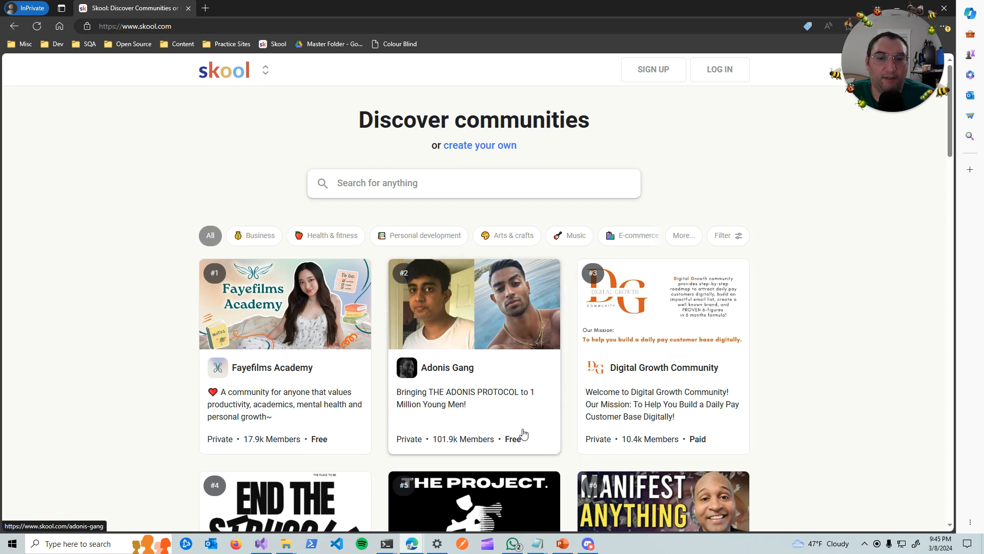
mouse_move(376, 424)
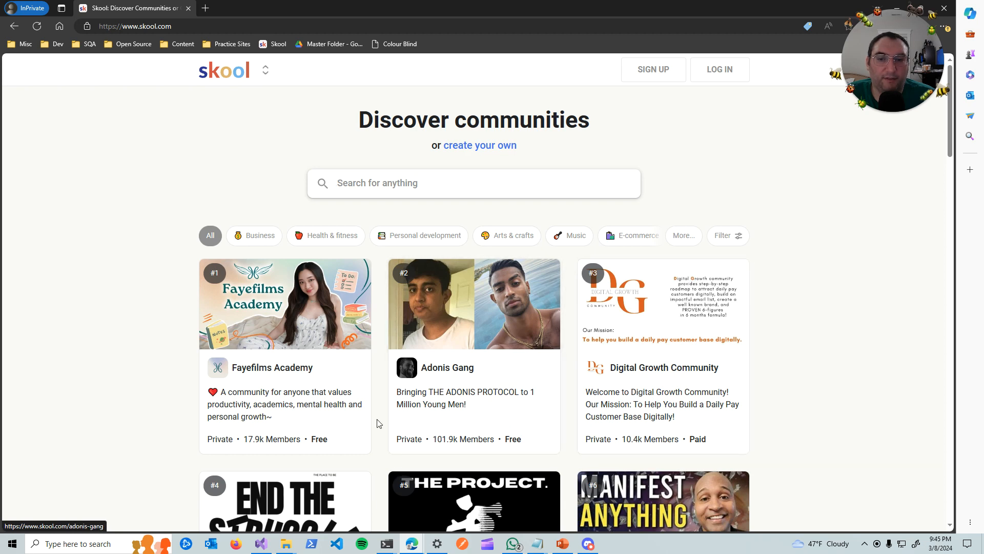
mouse_move(539, 322)
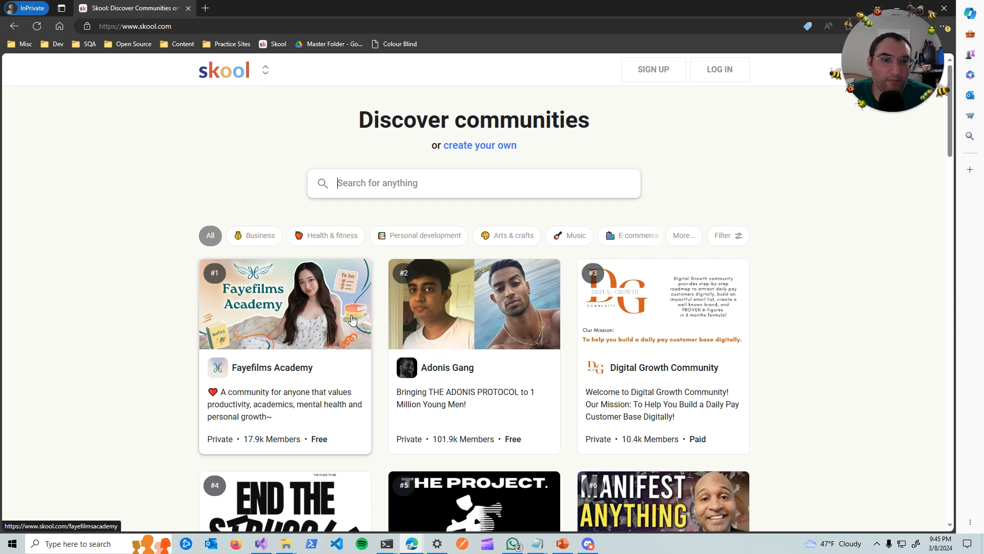
mouse_move(367, 374)
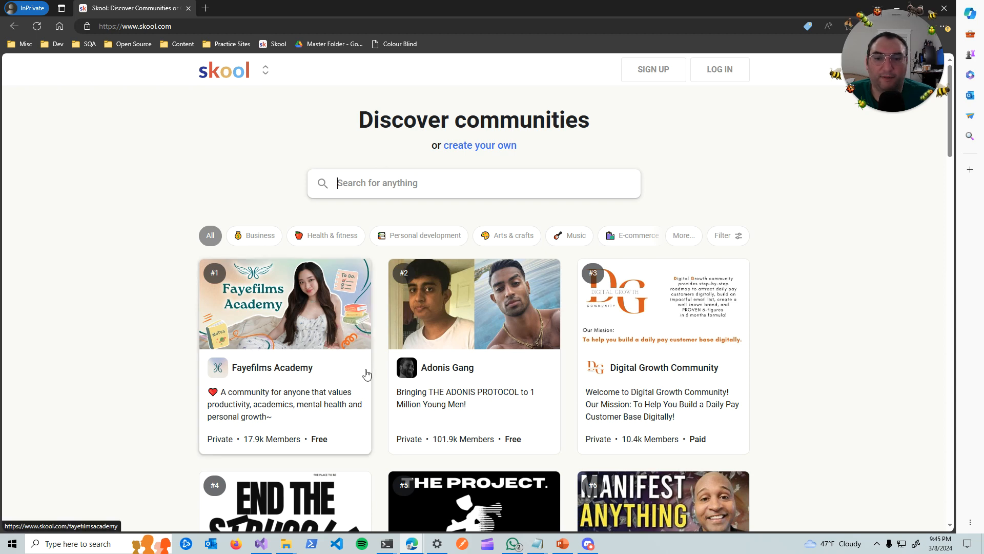
mouse_move(259, 359)
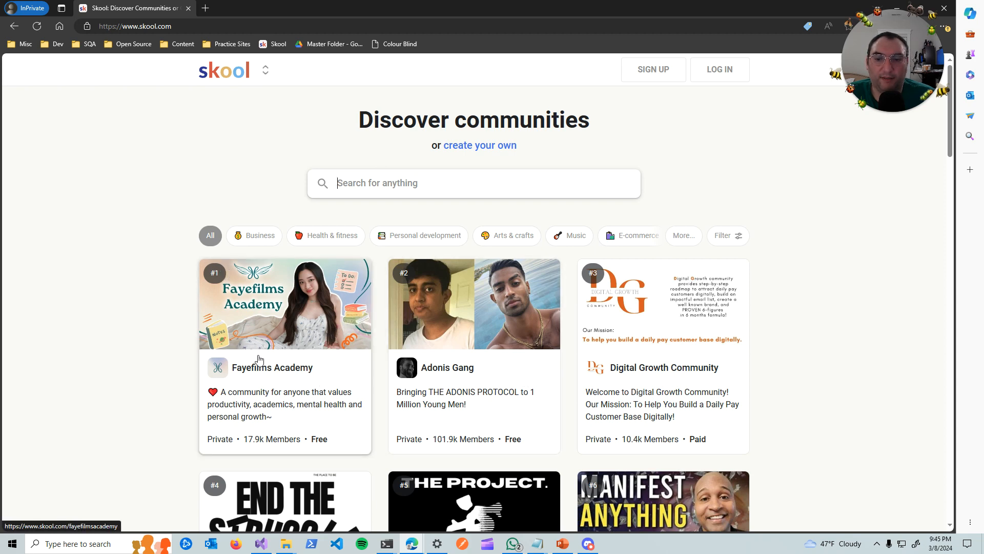
mouse_move(317, 382)
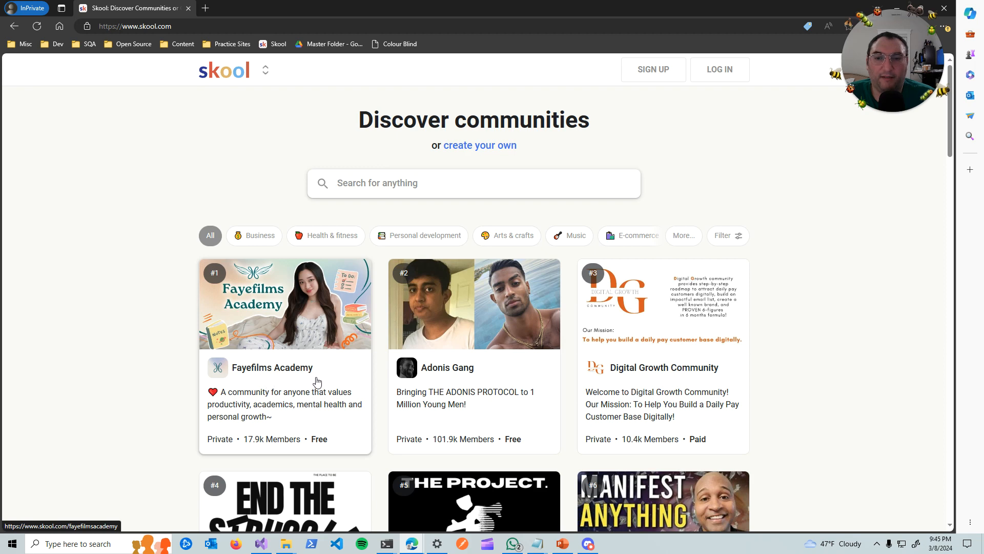
mouse_move(823, 441)
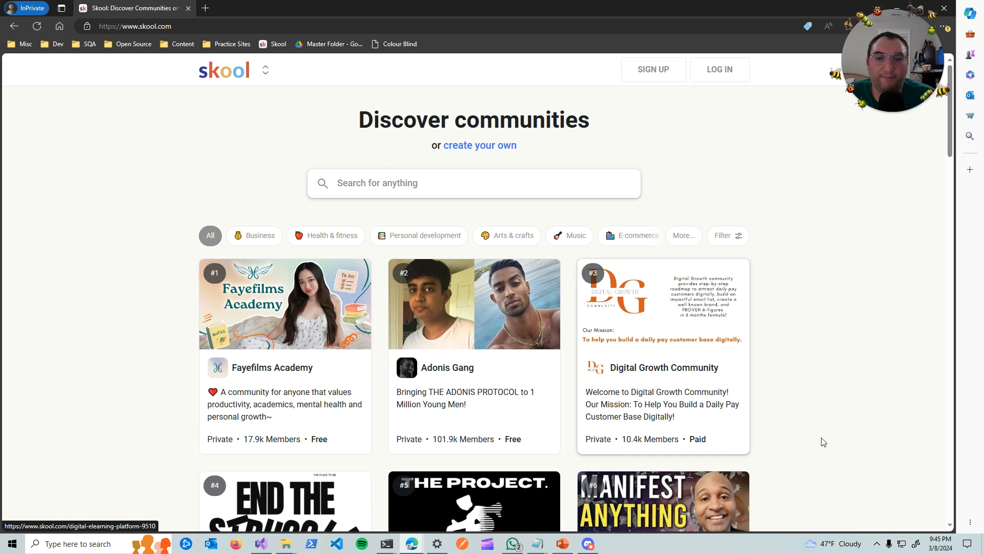
mouse_move(276, 313)
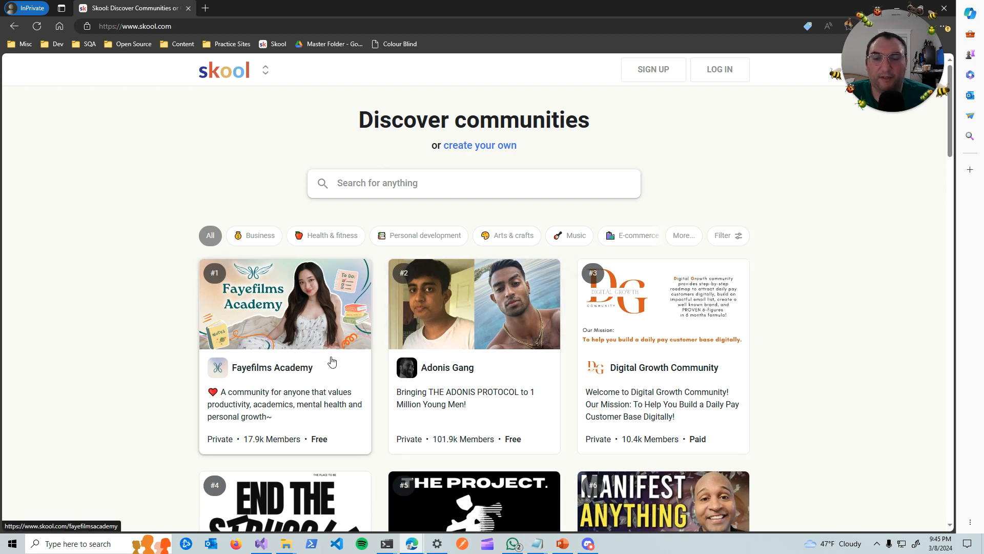
mouse_move(290, 381)
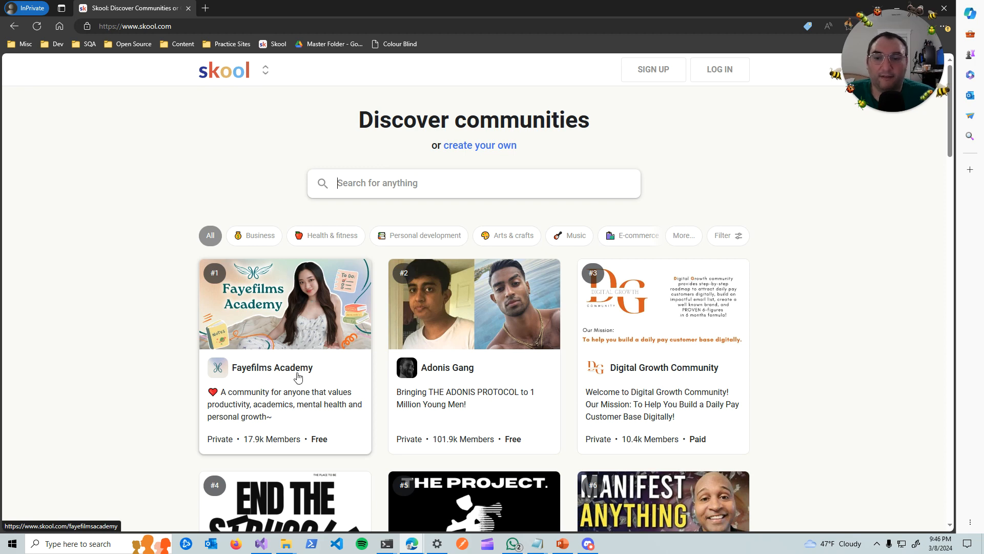
Step: Search the discovery page for 'academy', returning 790 results led by Fayefilms Academy
left_click(401, 182)
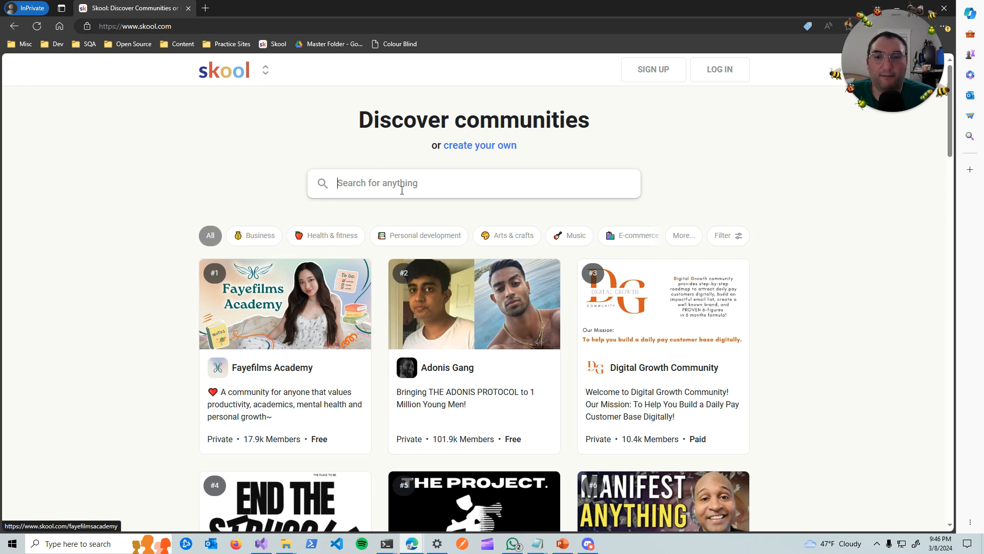
type("aca")
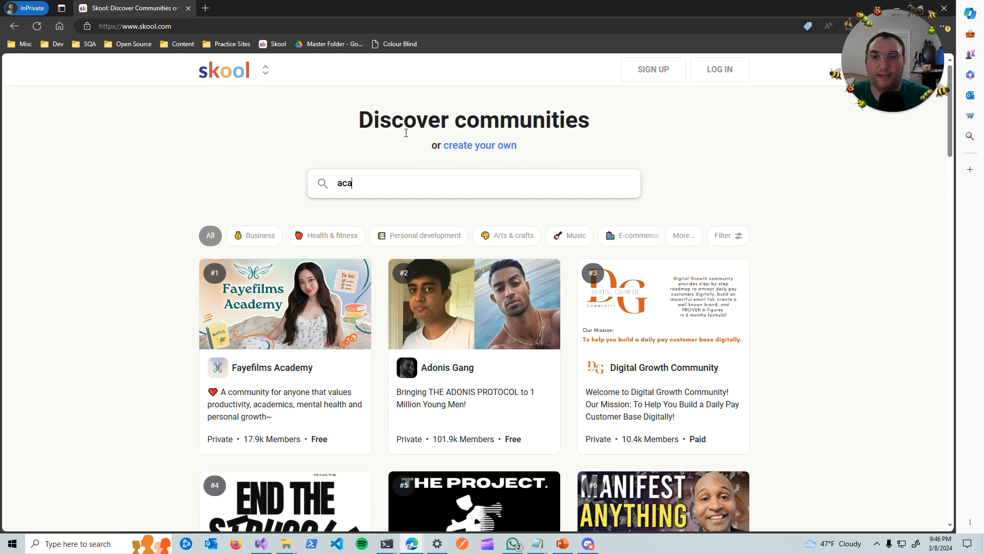
type("demu")
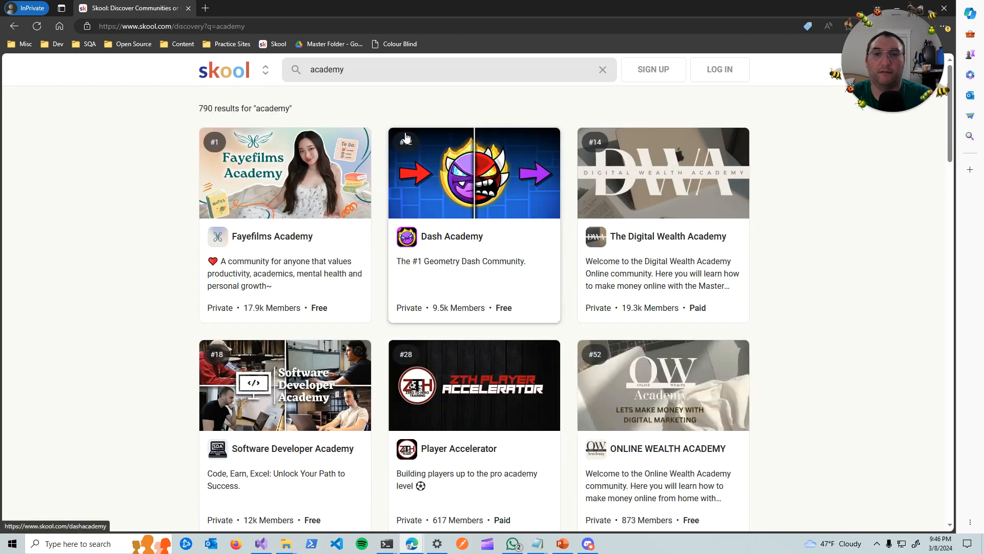
mouse_move(558, 240)
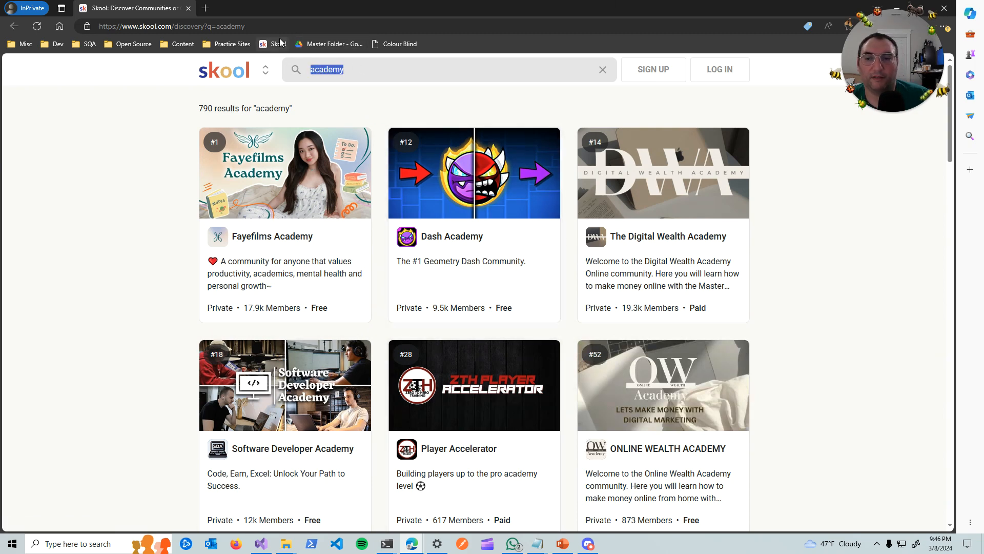
Step: Search for 'films' and browse its 37 results, then return to the top
type("fi")
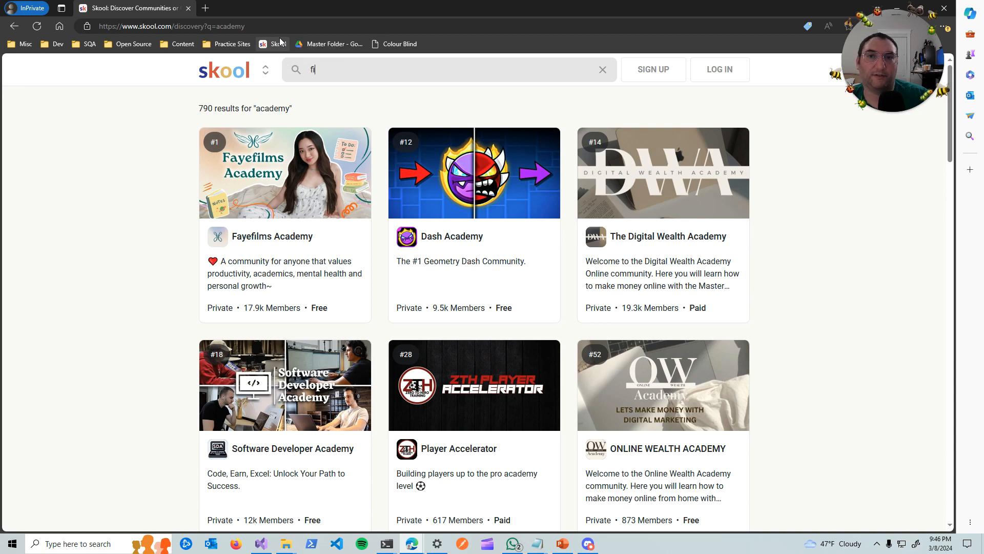
type("films")
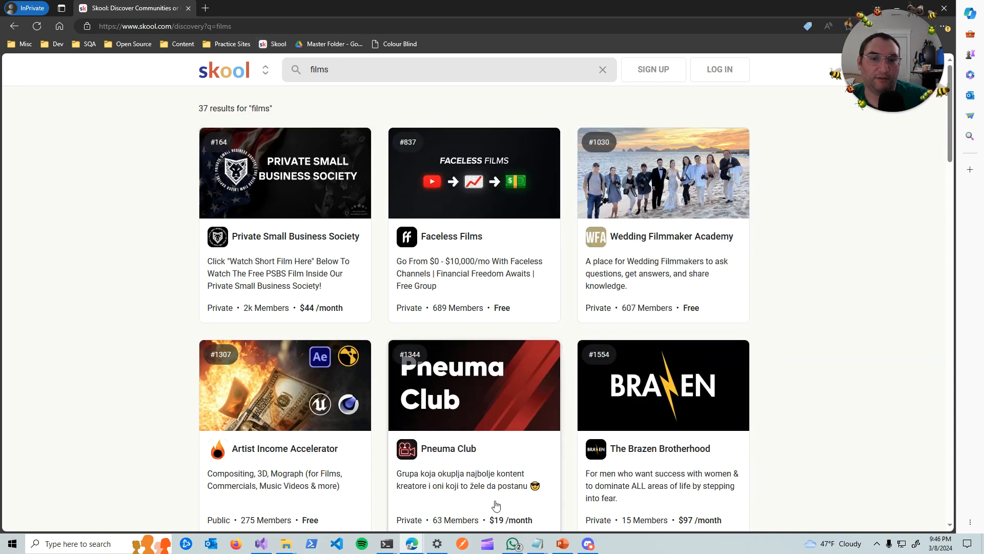
scroll("down", 3)
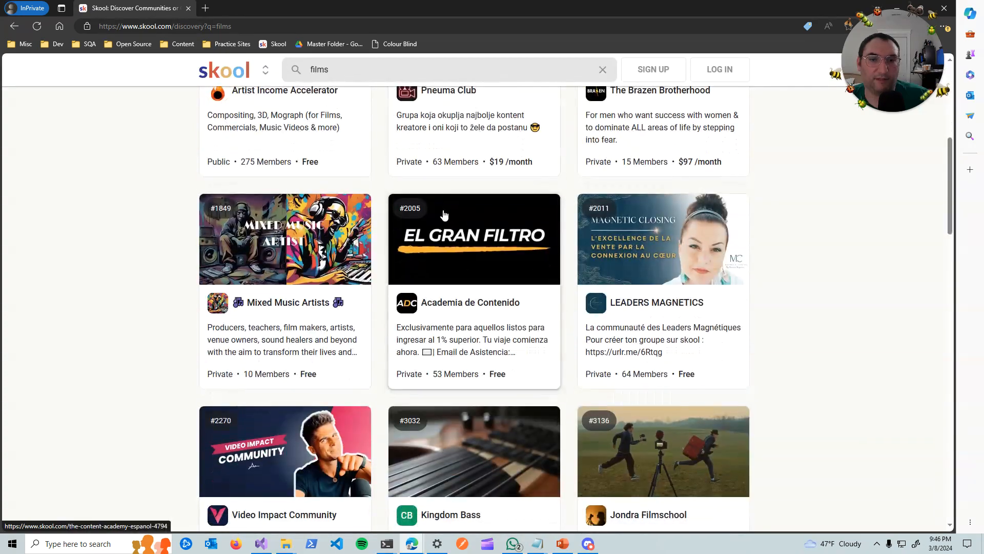
scroll("up", 3)
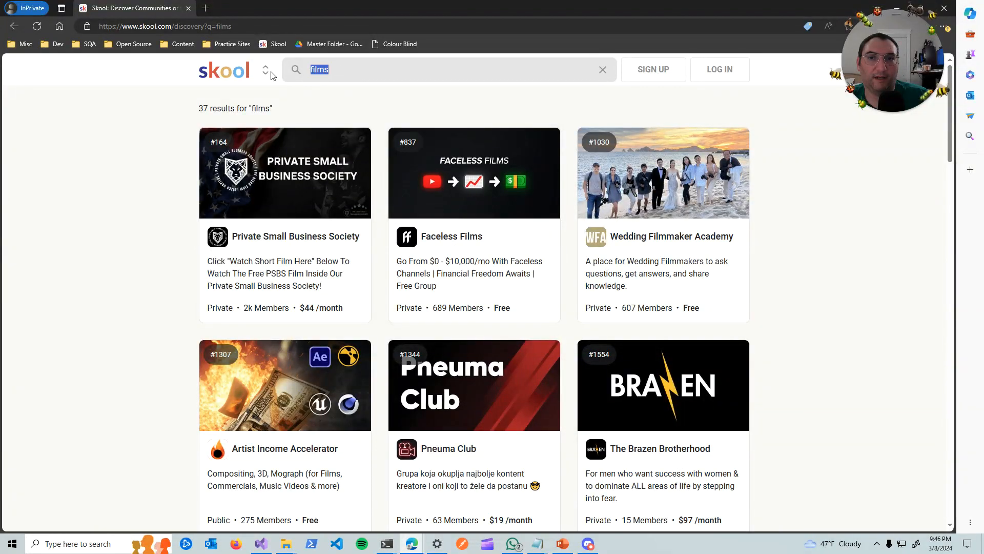
Step: Search for 'faye', returning the single result Fayefilms Academy
type("faye")
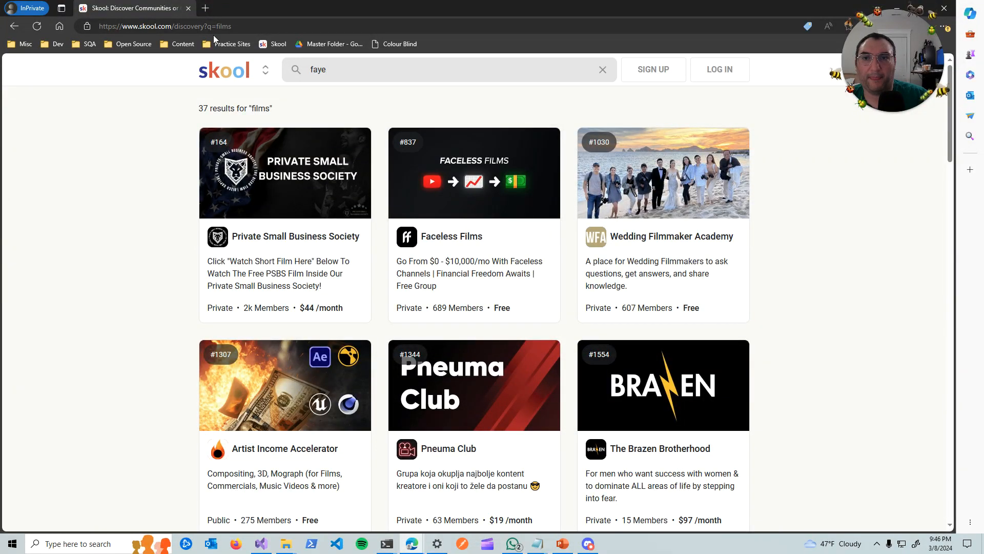
key("Return")
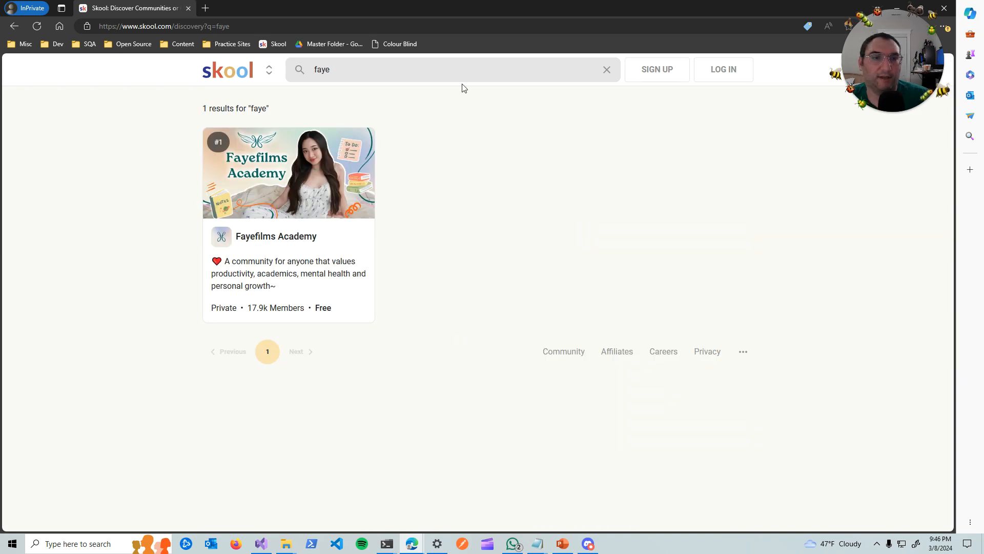
mouse_move(418, 63)
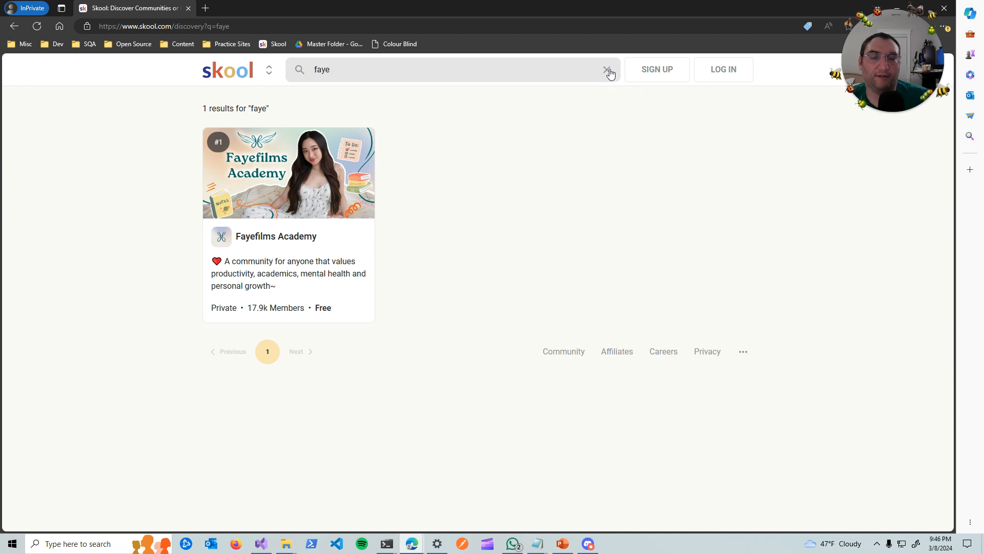
Step: Clear the search query with the X, leaving the faye result showing
left_click(605, 70)
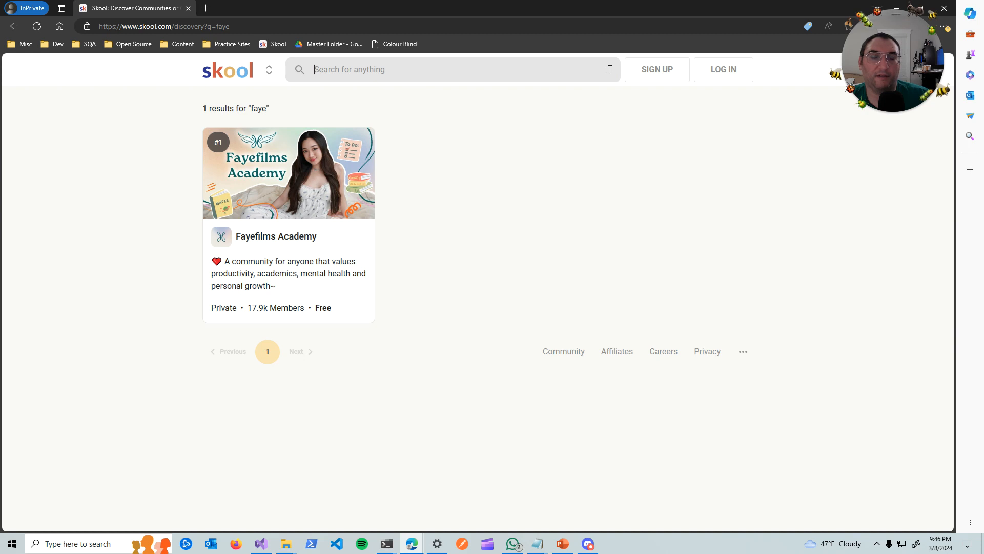
mouse_move(528, 238)
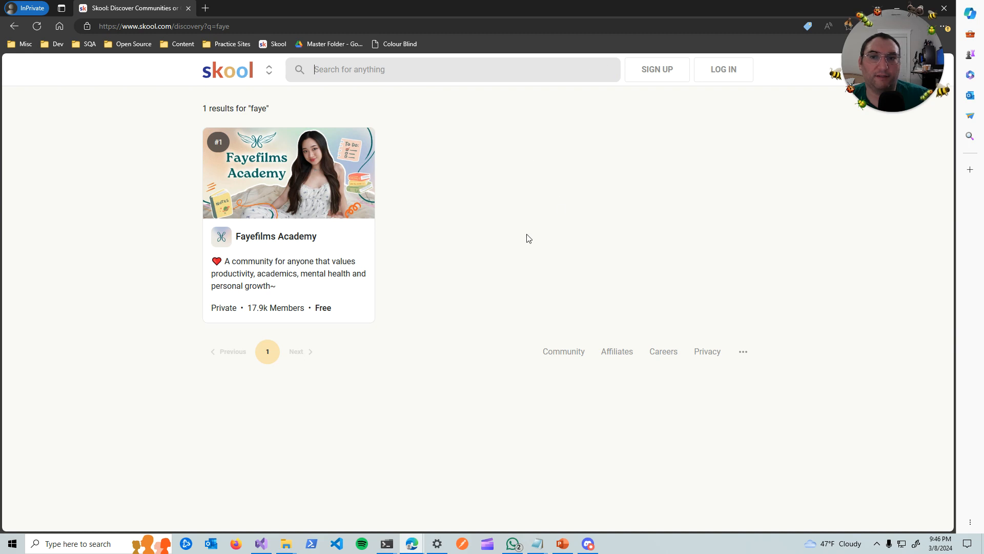
mouse_move(334, 360)
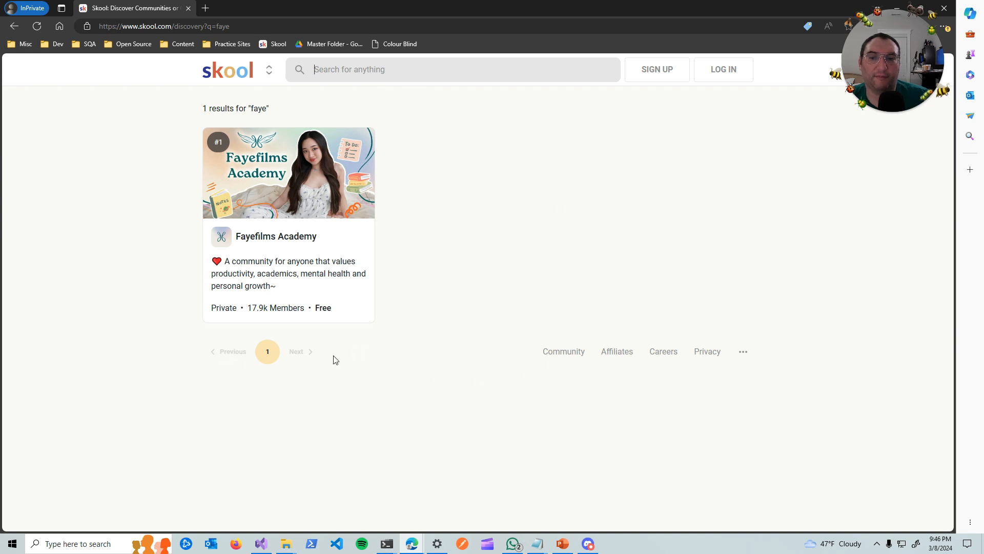
mouse_move(462, 339)
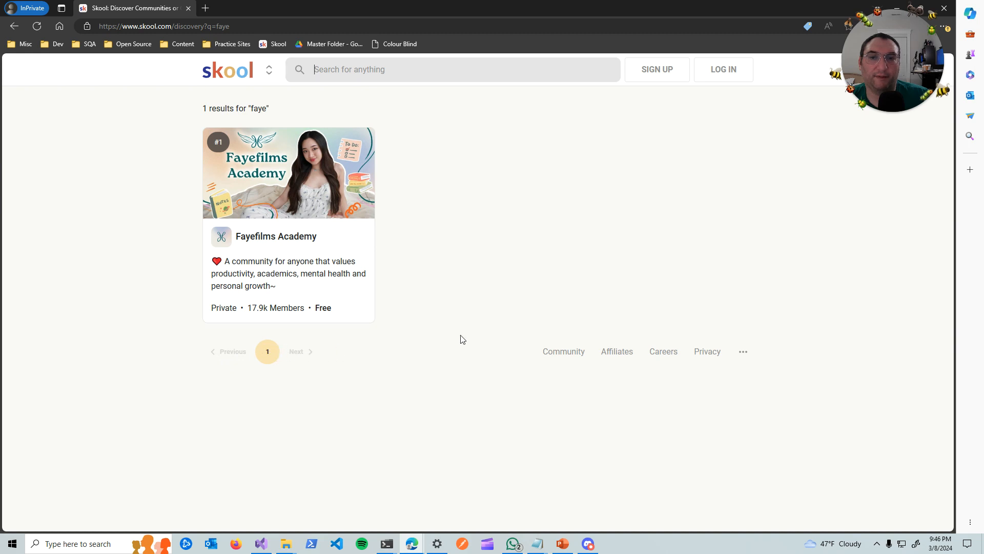
mouse_move(454, 298)
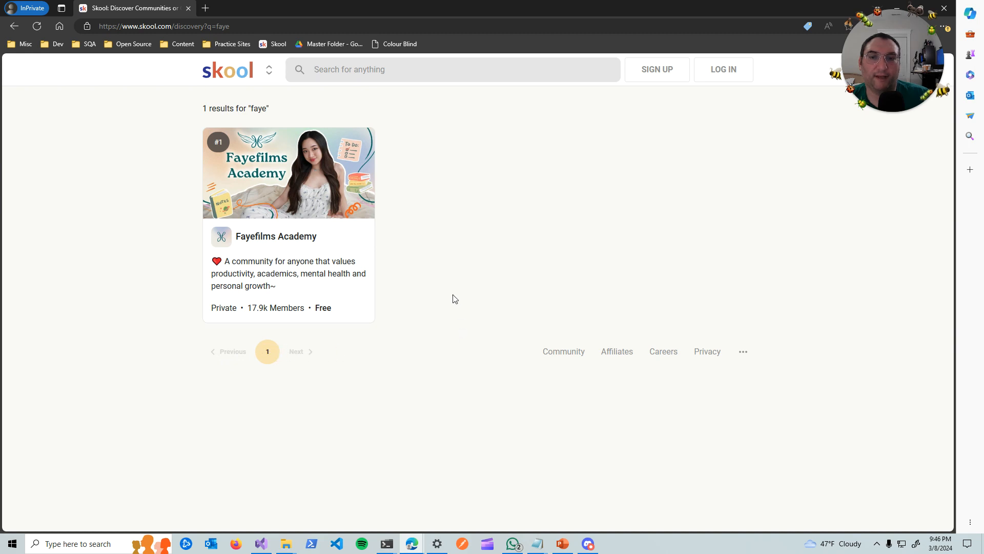
mouse_move(475, 270)
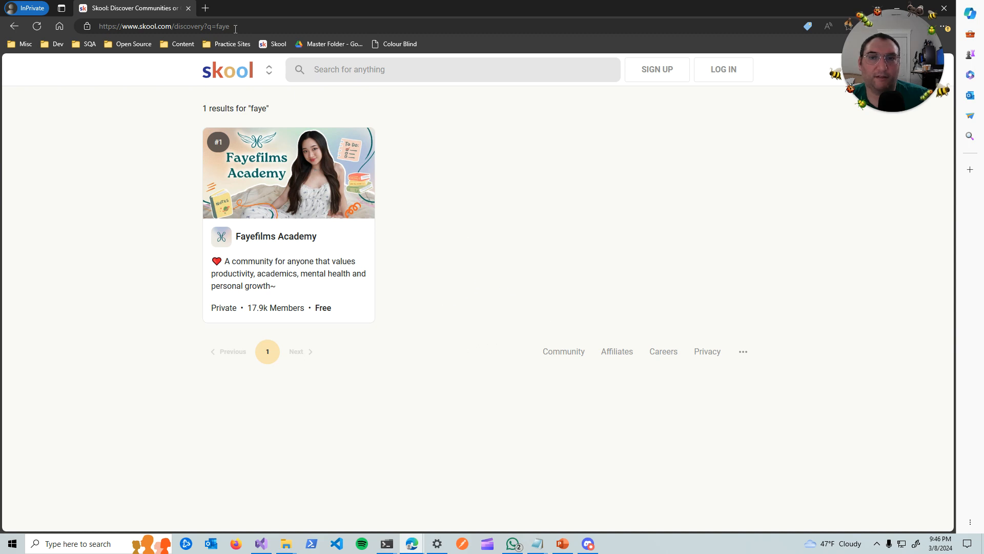
mouse_move(238, 79)
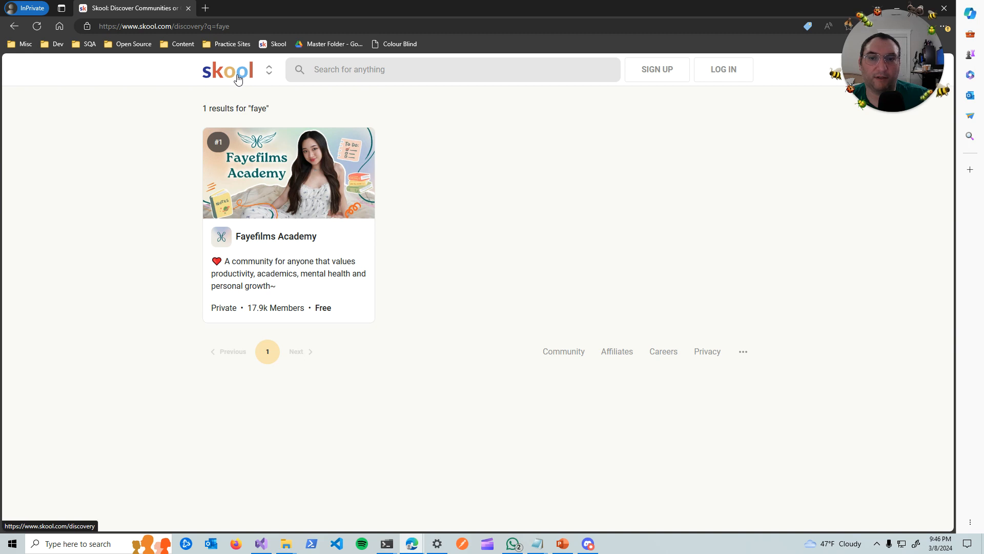
mouse_move(270, 93)
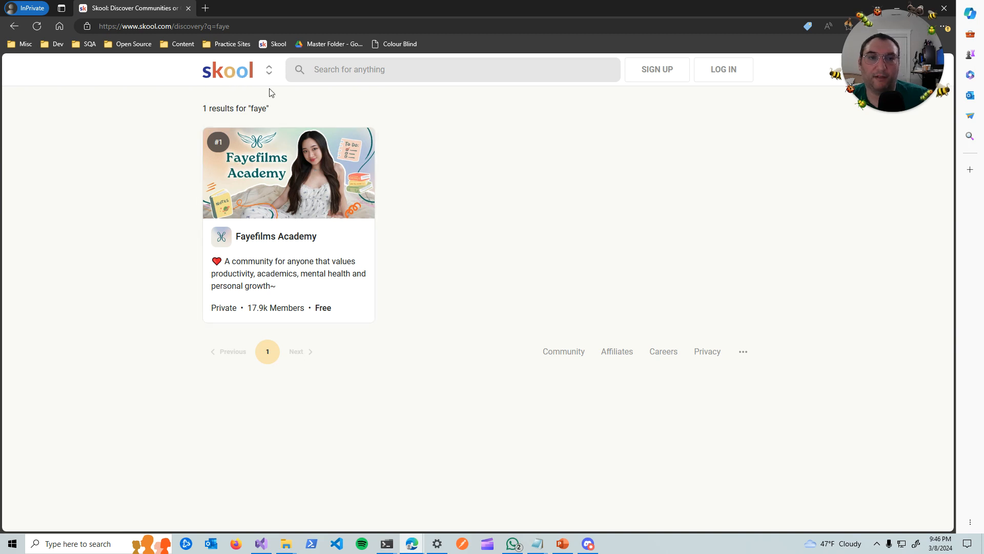
mouse_move(245, 70)
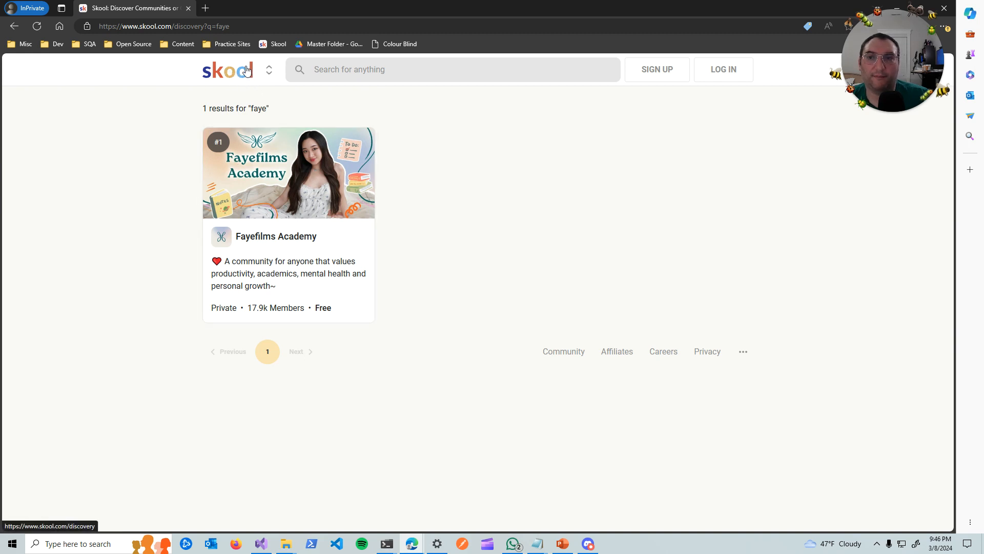
Step: Return to discovery, search 'films' again and browse page 2 of its 37 results
left_click(223, 70)
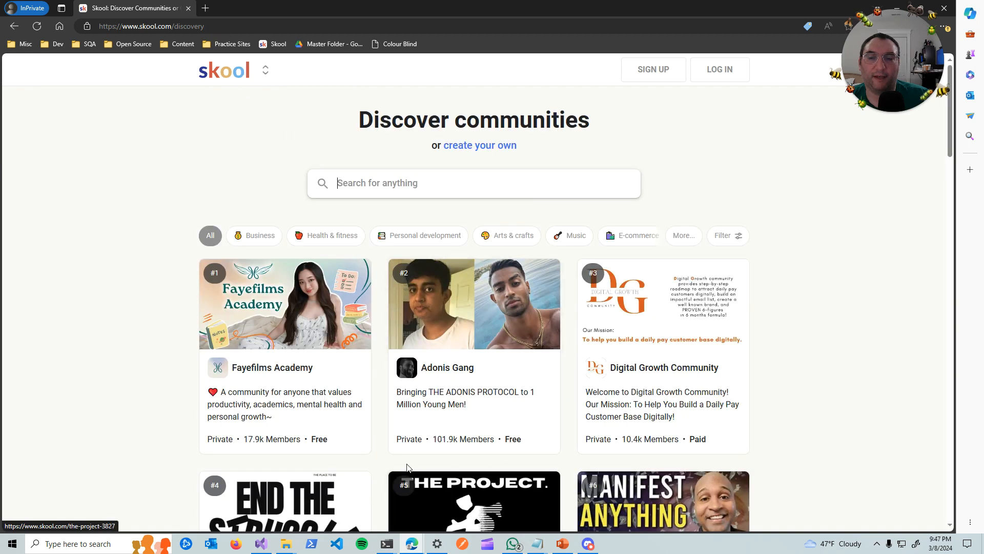
mouse_move(421, 164)
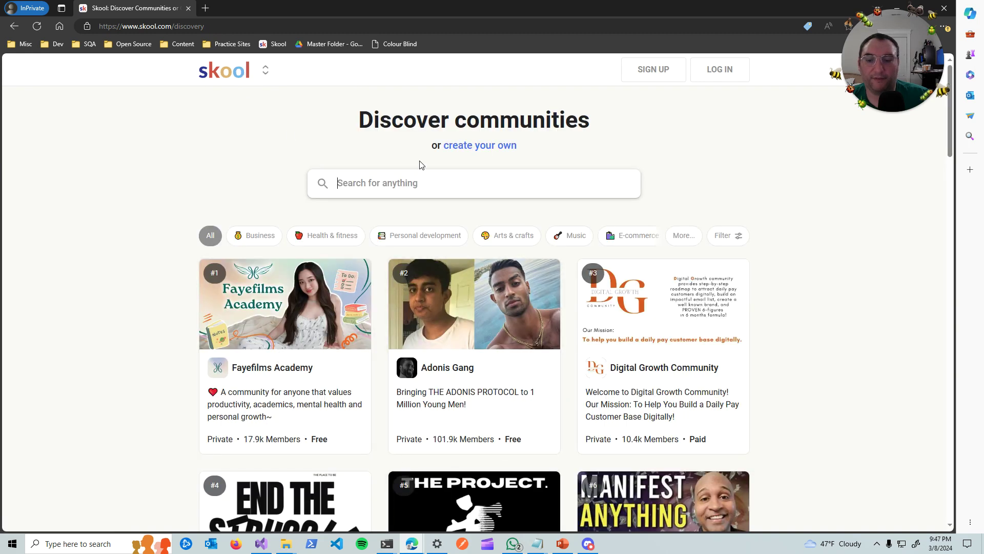
type("films")
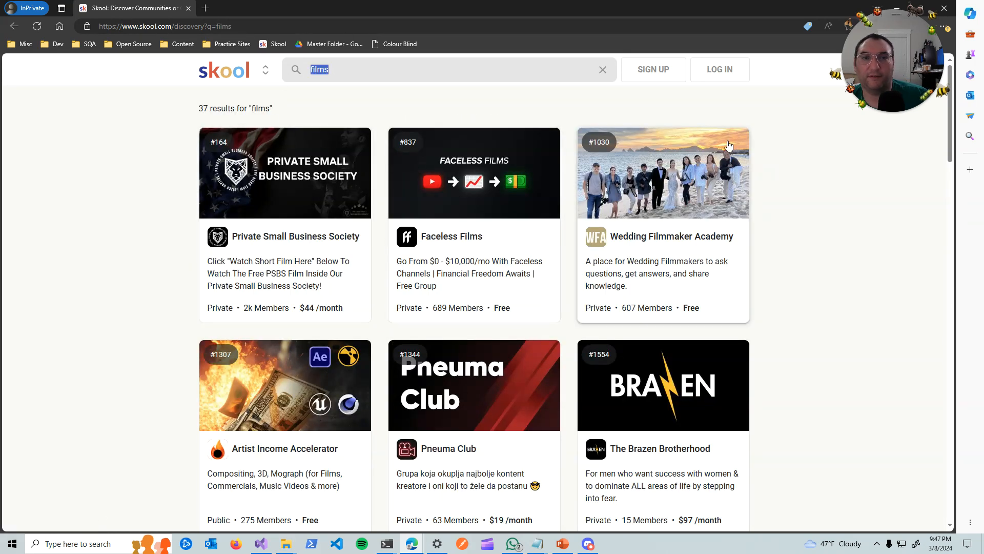
left_click(601, 70)
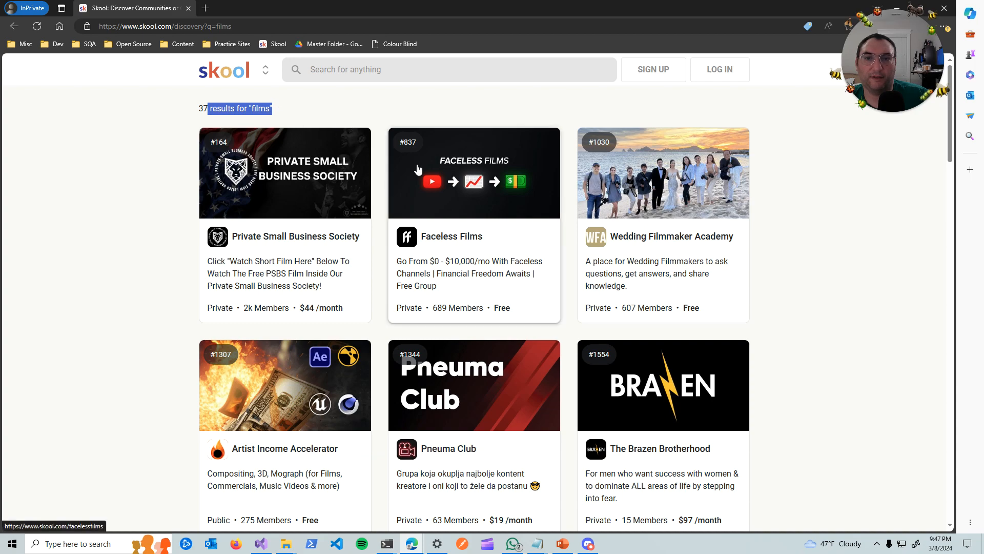
scroll("down", 3)
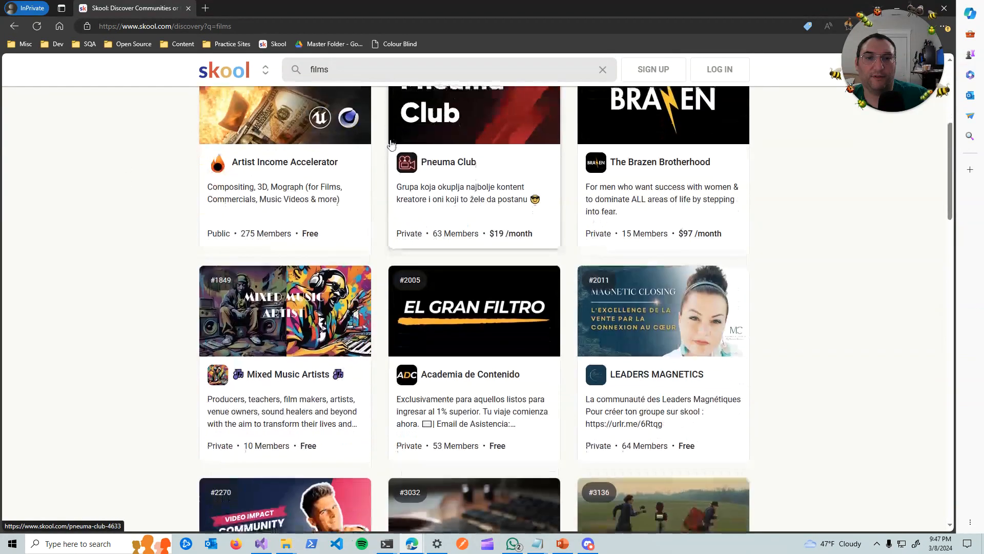
scroll("down", 3)
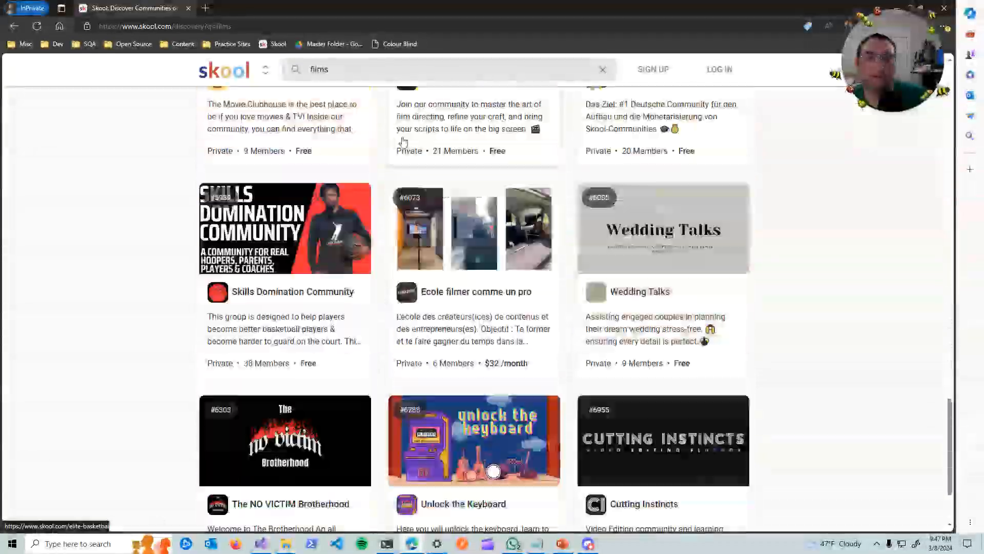
scroll("down", 3)
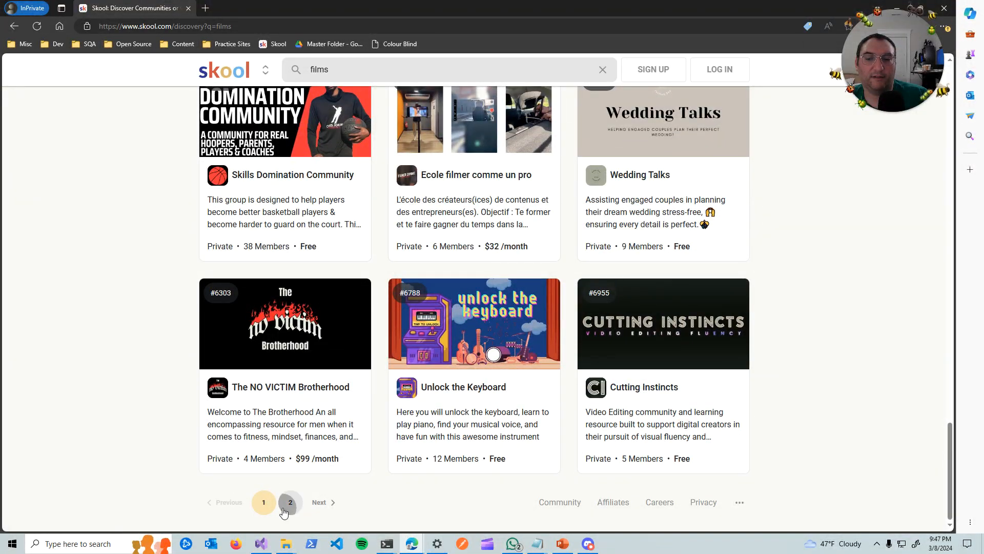
left_click(289, 501)
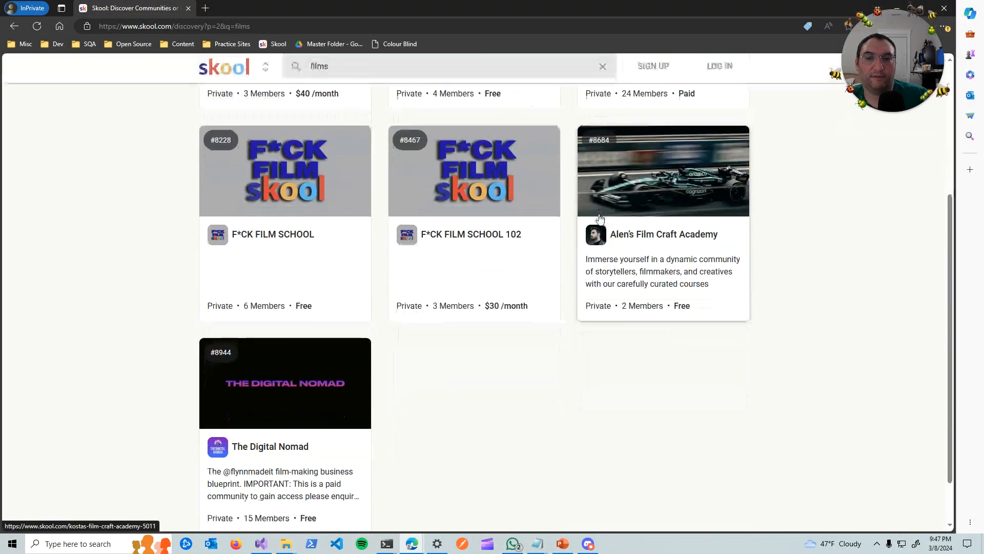
scroll("down", 3)
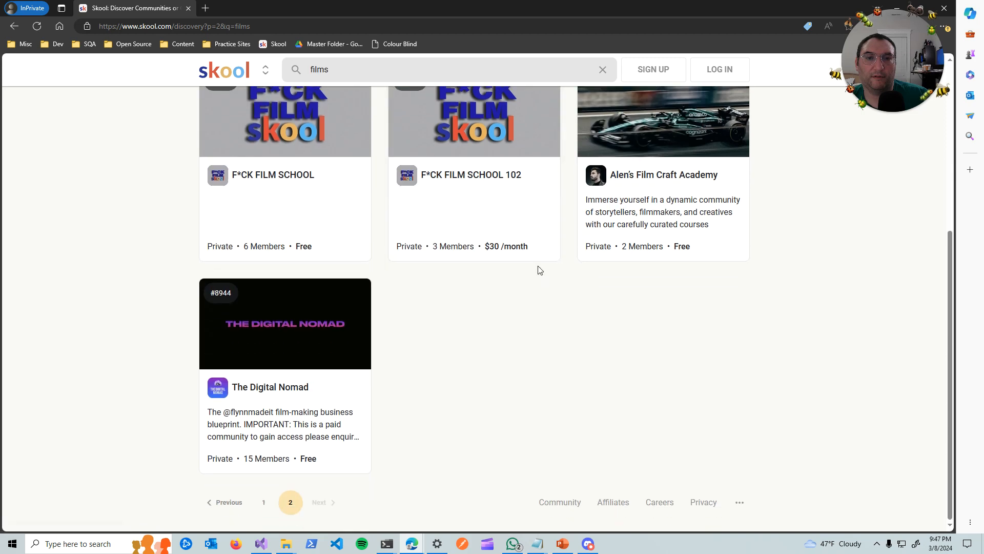
scroll("up", 3)
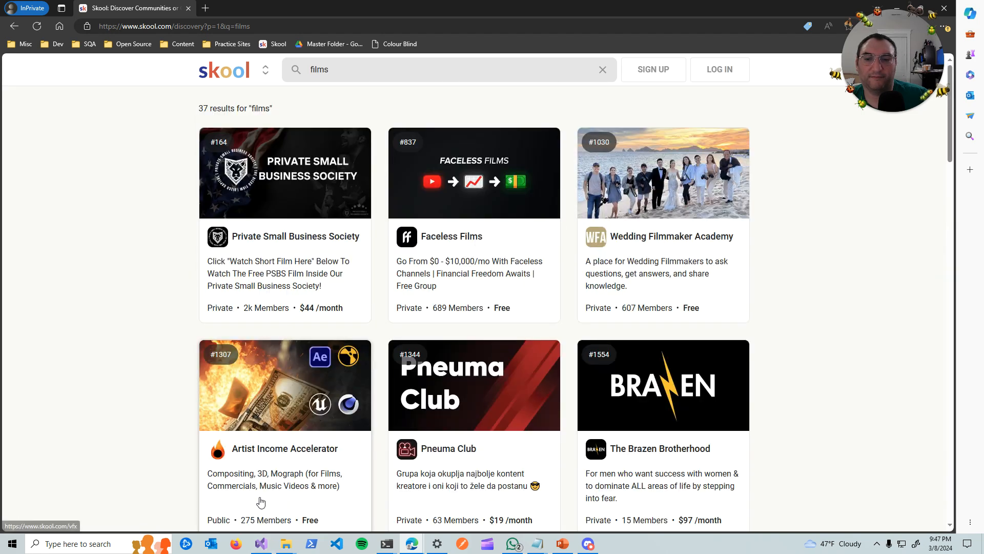
mouse_move(509, 219)
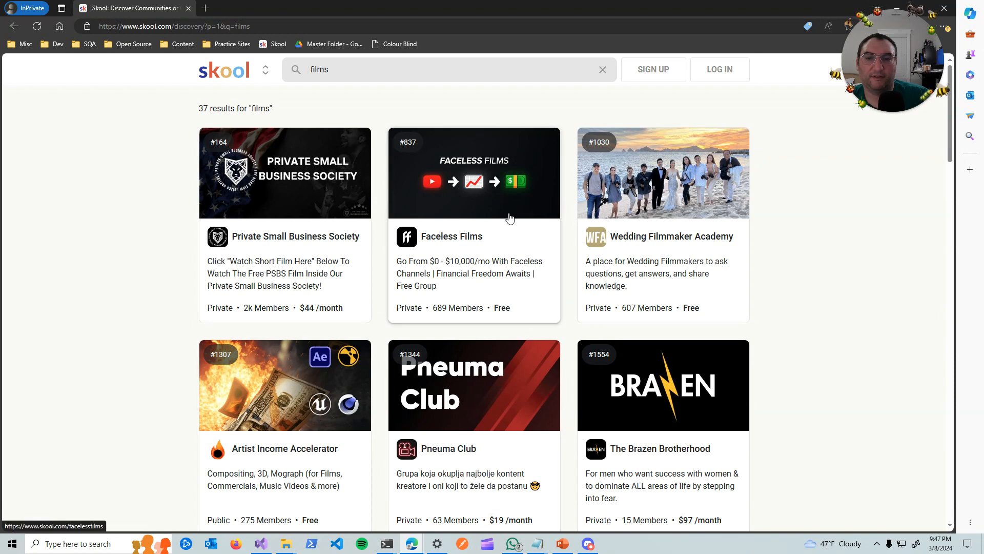
mouse_move(795, 92)
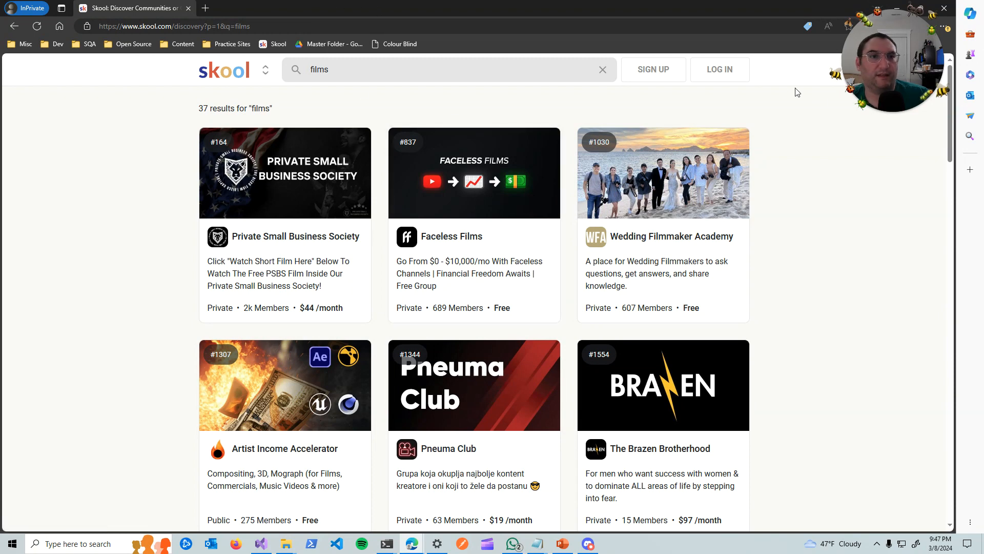
Step: Bring up the LOG IN dialog with email and password fields over the films results
left_click(602, 69)
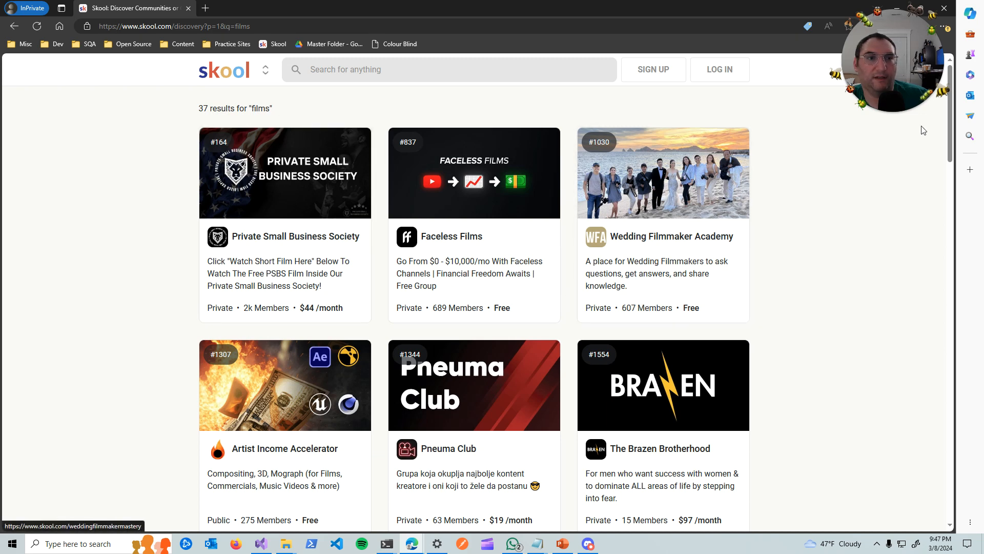
mouse_move(723, 102)
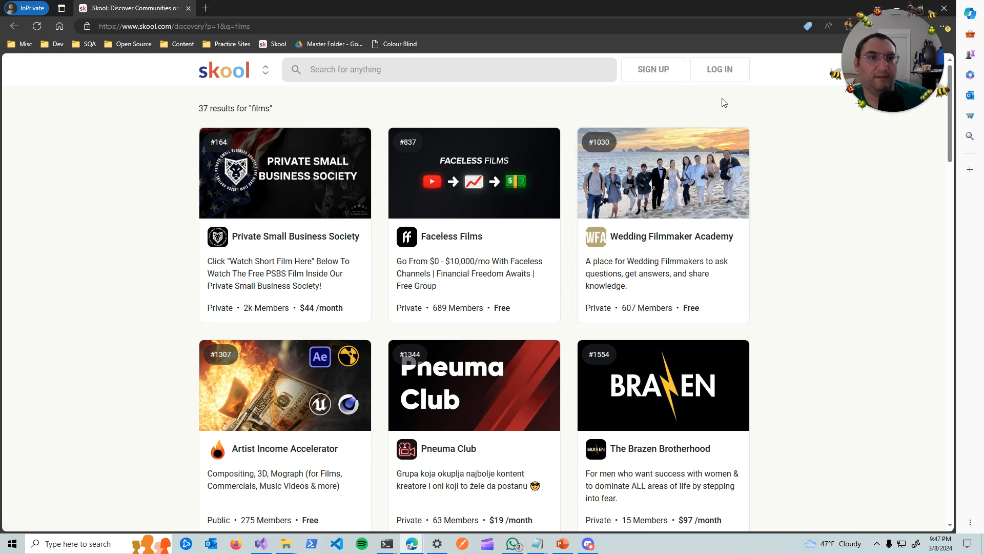
mouse_move(719, 74)
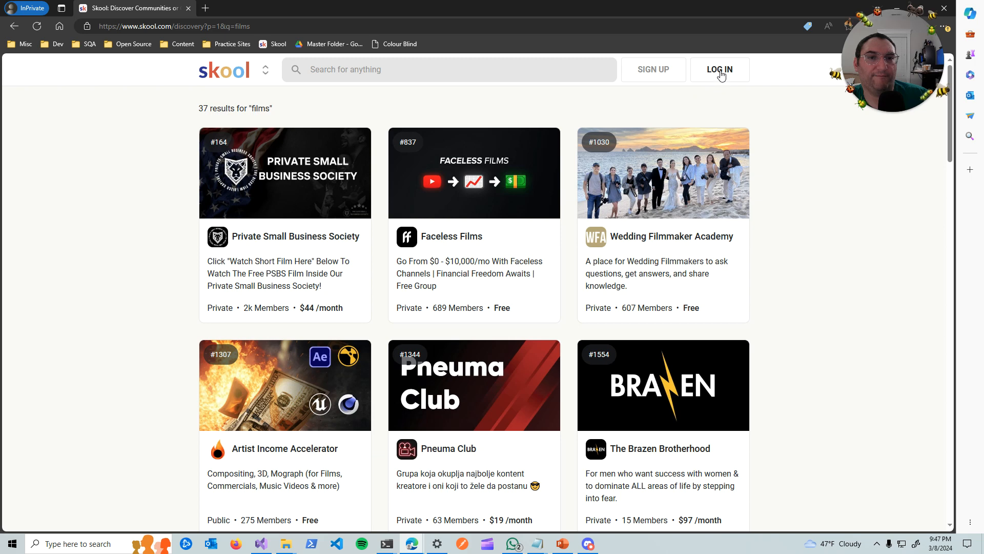
left_click(720, 69)
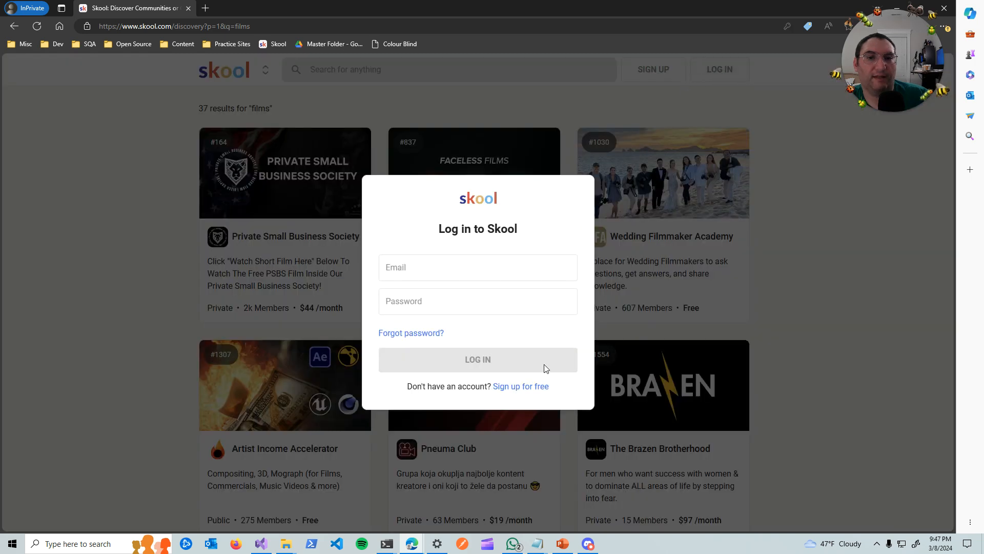
mouse_move(529, 342)
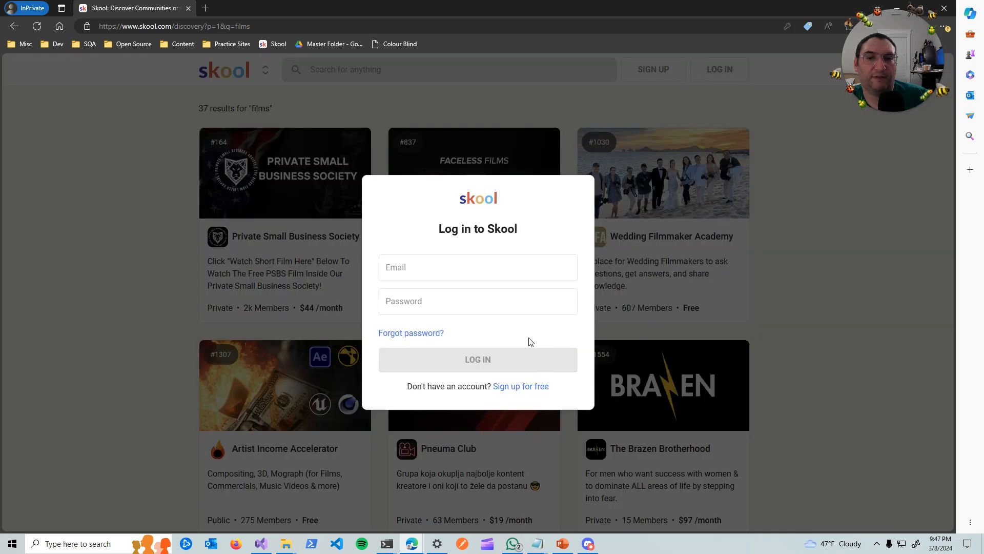
mouse_move(378, 257)
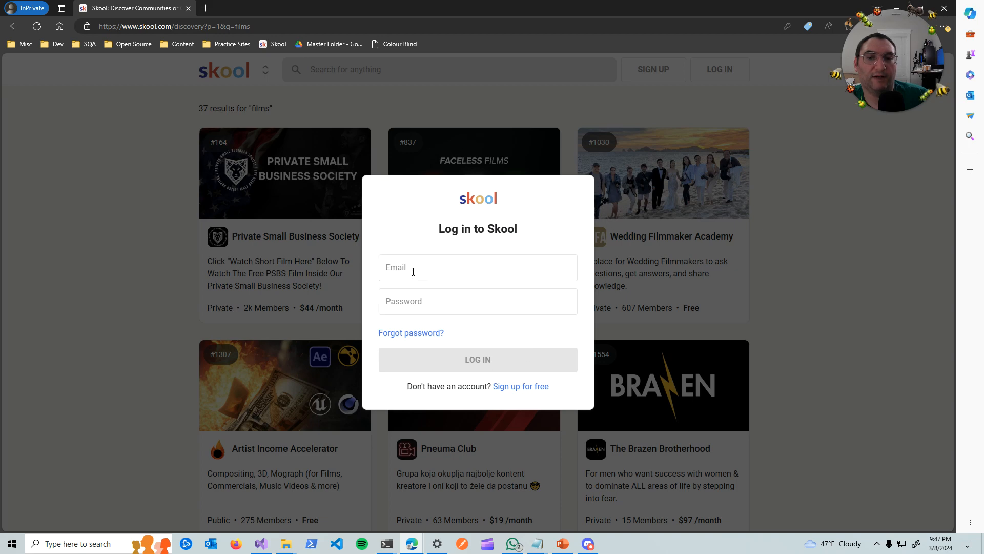
mouse_move(439, 278)
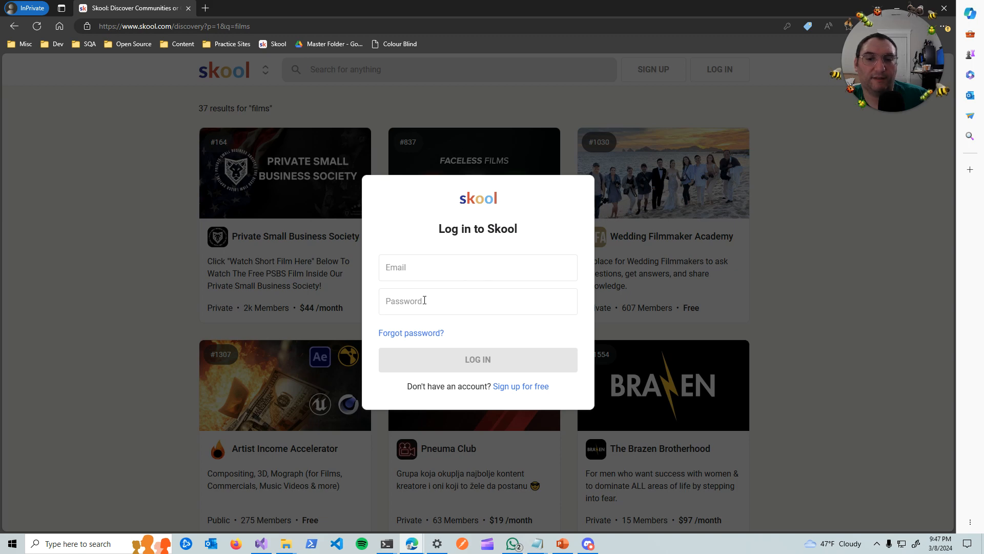
mouse_move(411, 332)
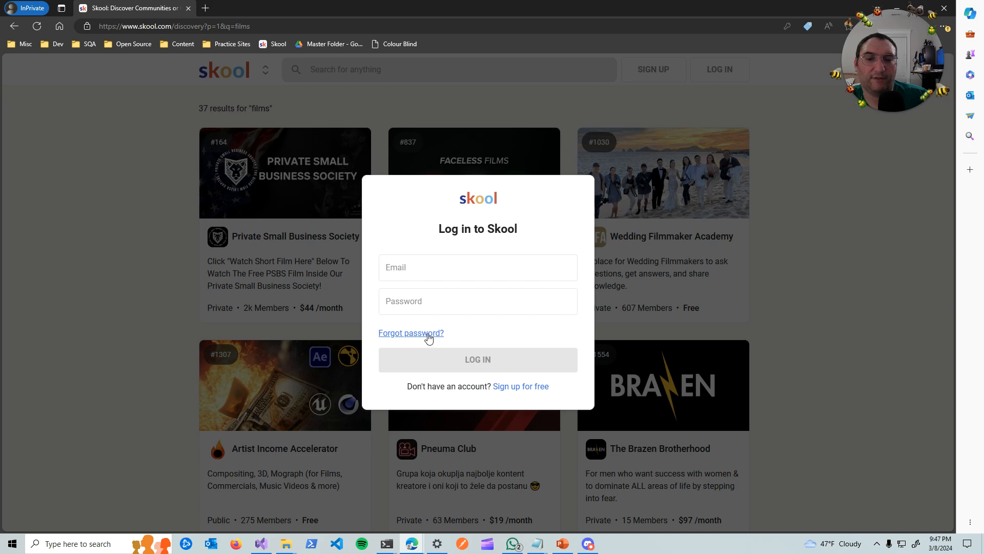
mouse_move(563, 396)
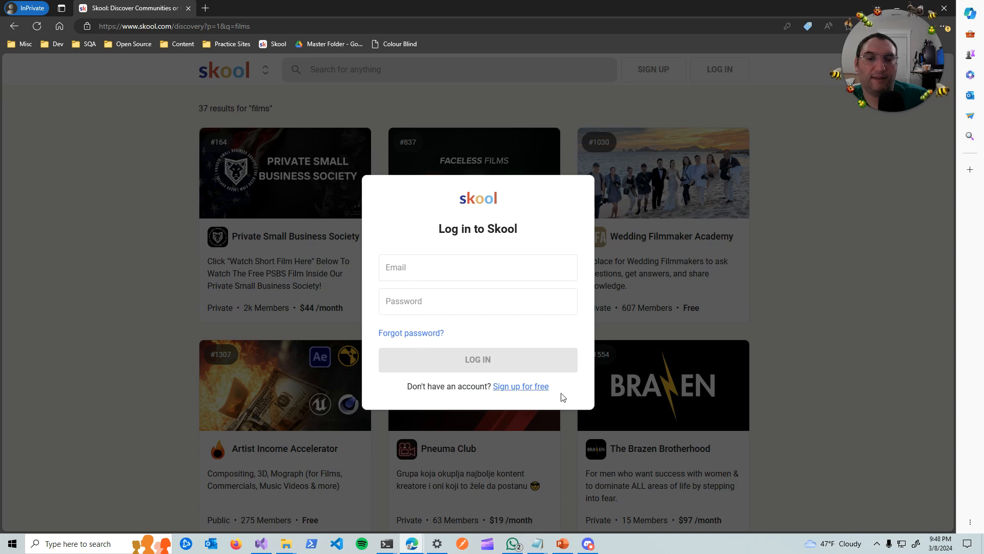
mouse_move(517, 393)
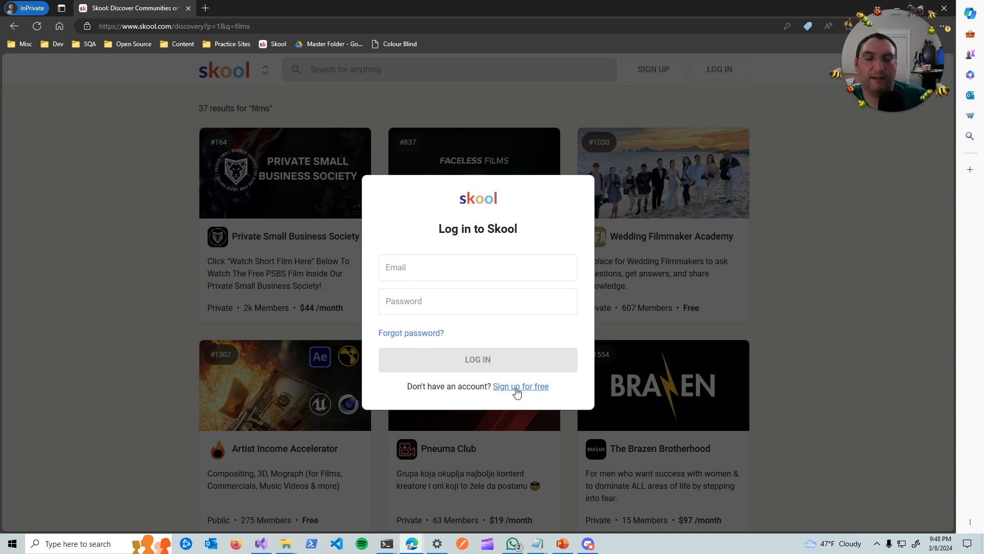
Step: Switch to the 'Sign up for free' form, then dismiss it back to the films results
left_click(520, 387)
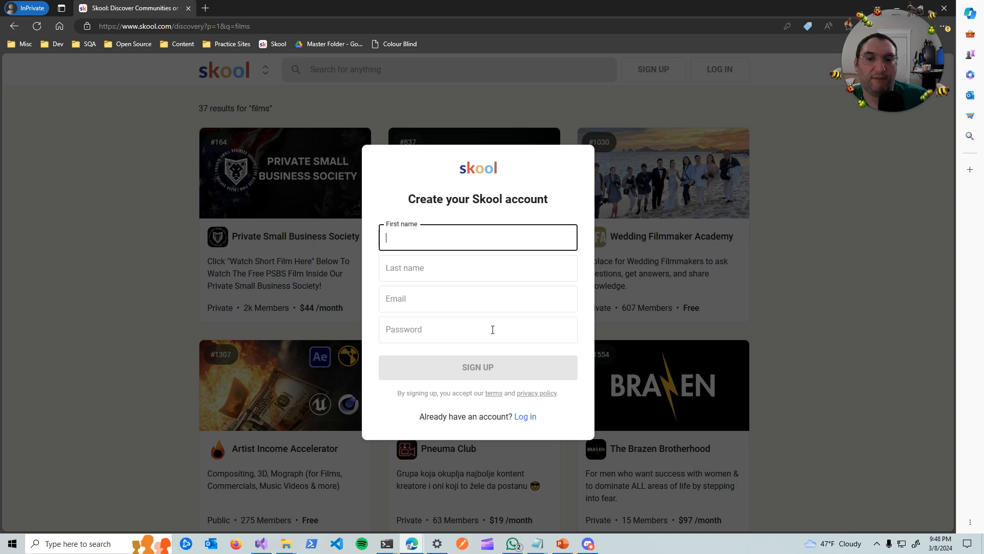
mouse_move(471, 412)
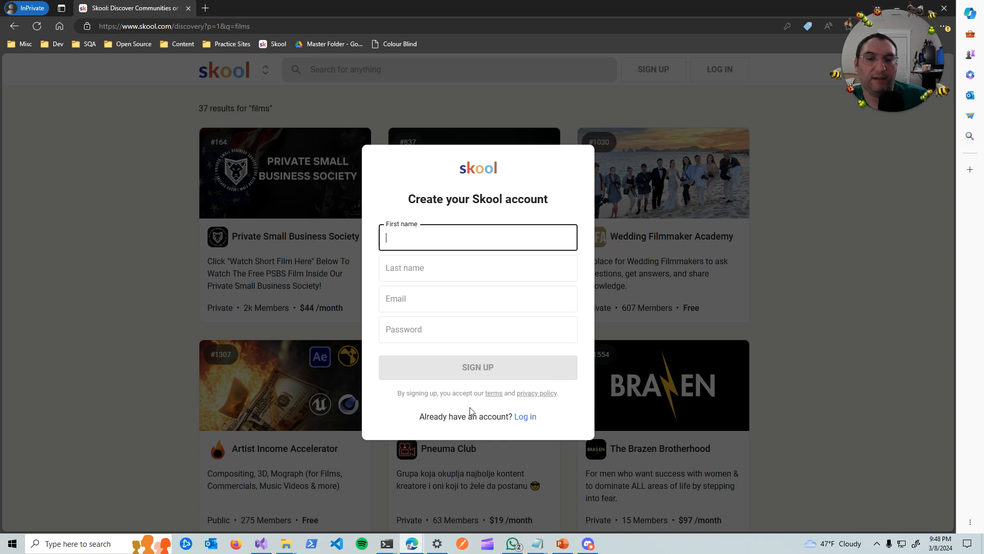
mouse_move(493, 393)
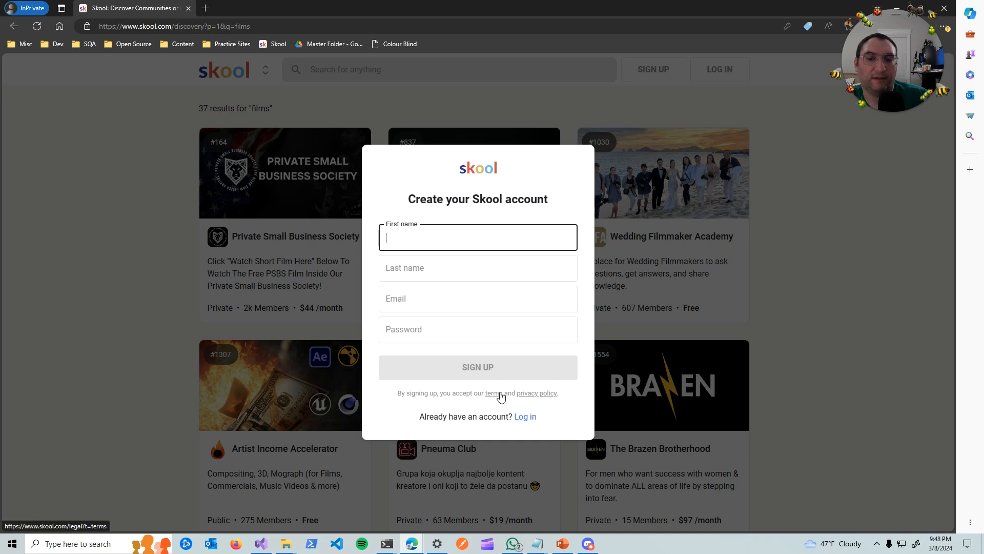
mouse_move(557, 405)
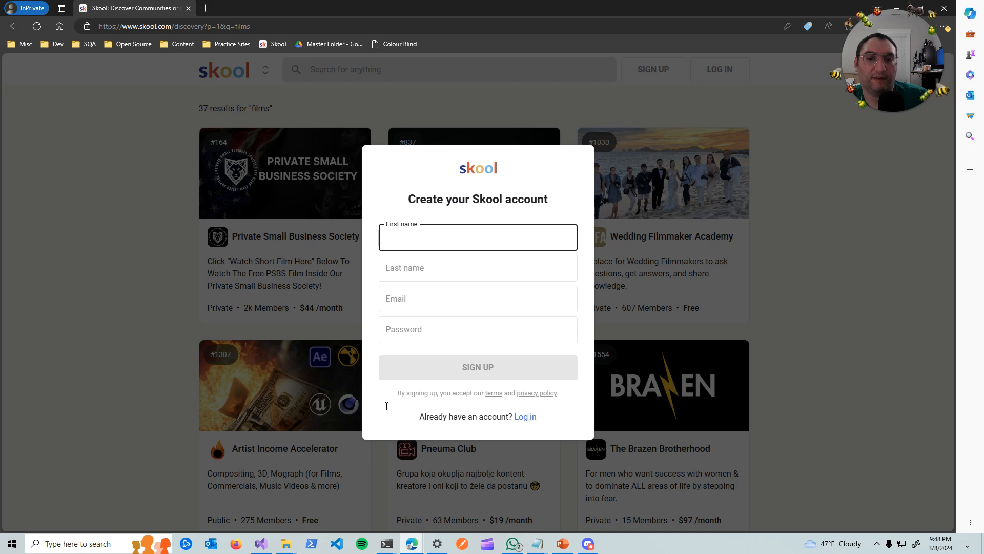
left_click(525, 416)
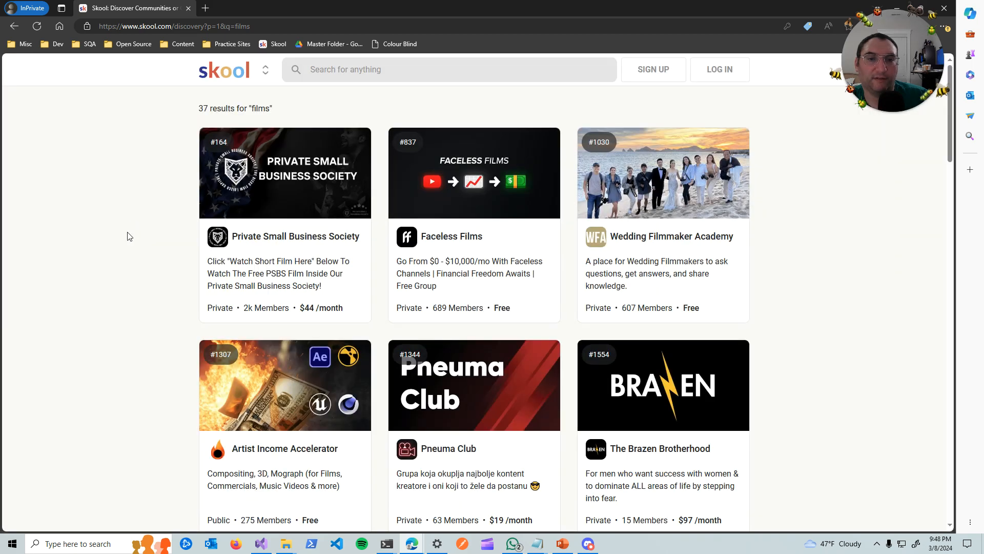
mouse_move(229, 205)
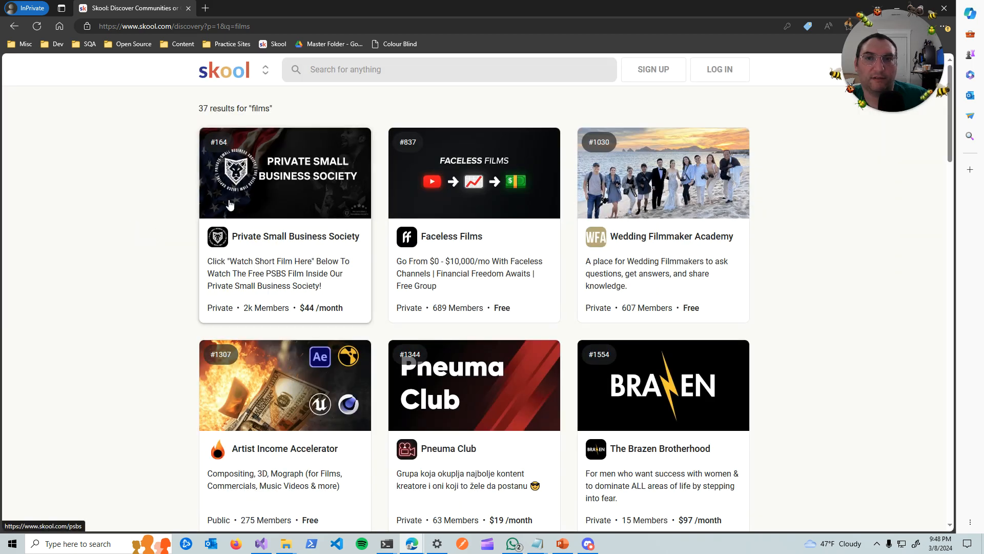
scroll("down", 3)
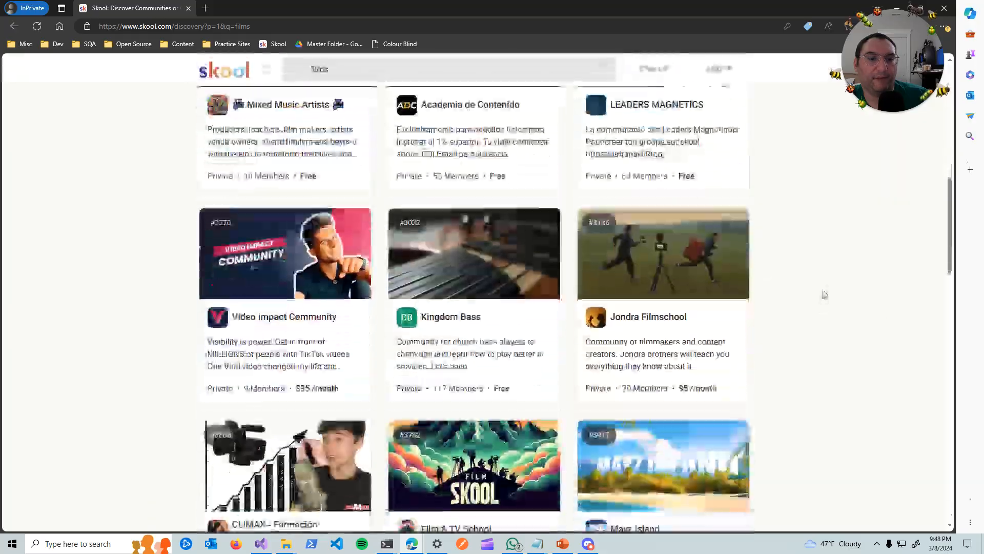
scroll("down", 3)
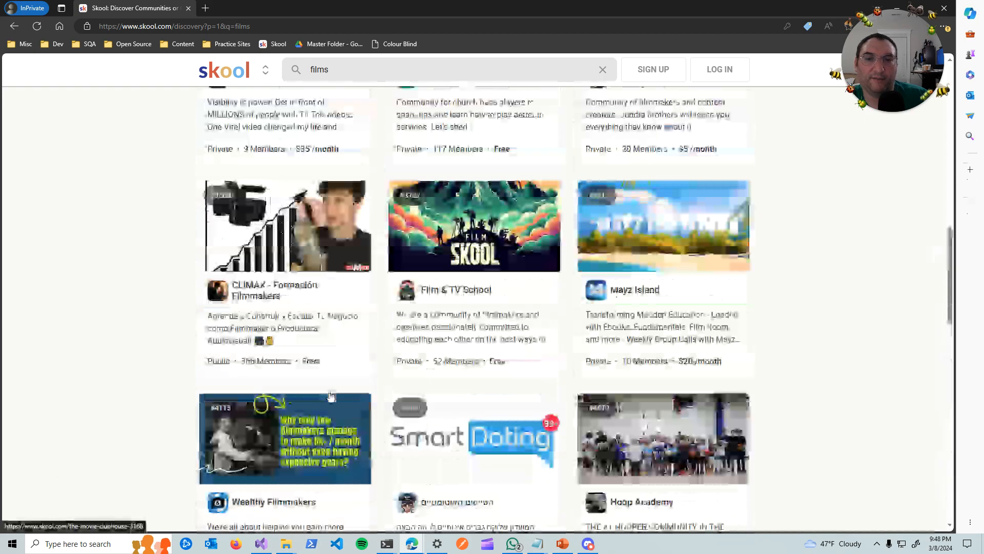
scroll("up", 3)
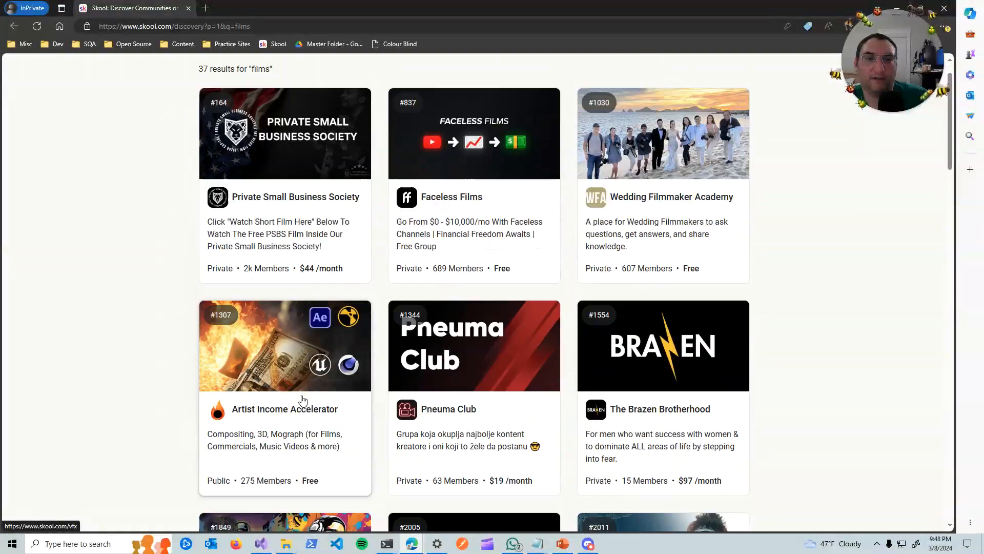
scroll("down", 3)
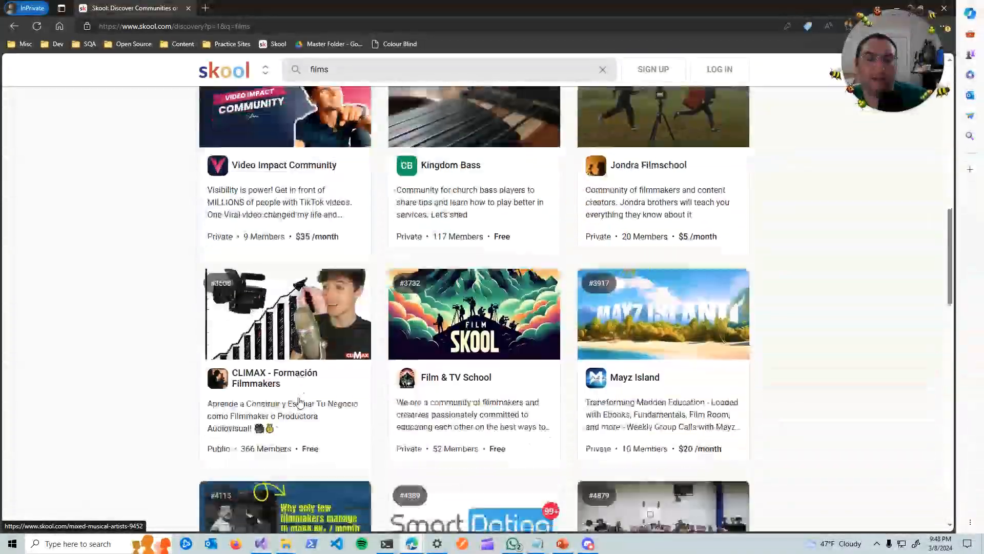
scroll("down", 3)
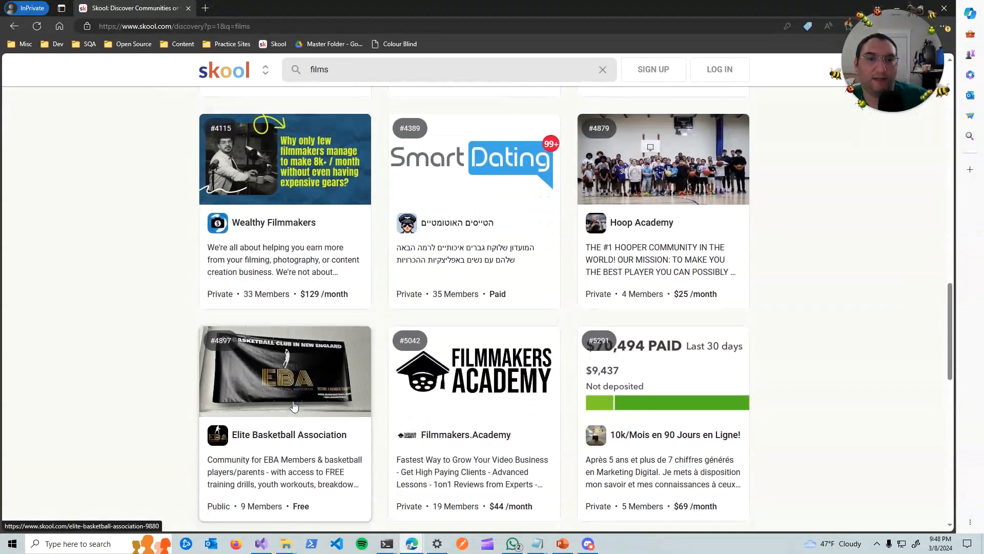
scroll("down", 3)
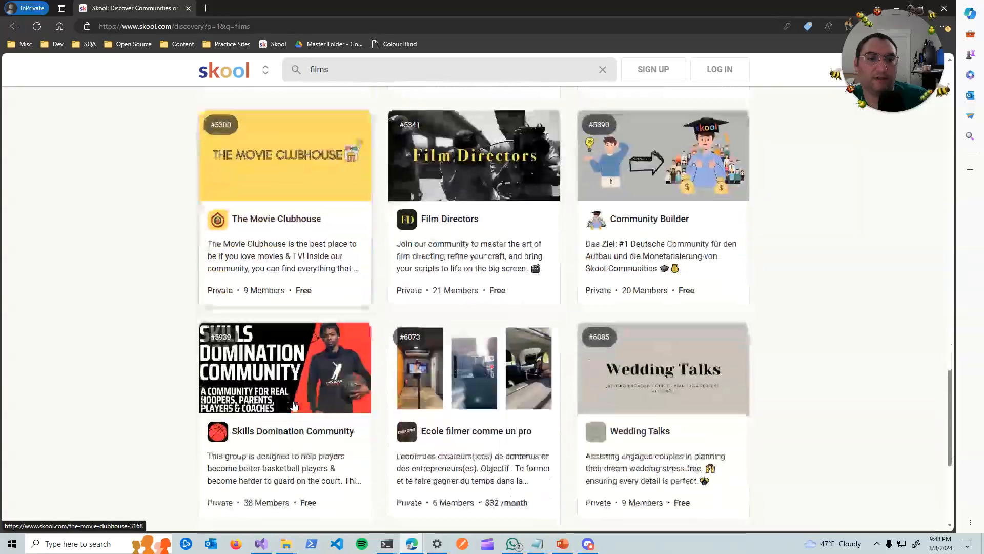
scroll("down", 3)
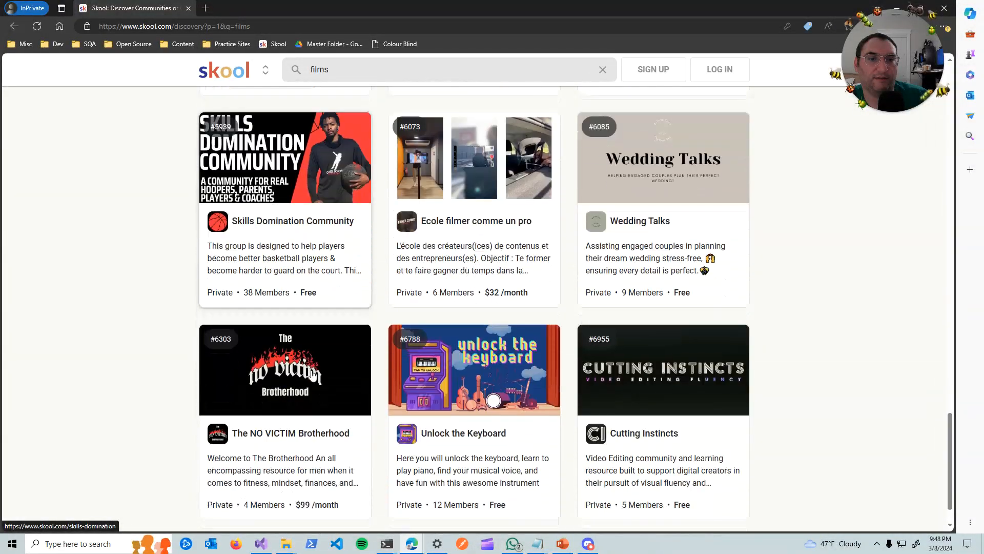
scroll("down", 3)
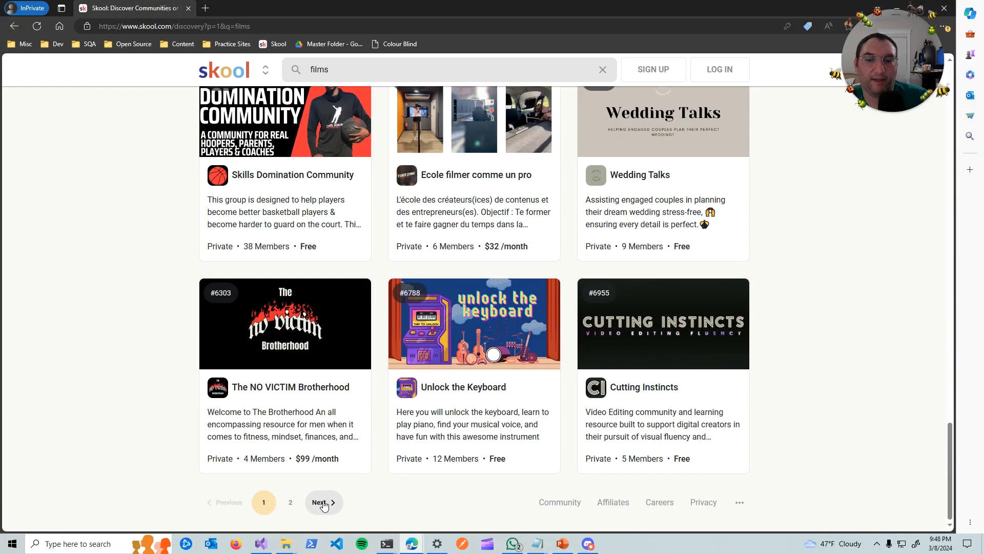
left_click(321, 502)
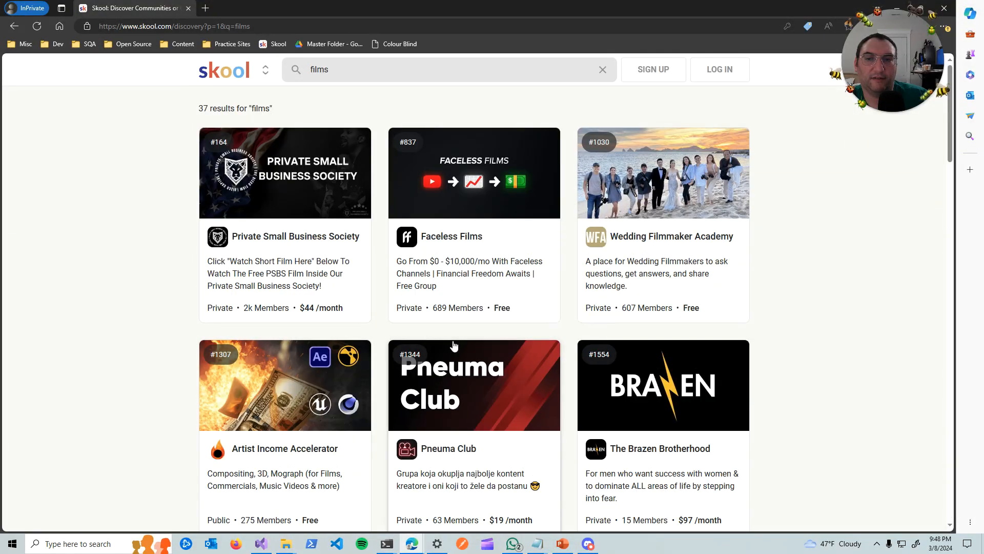
mouse_move(745, 201)
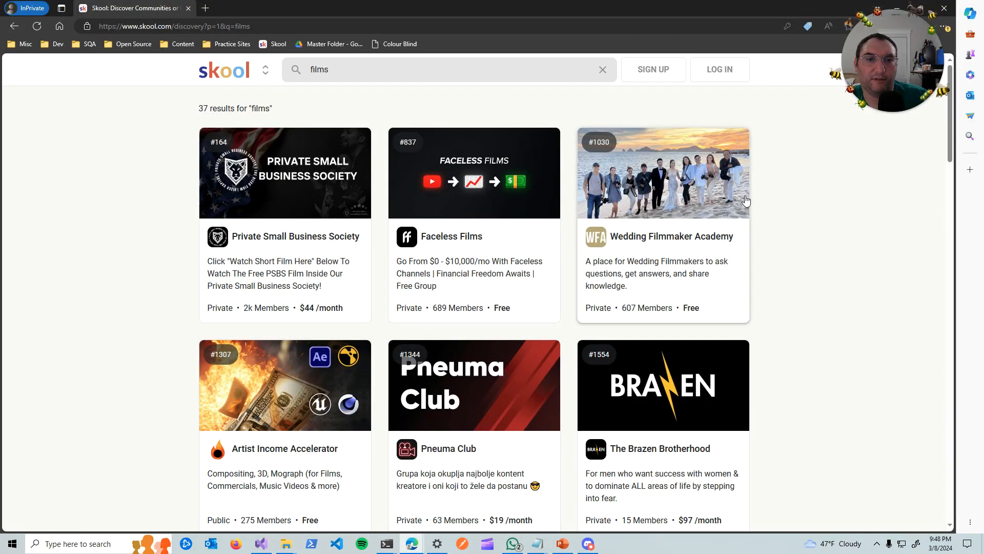
scroll("down", 3)
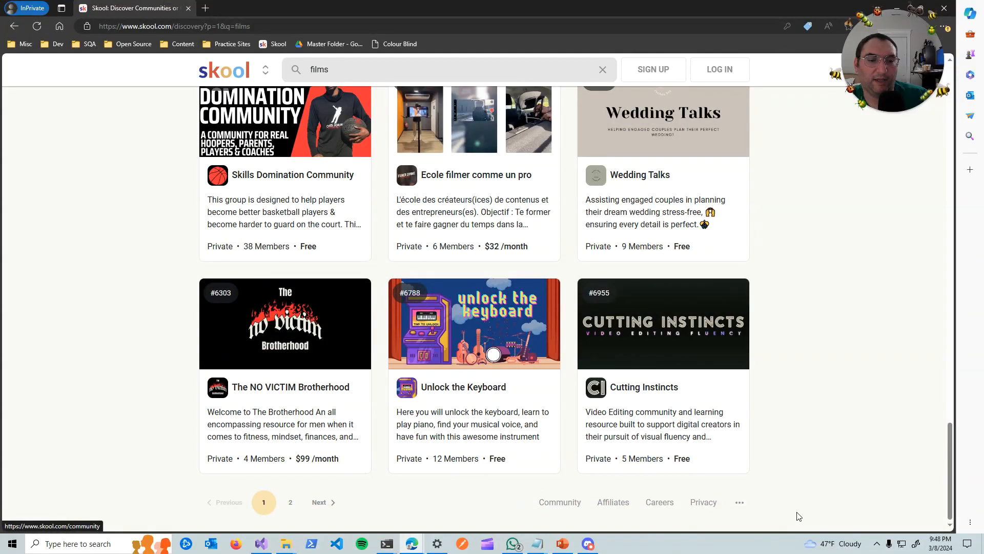
mouse_move(612, 501)
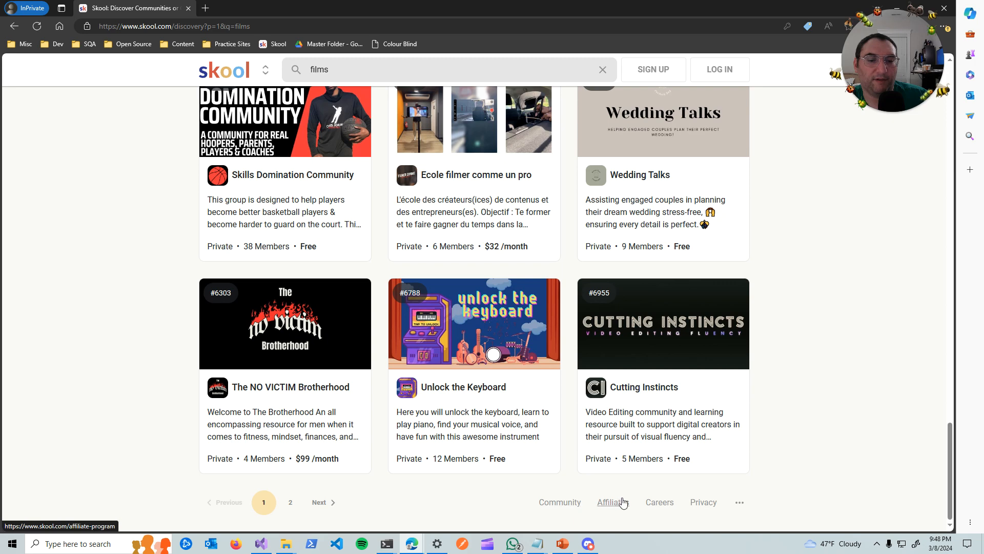
mouse_move(659, 502)
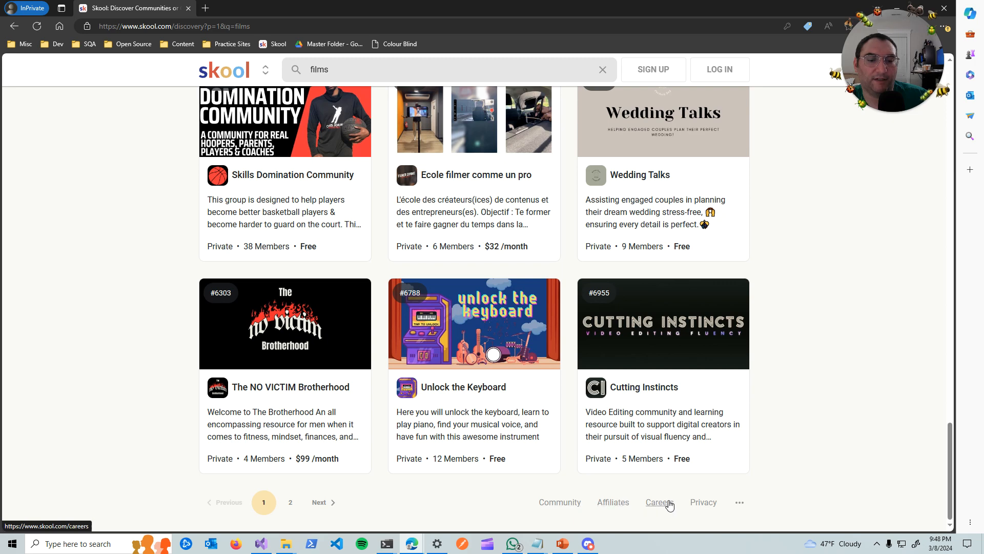
Step: Reach the Pricing page via the footer's ... menu, showing the $99/month plan
left_click(739, 502)
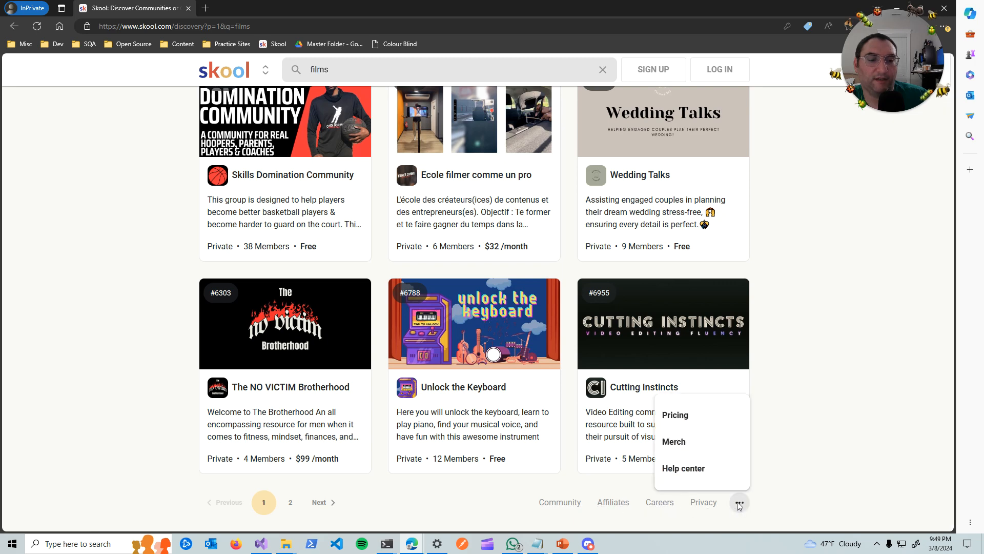
mouse_move(722, 486)
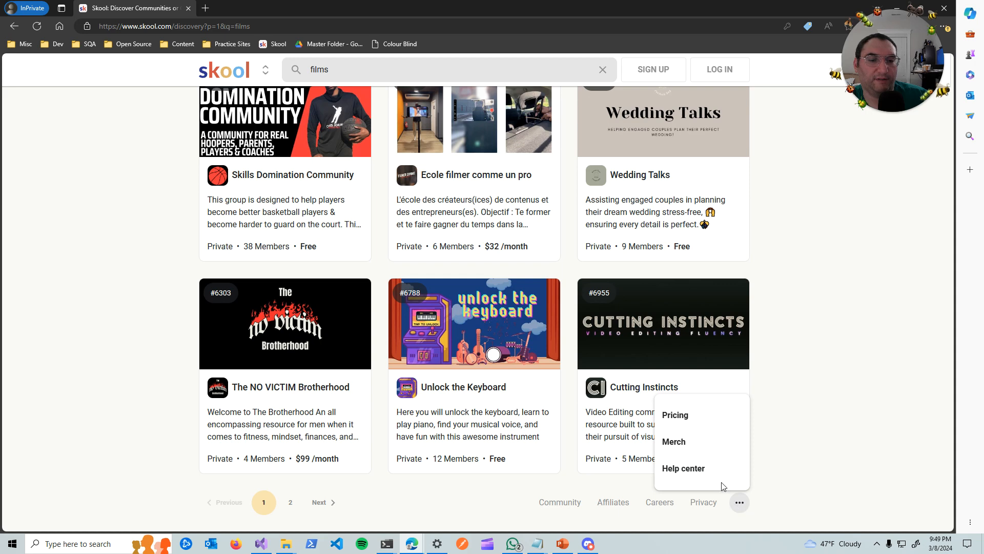
mouse_move(682, 468)
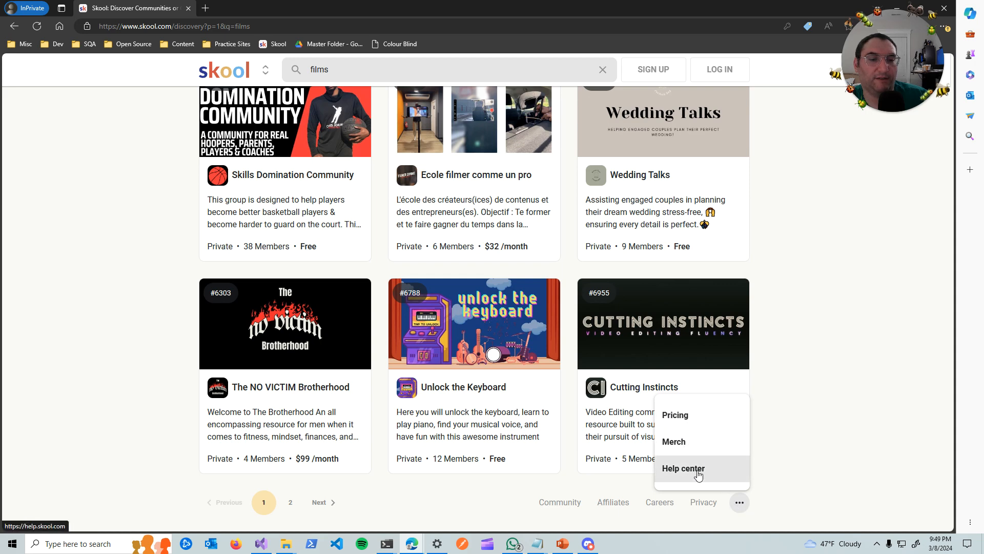
left_click(675, 415)
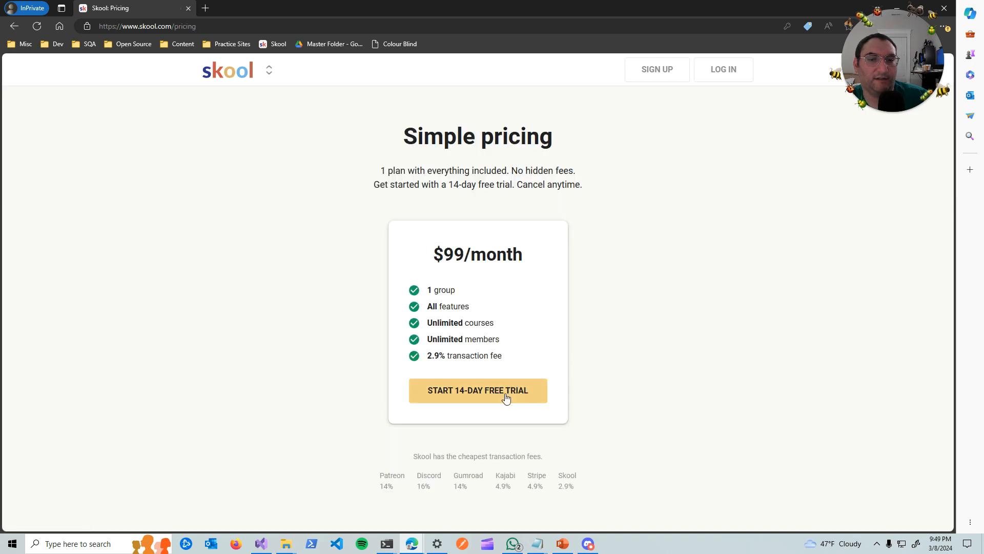
mouse_move(459, 149)
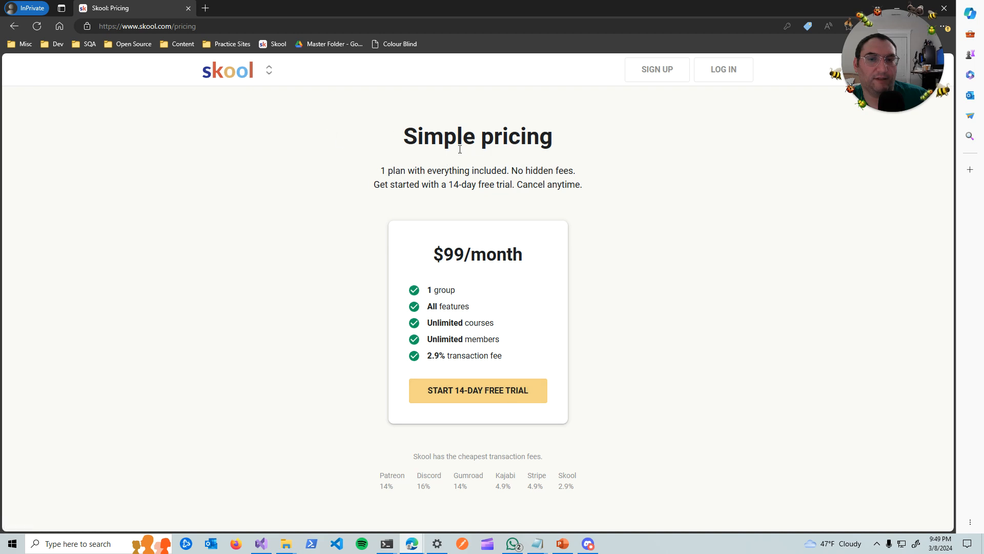
mouse_move(413, 118)
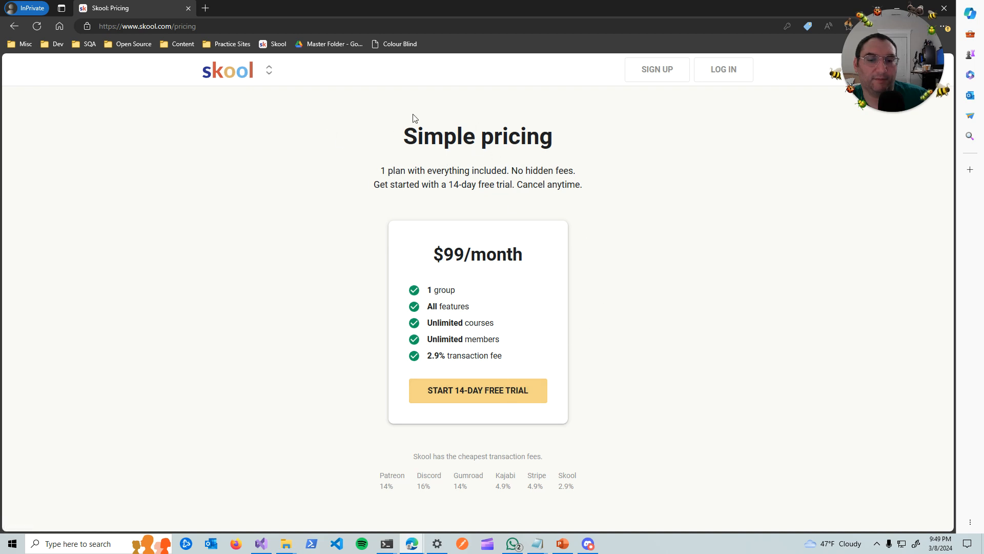
mouse_move(402, 110)
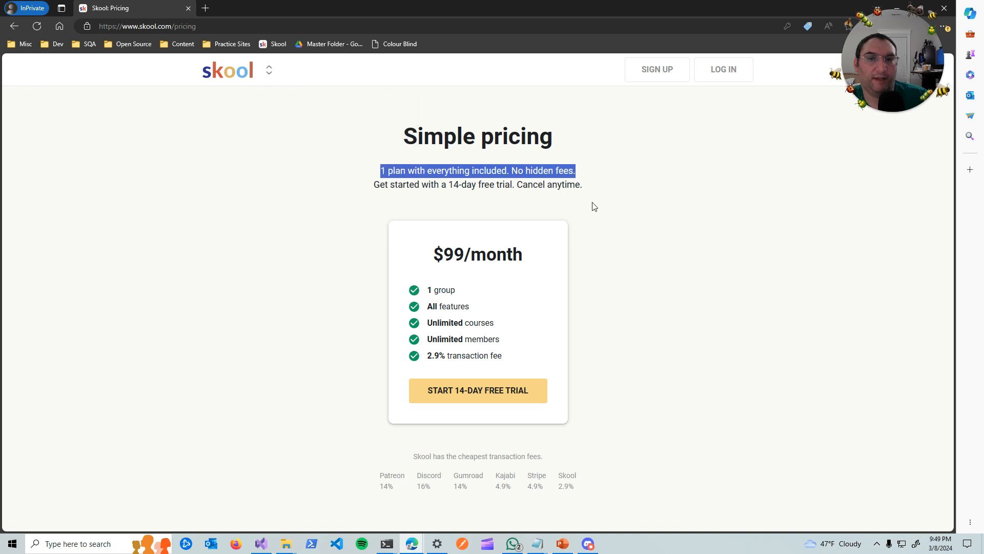
mouse_move(477, 390)
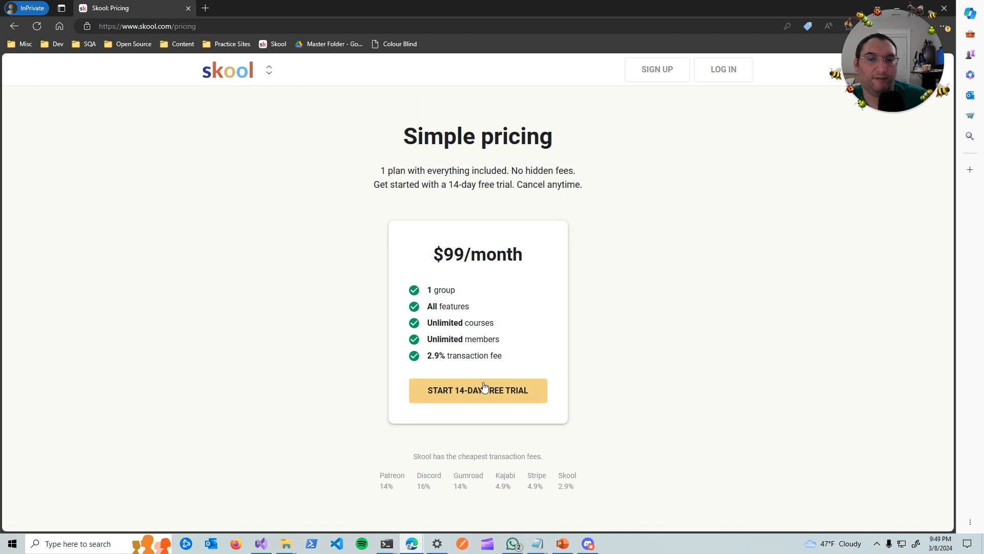
mouse_move(476, 67)
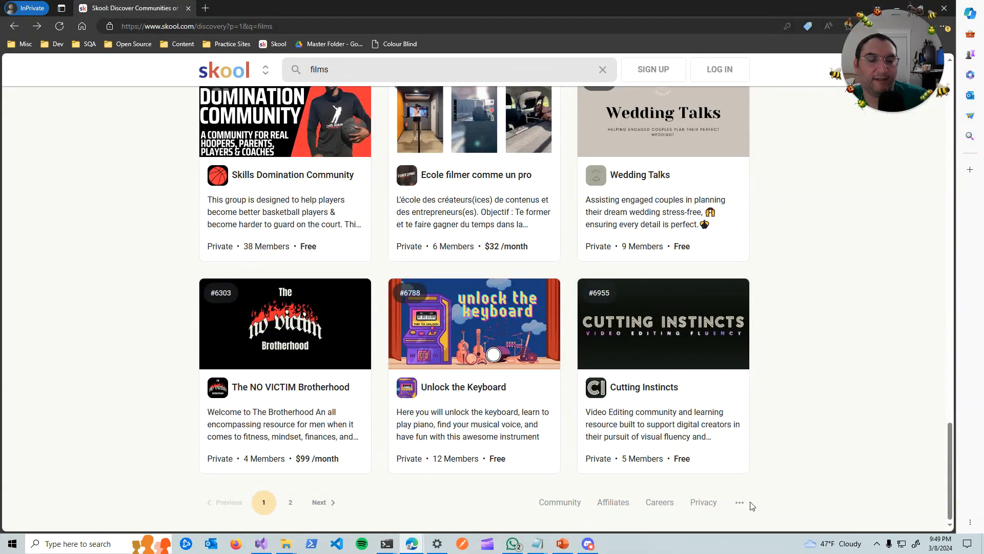
Step: Visit the Merch store from the footer menu, view its empty cart and reach the legal policies page
left_click(739, 502)
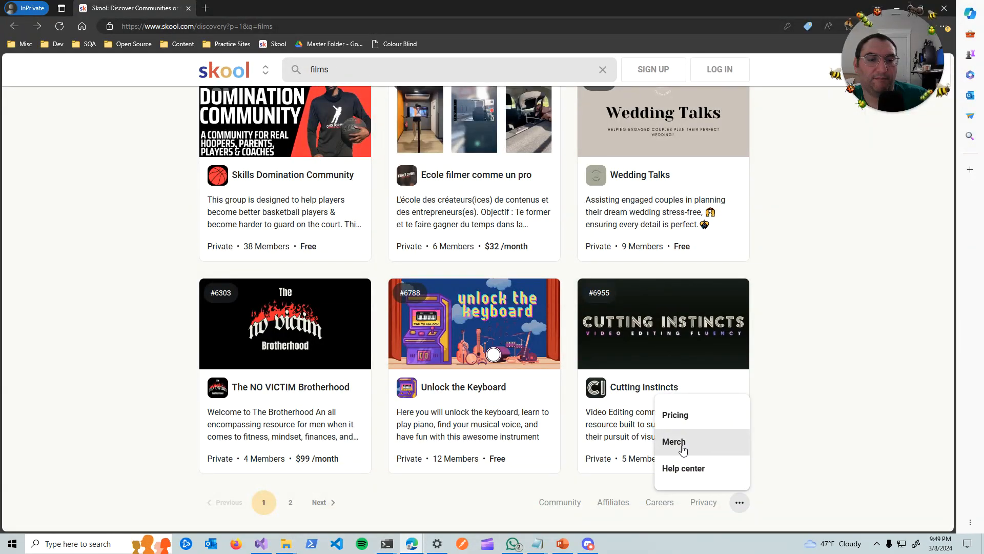
left_click(673, 441)
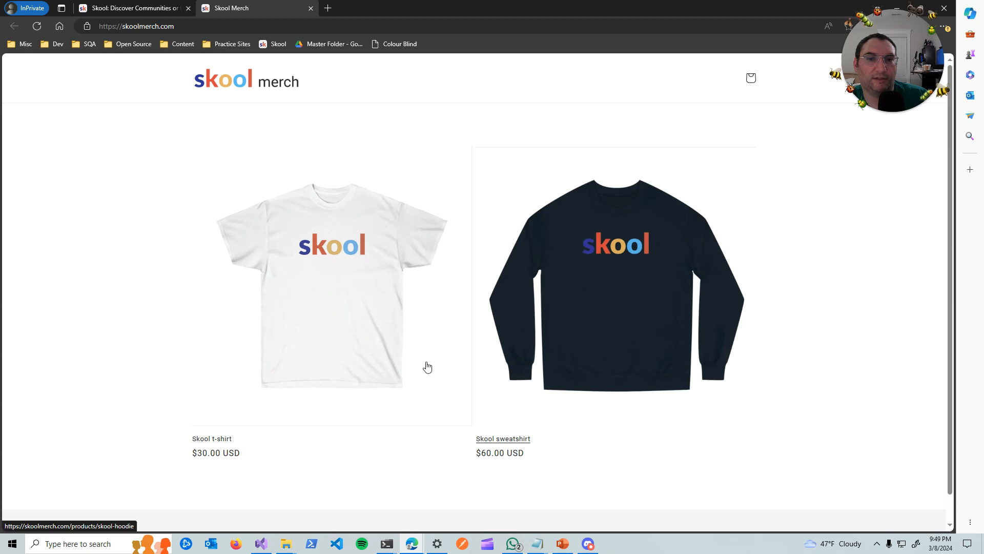
mouse_move(370, 152)
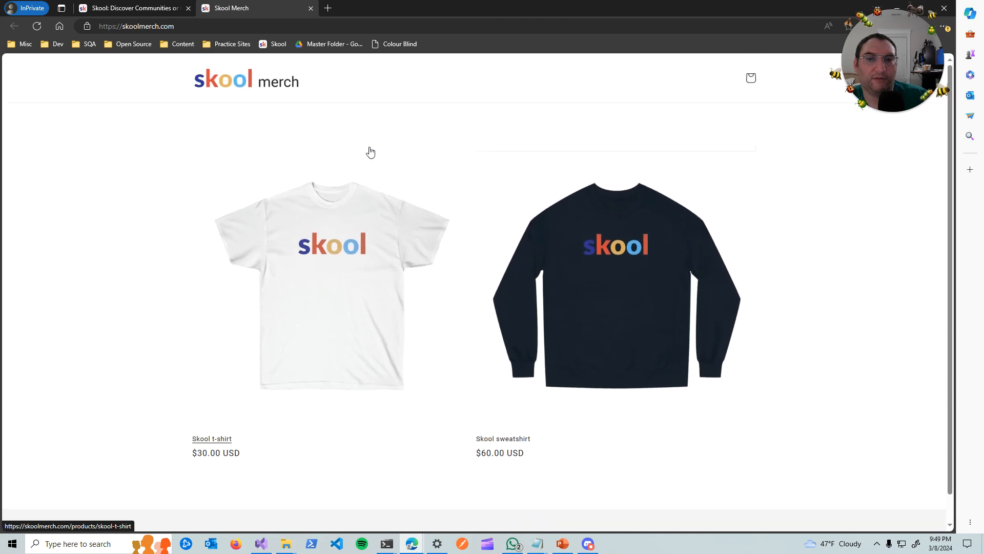
mouse_move(300, 245)
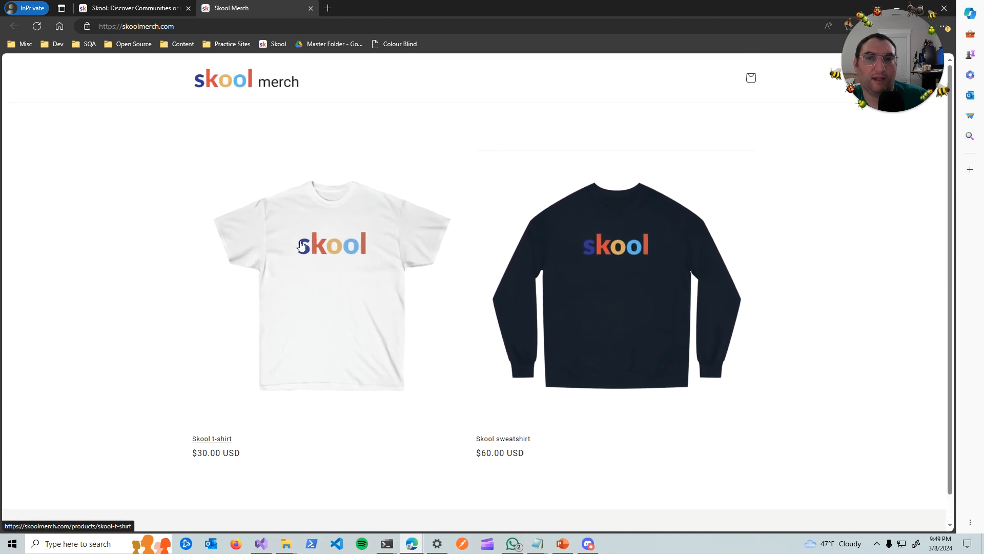
left_click(749, 78)
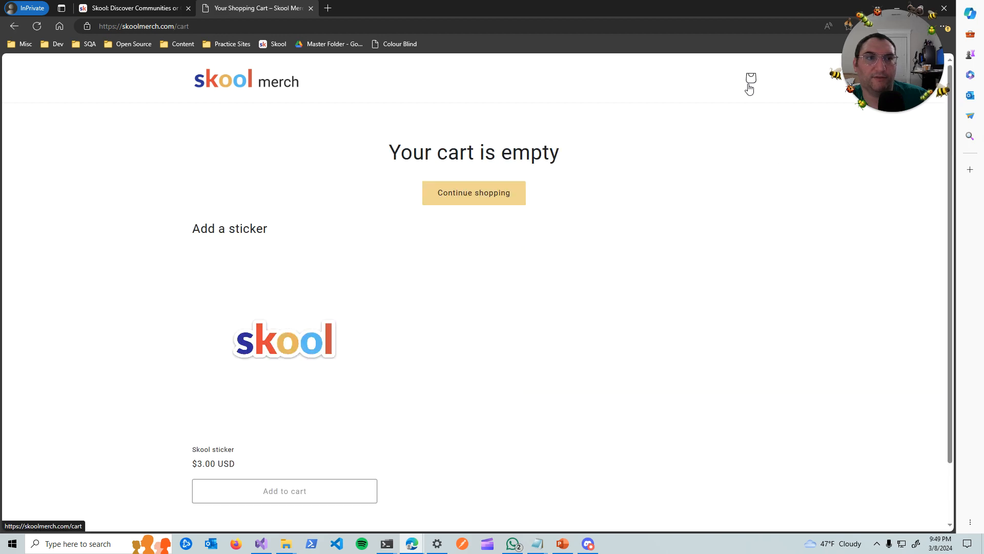
left_click(474, 193)
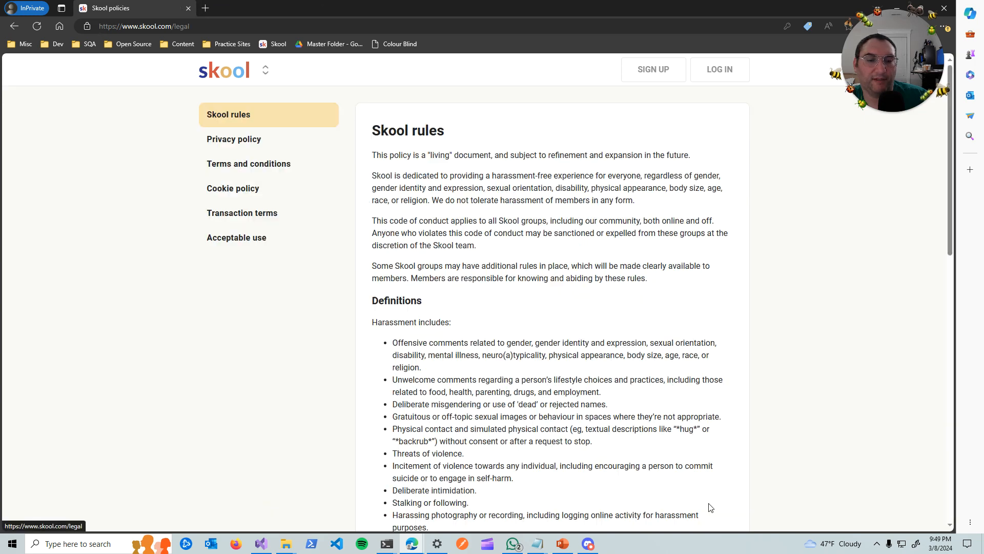
Step: From the Help Center, reach the Skool Community group feed via its Community header link
scroll("down", 3)
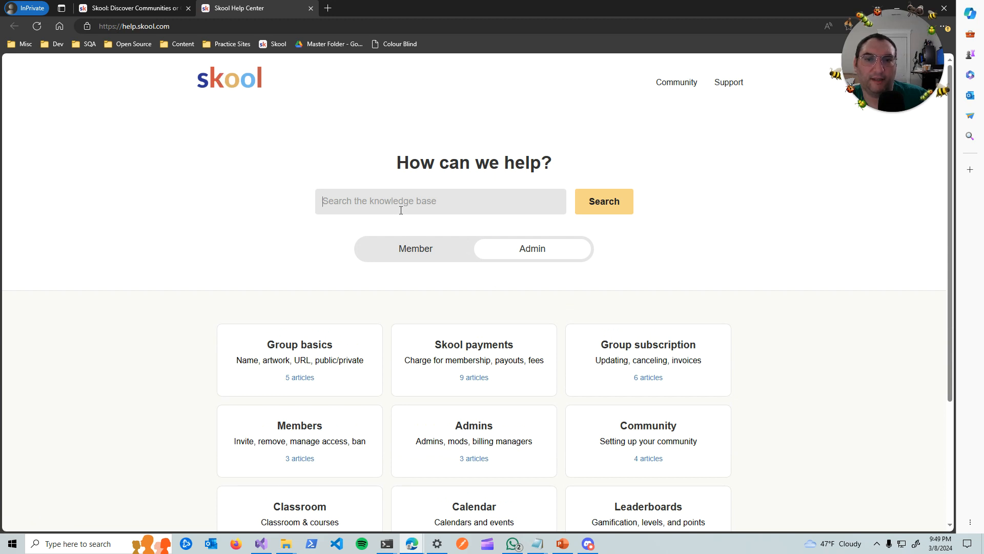
mouse_move(611, 219)
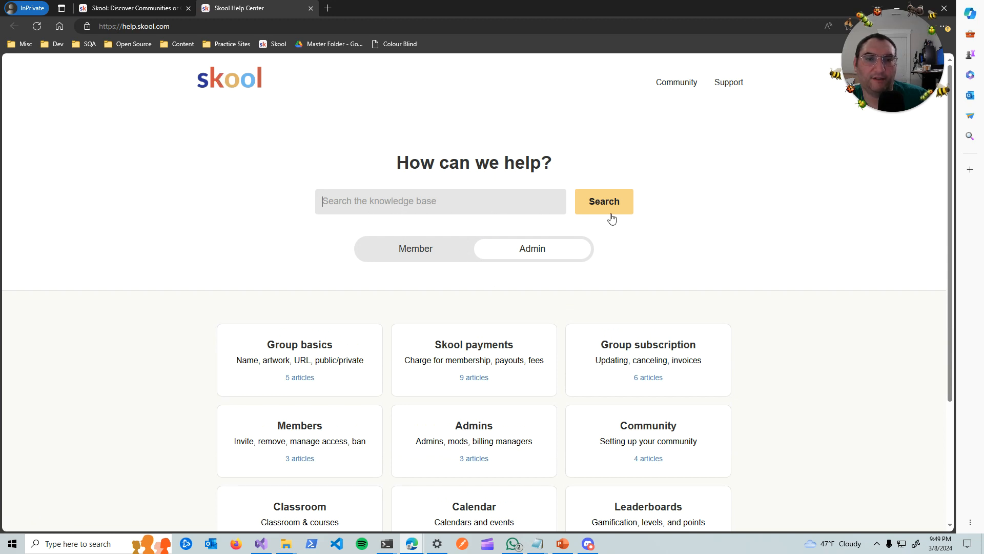
mouse_move(443, 261)
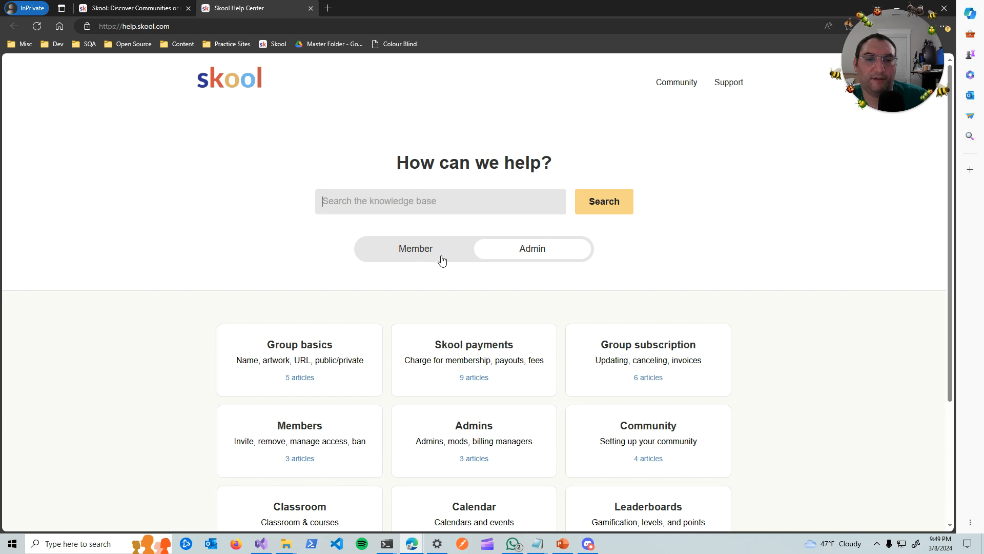
mouse_move(567, 261)
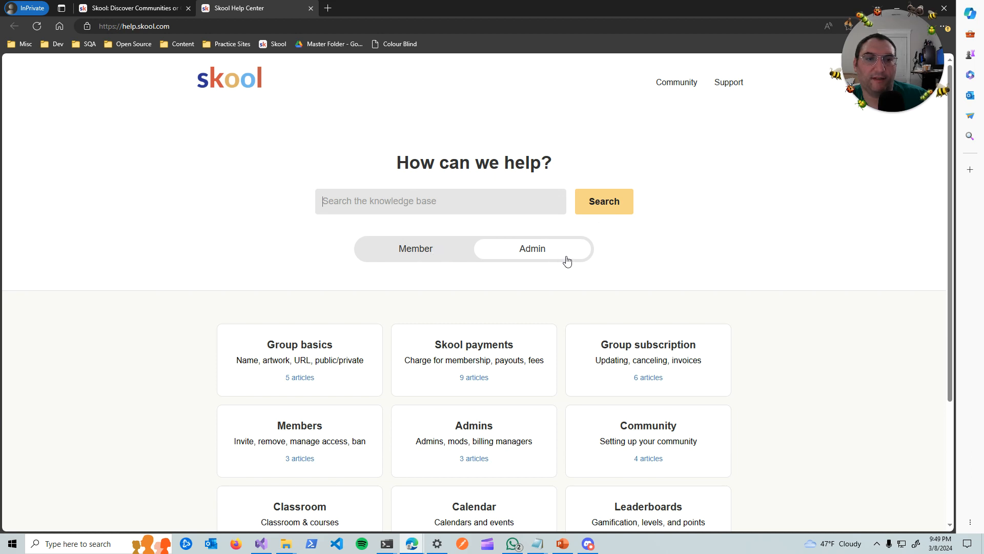
mouse_move(676, 82)
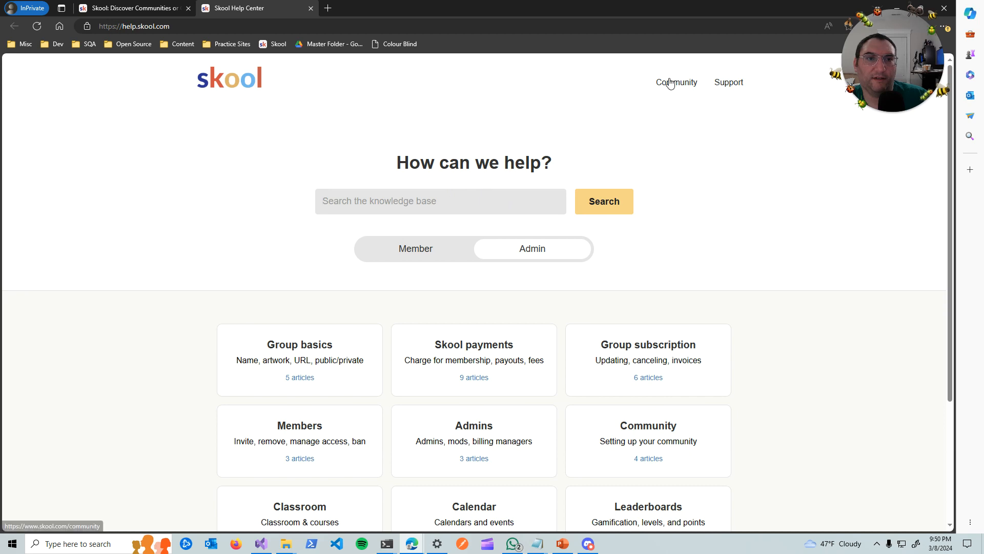
left_click(675, 82)
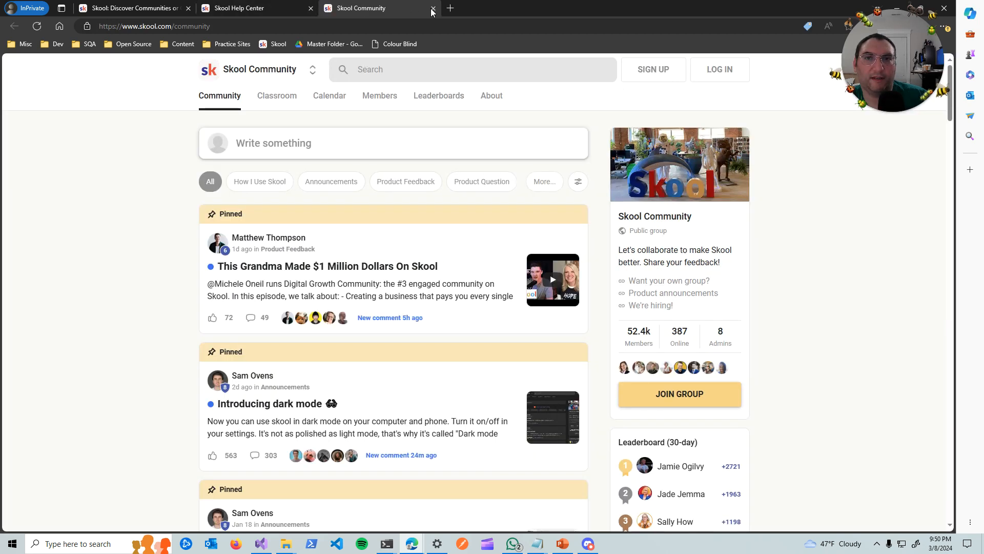
Step: Close the Skool Community tab so the Support page asking visitors to log in shows
left_click(431, 8)
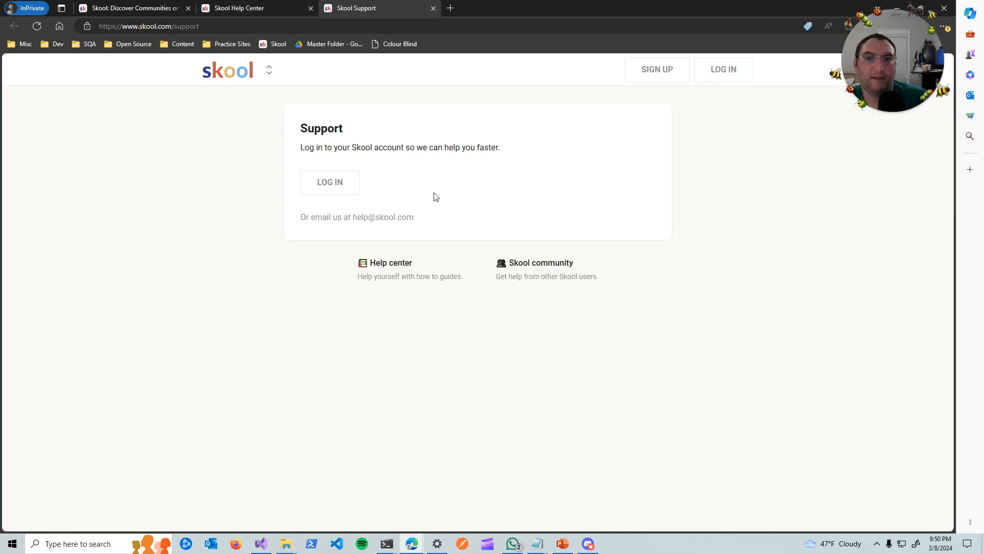
mouse_move(363, 217)
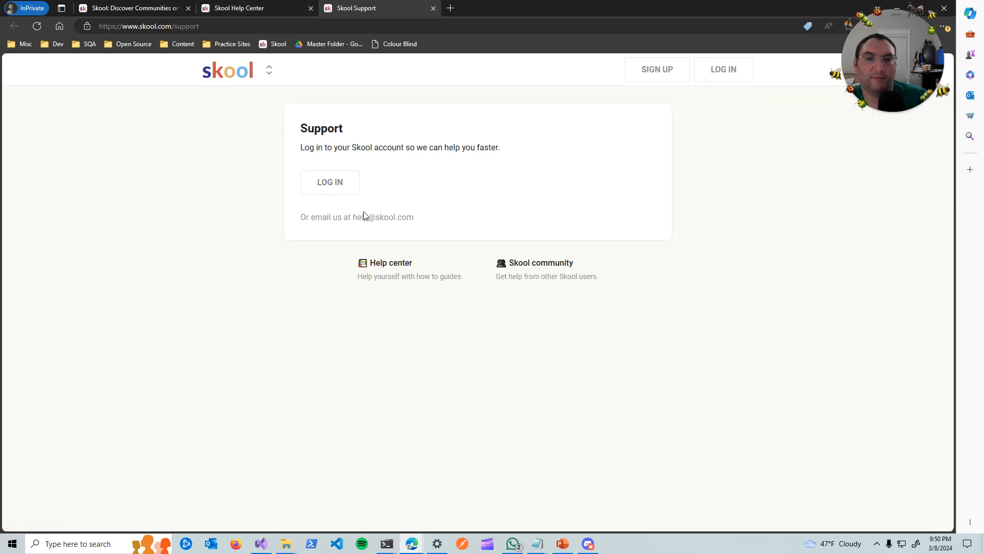
mouse_move(360, 221)
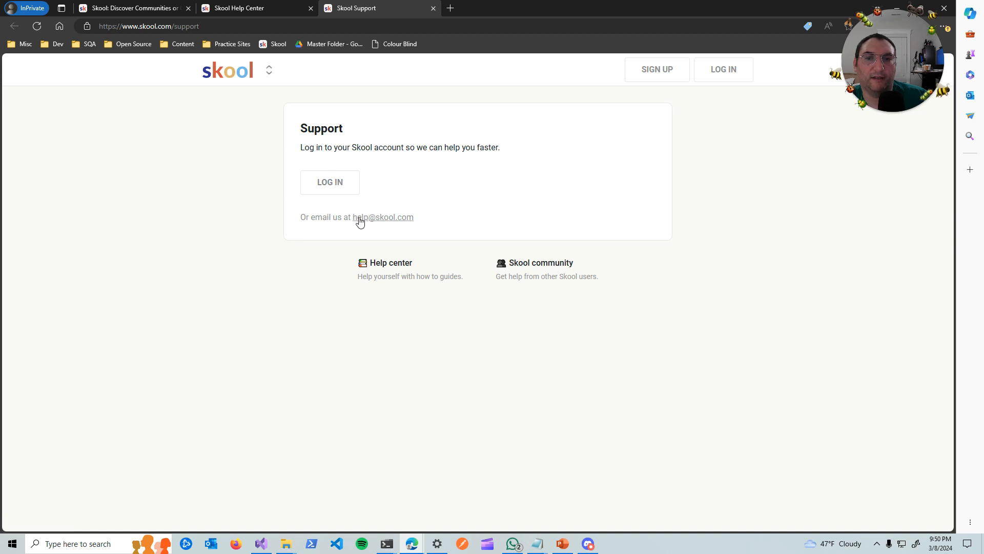
mouse_move(268, 165)
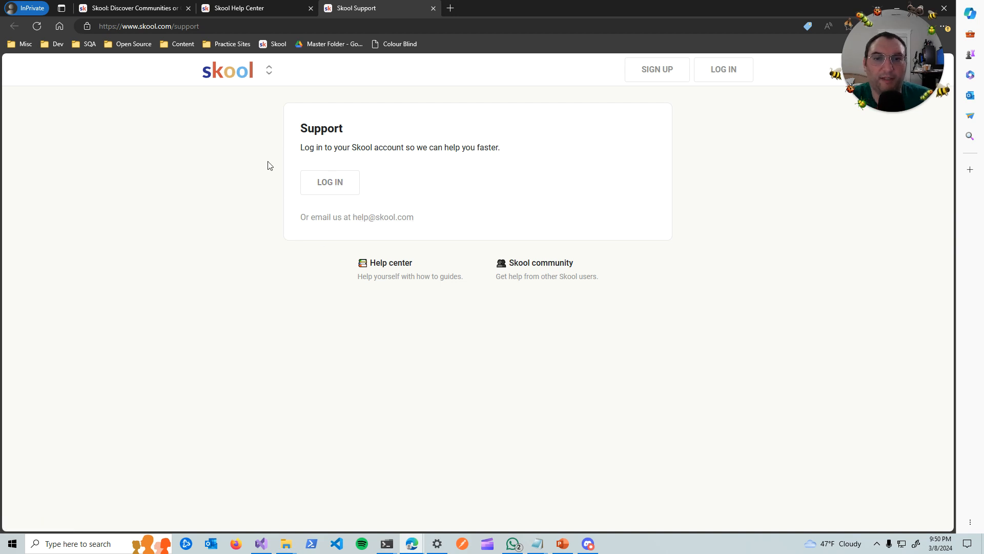
mouse_move(401, 267)
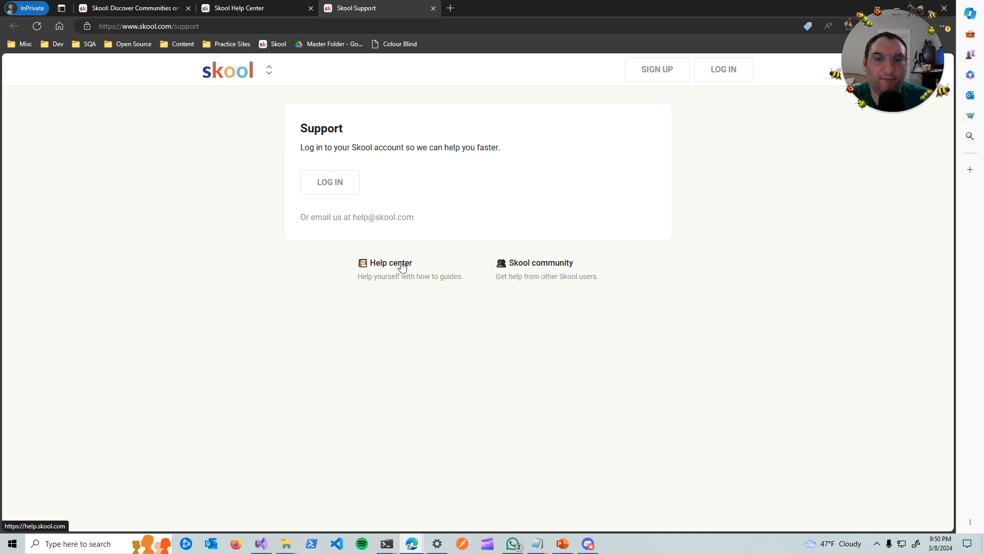
mouse_move(451, 266)
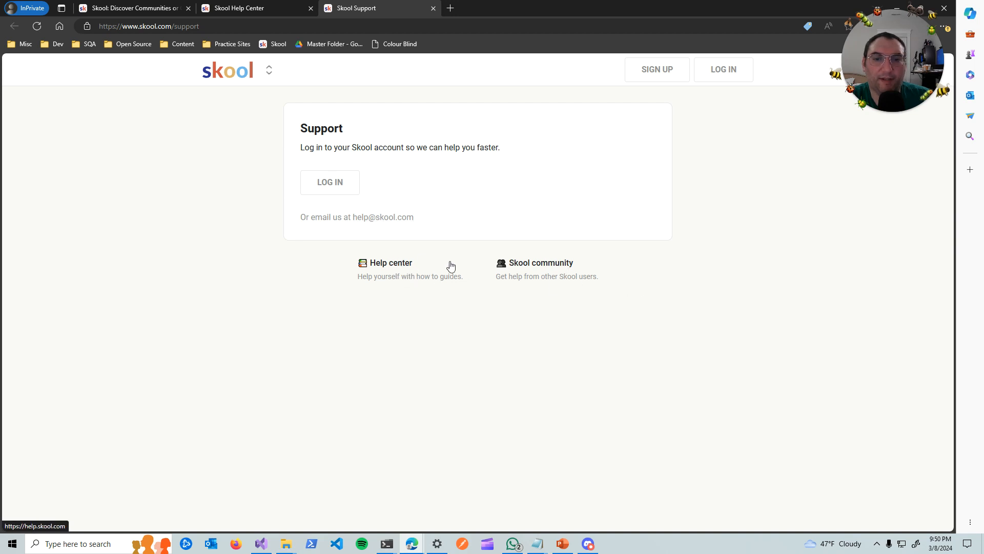
mouse_move(553, 224)
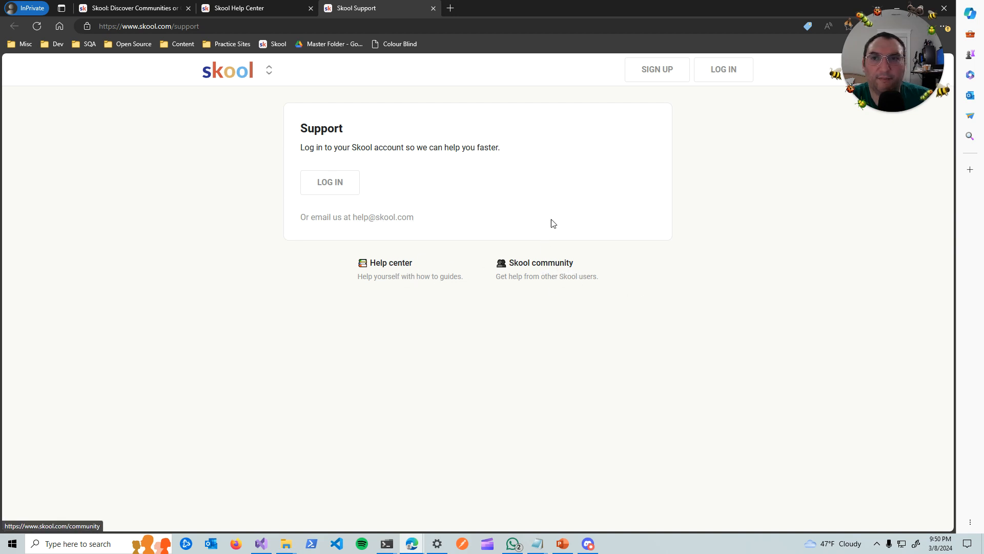
mouse_move(229, 189)
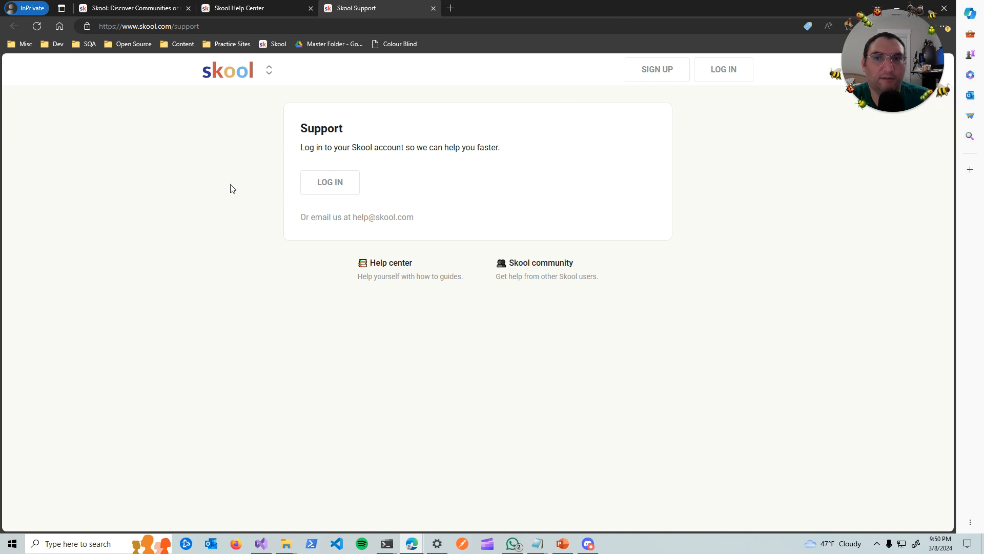
mouse_move(280, 71)
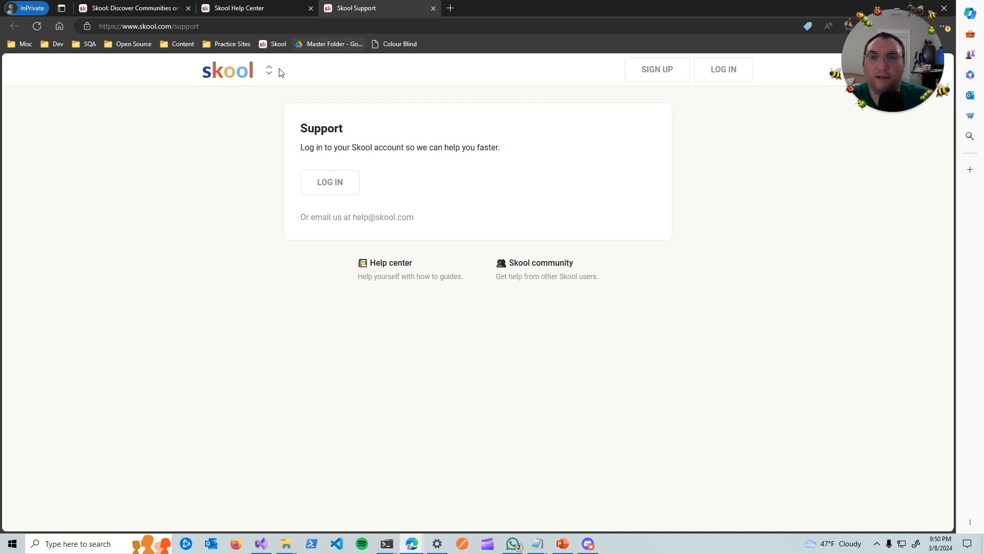
mouse_move(133, 266)
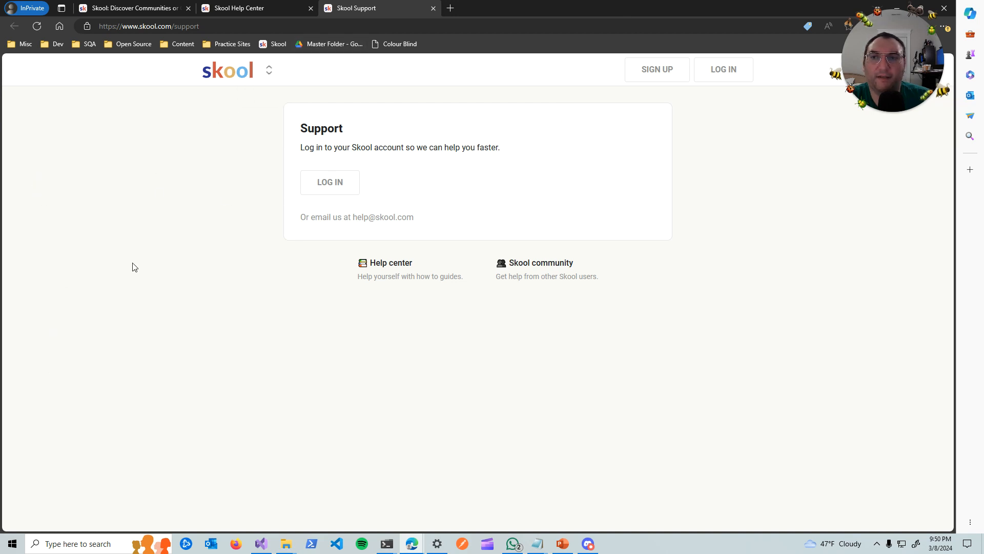
Step: Close the Support tab and browse the Help Center category cards from Group basics to Affiliate
left_click(433, 8)
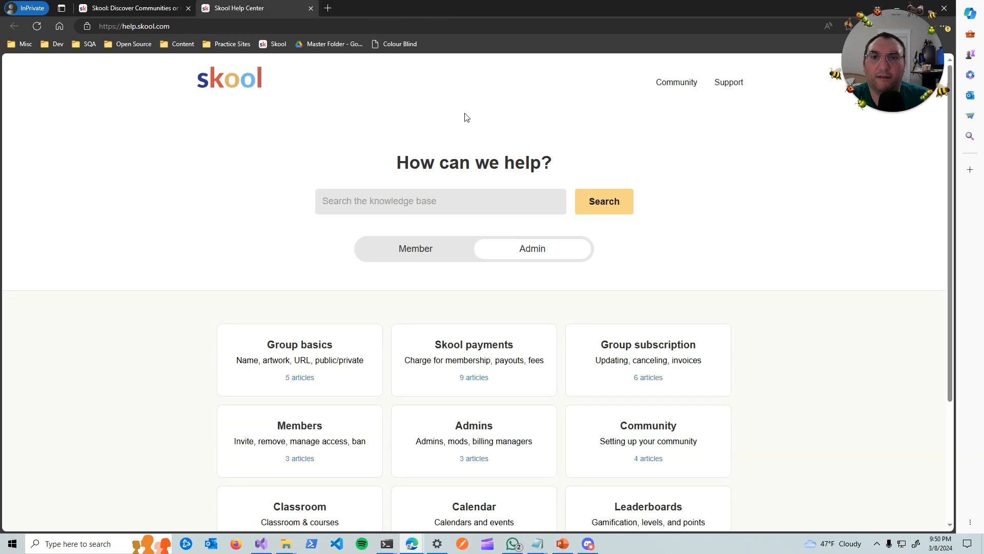
scroll("down", 3)
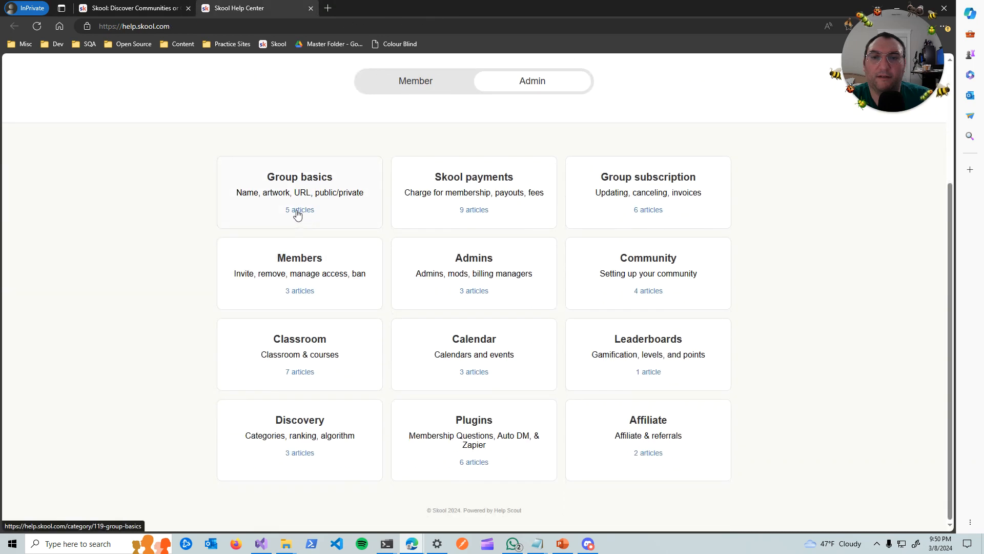
mouse_move(540, 194)
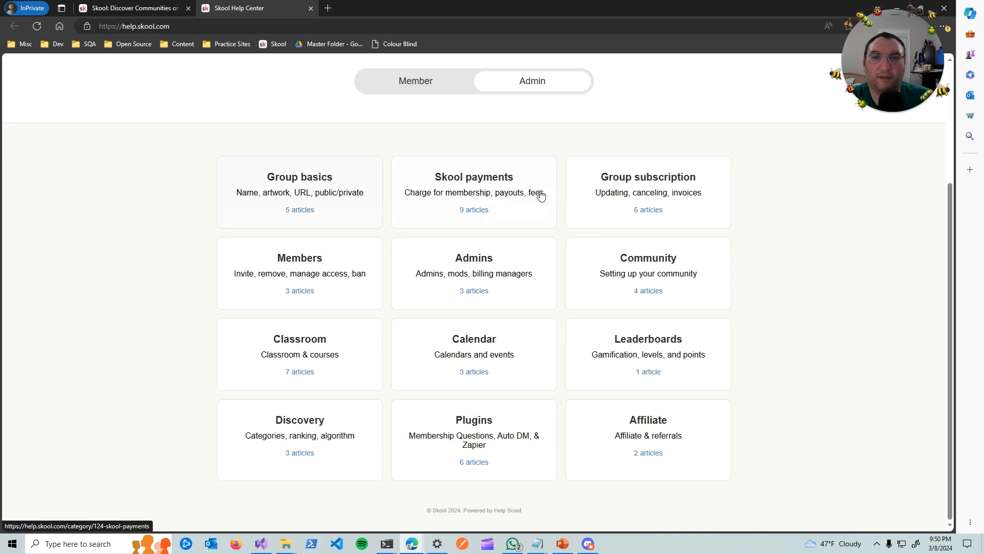
scroll("up", 3)
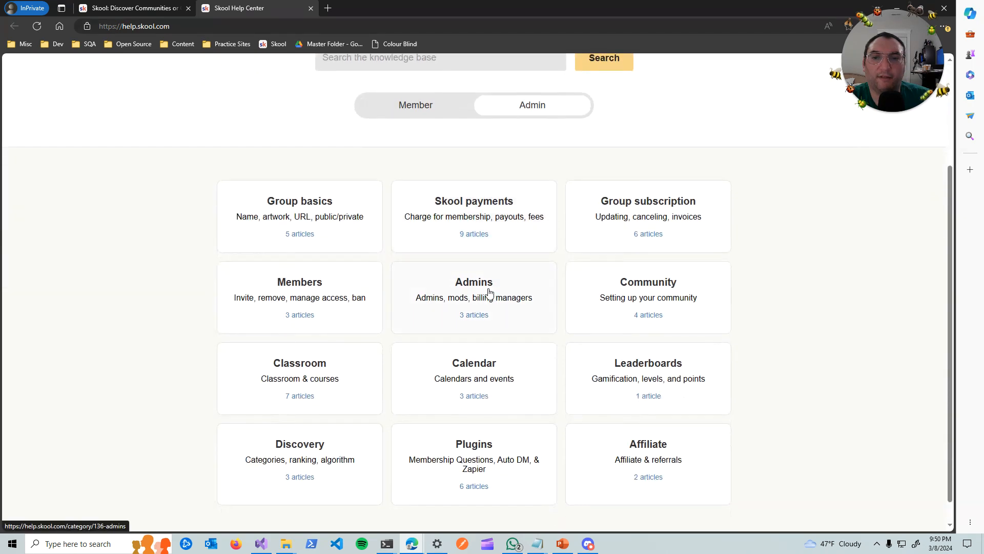
scroll("up", 3)
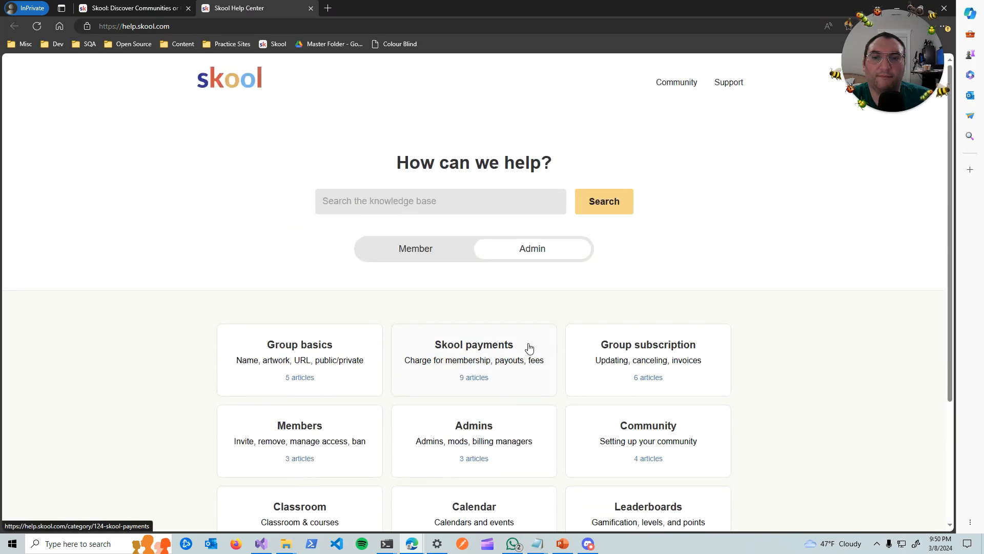
mouse_move(225, 123)
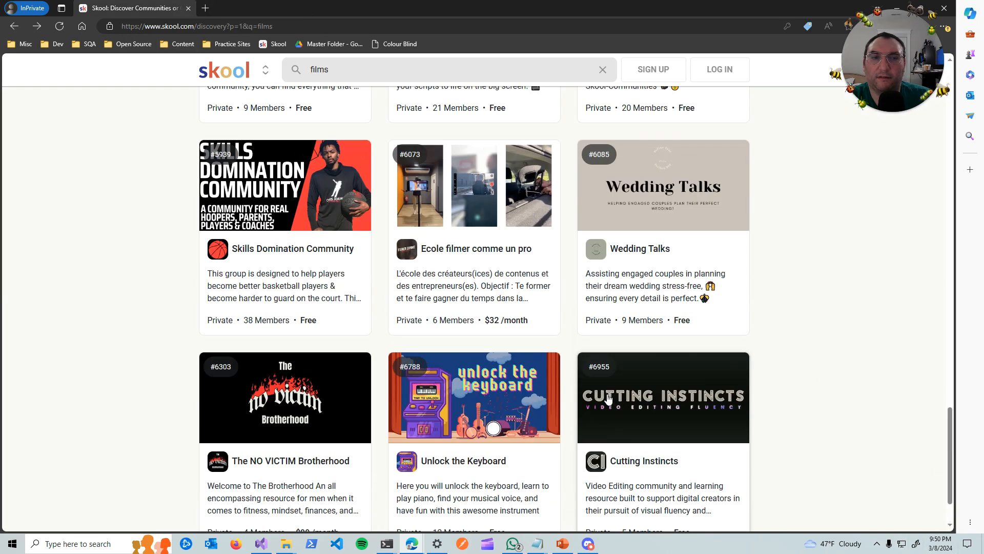
scroll("up", 3)
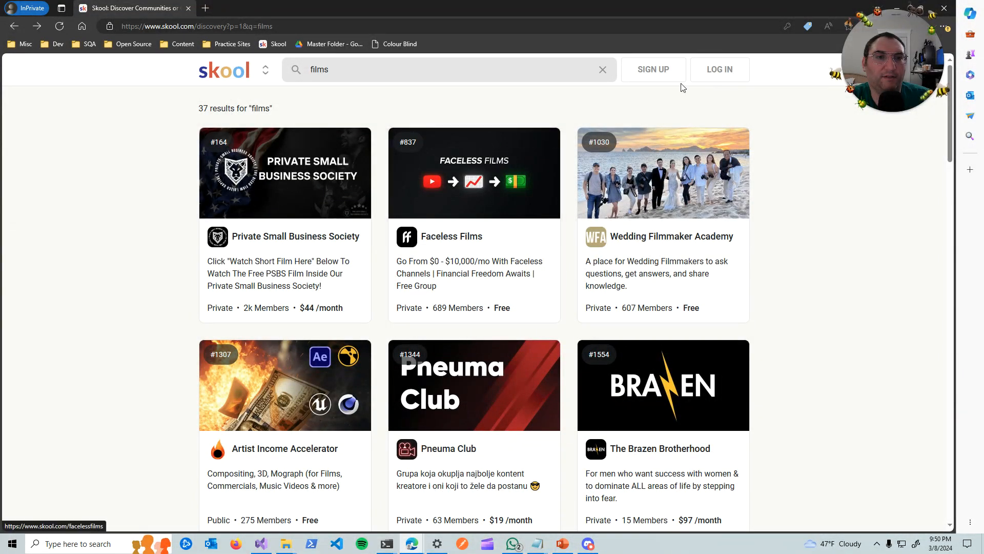
left_click(653, 68)
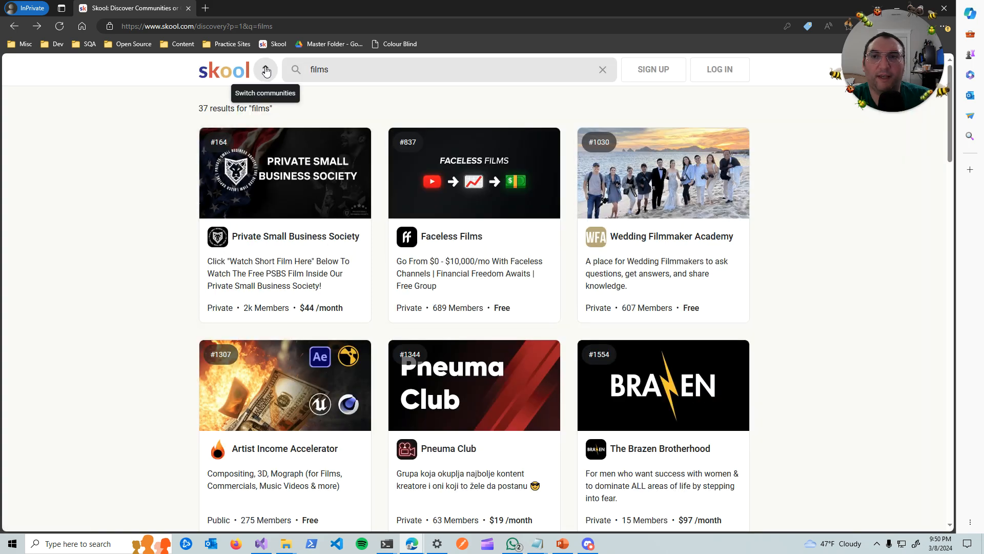
mouse_move(264, 71)
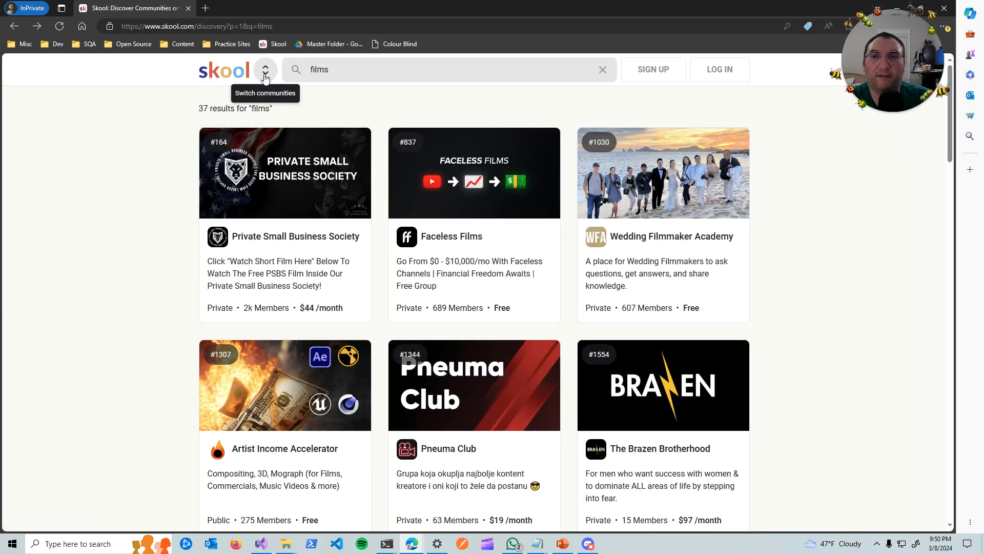
left_click(264, 69)
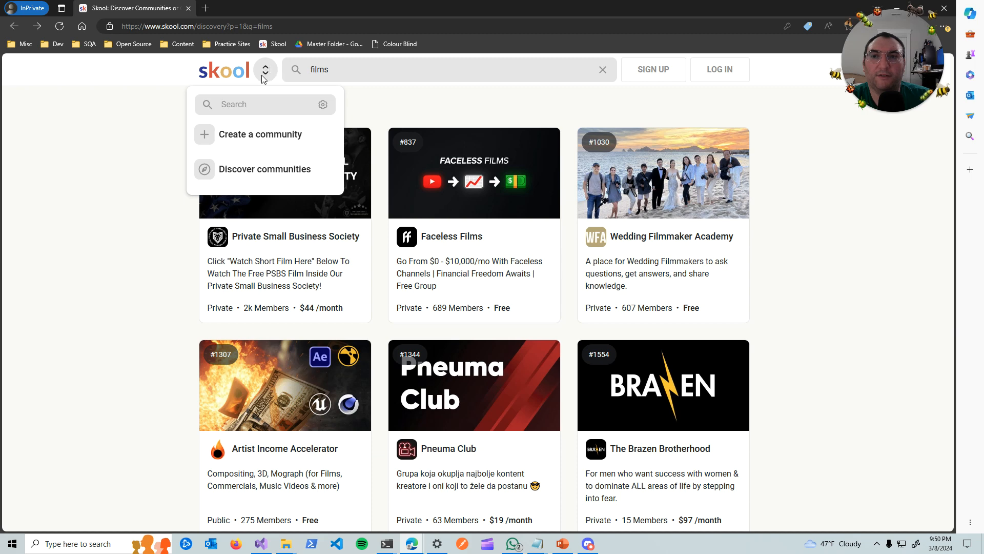
mouse_move(334, 100)
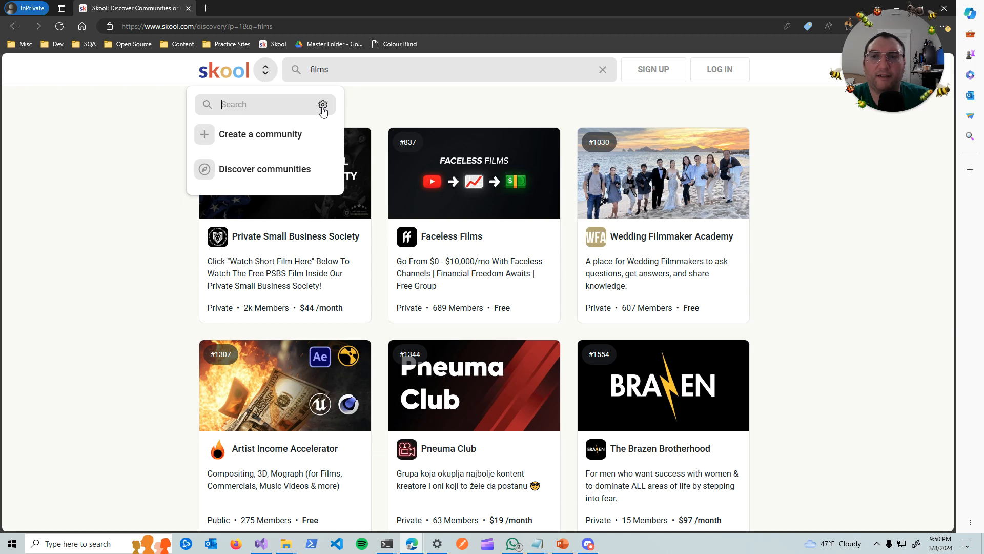
mouse_move(305, 109)
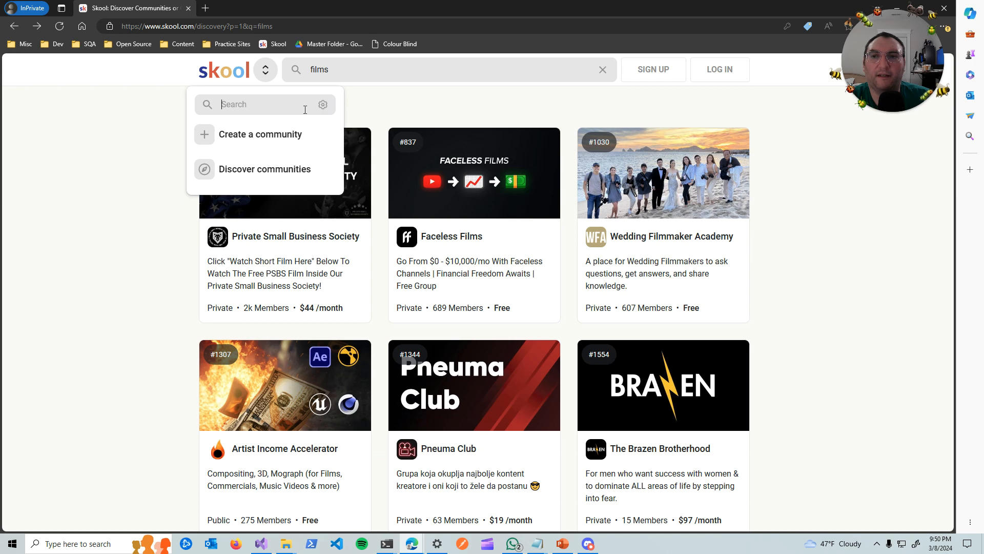
mouse_move(264, 169)
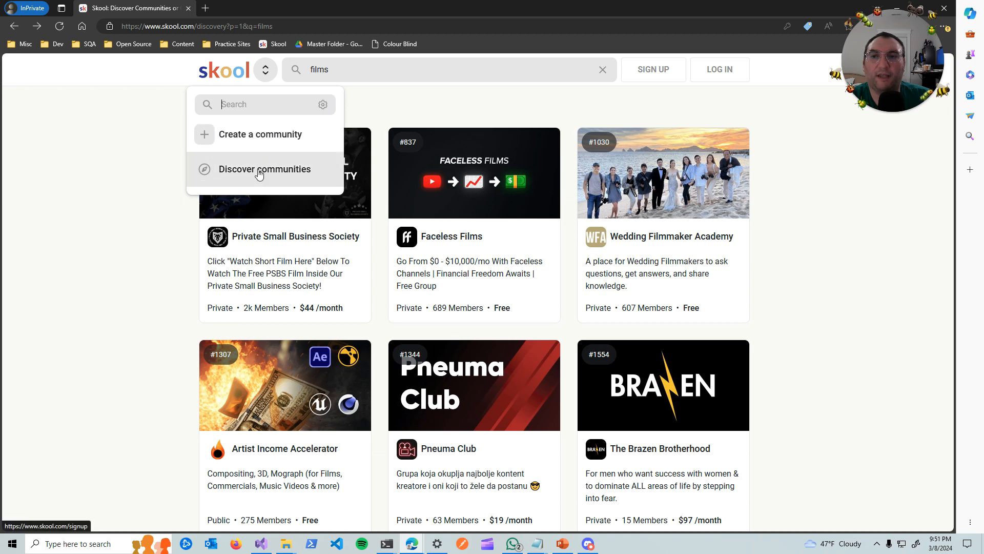
mouse_move(197, 106)
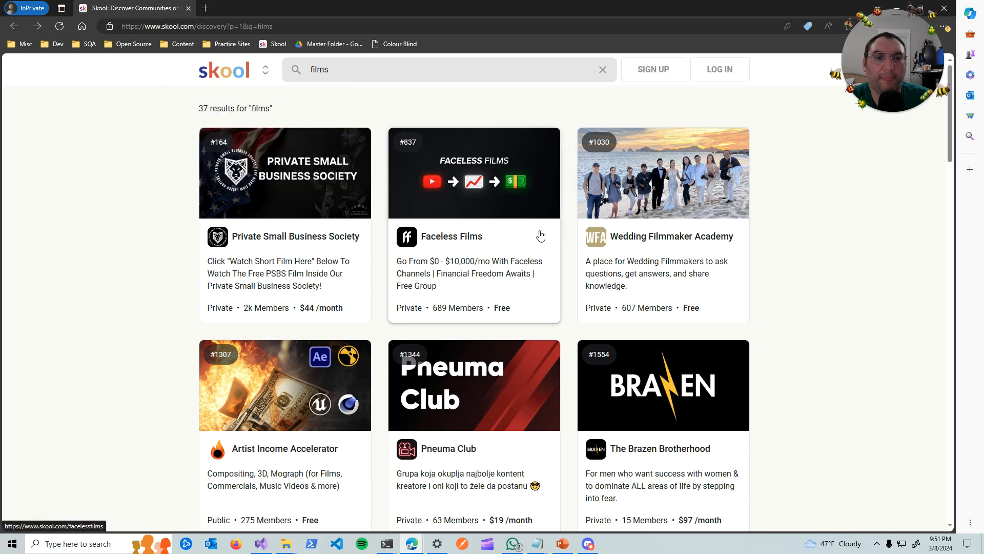
scroll("down", 3)
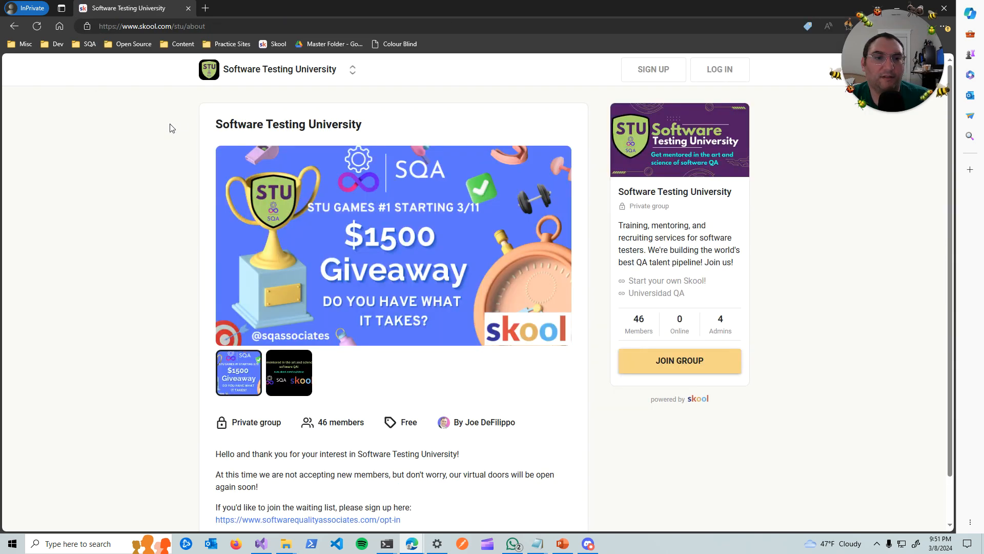
mouse_move(689, 364)
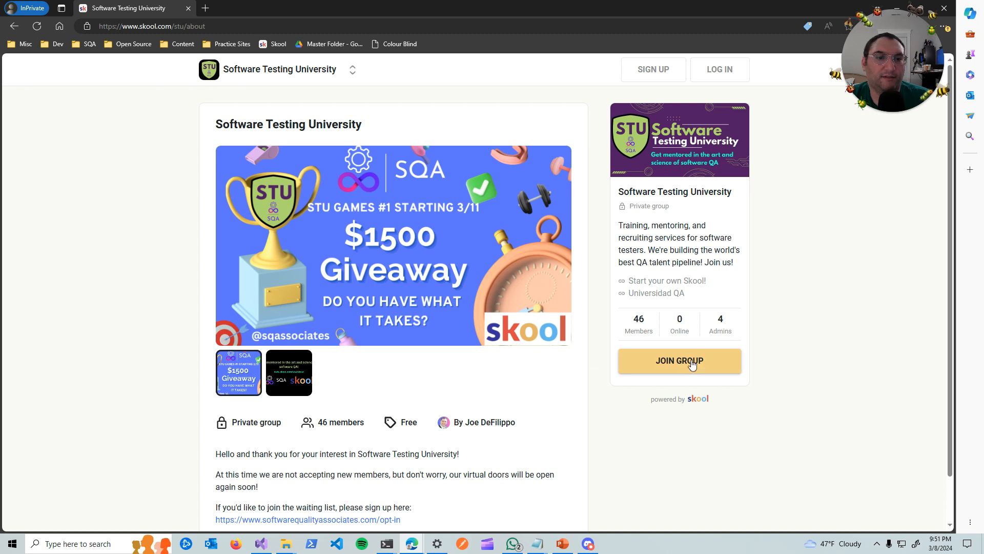
scroll("down", 3)
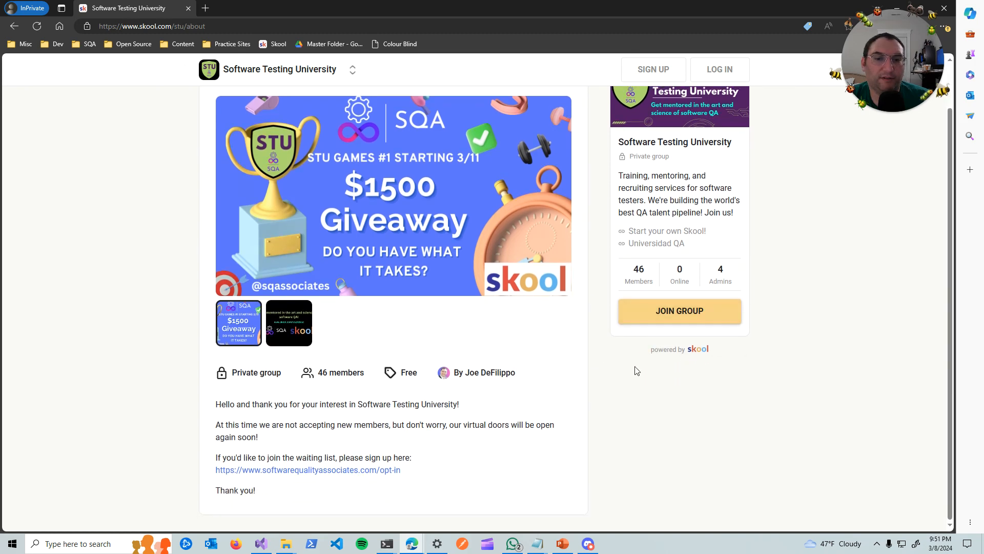
left_click(289, 323)
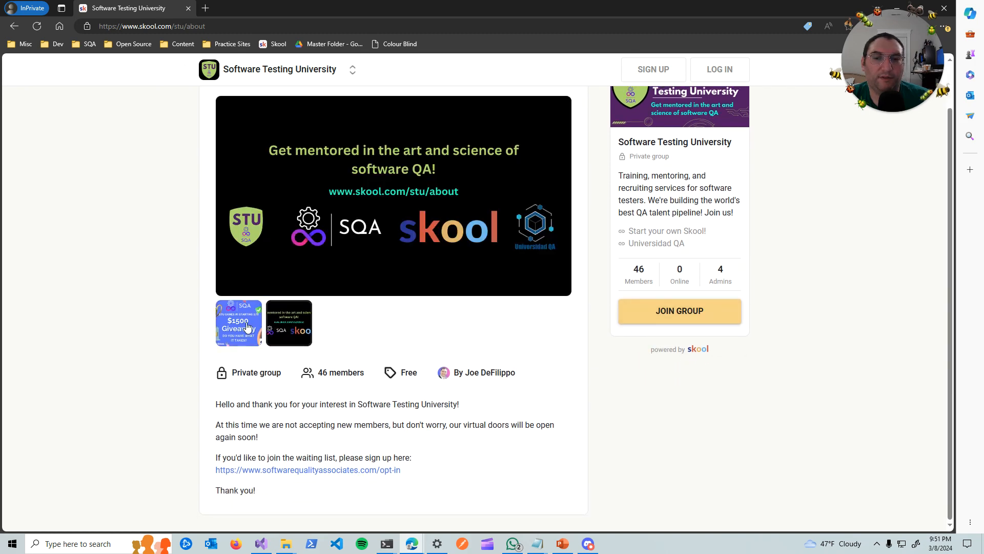
left_click(239, 323)
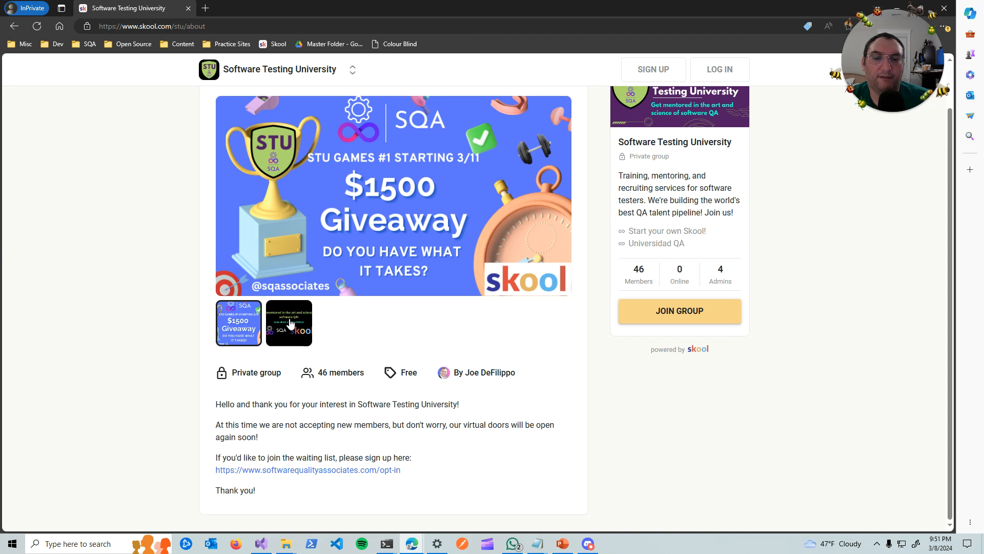
mouse_move(244, 370)
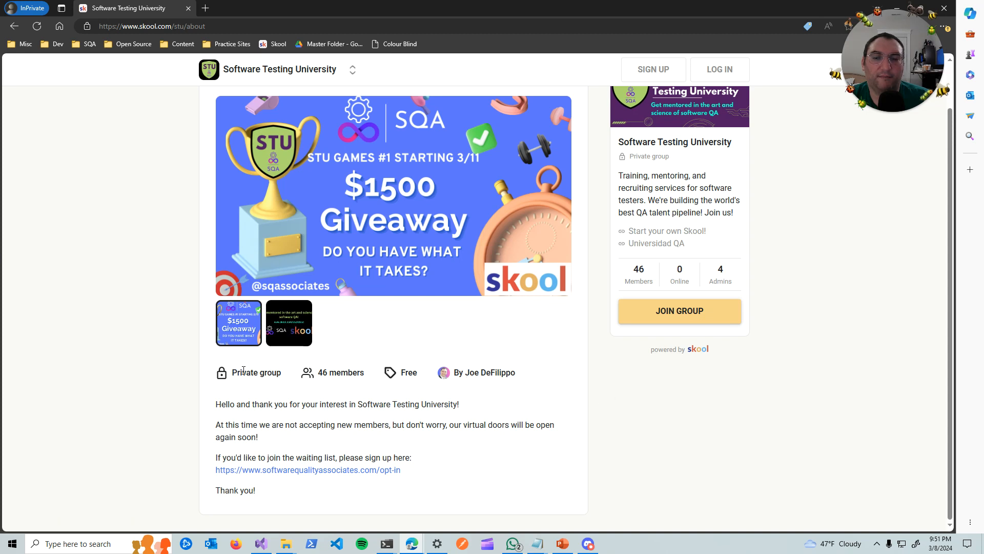
mouse_move(276, 487)
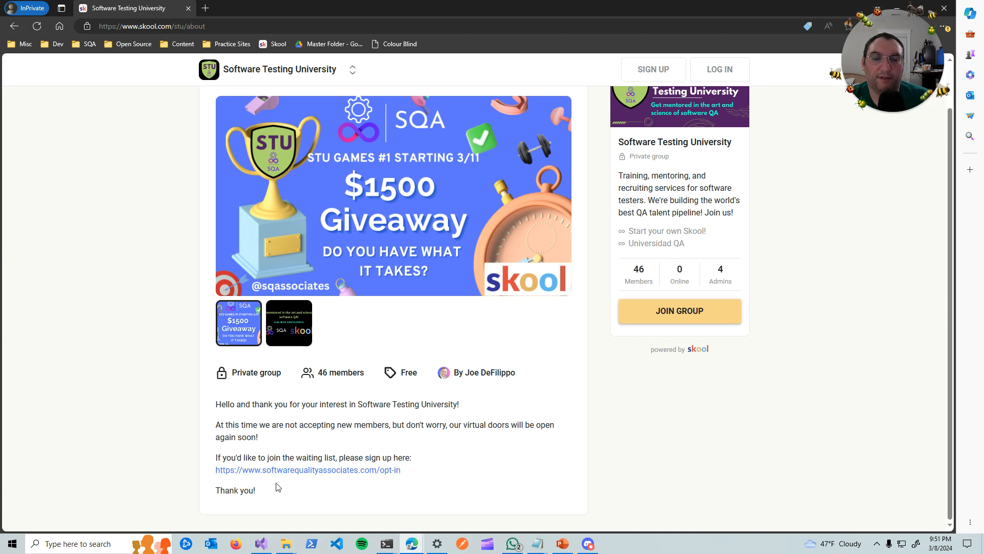
scroll("up", 3)
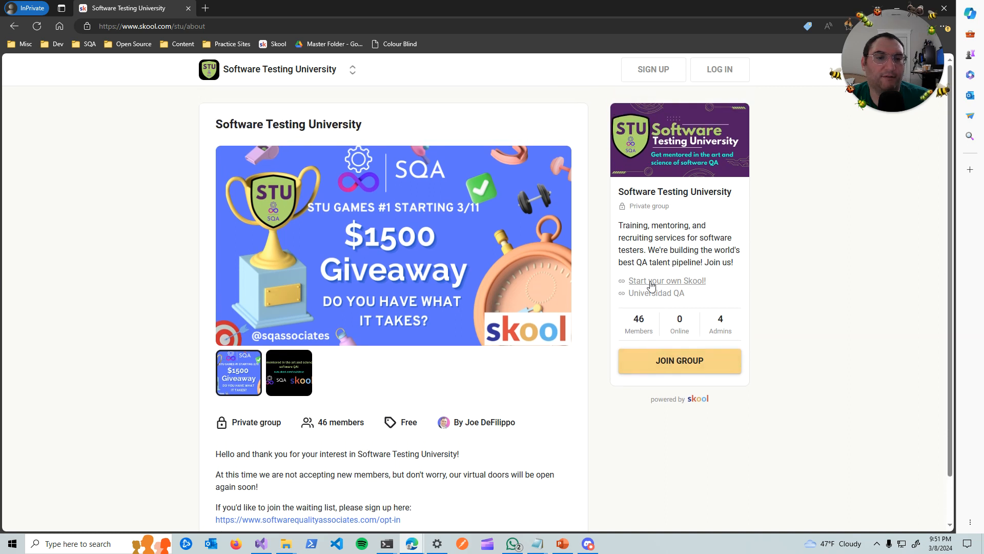
mouse_move(651, 191)
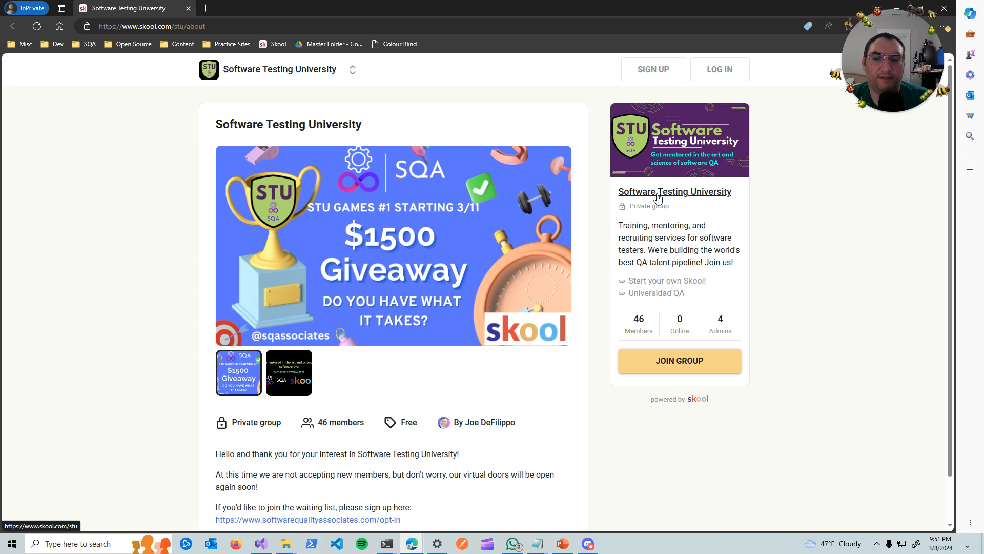
mouse_move(675, 197)
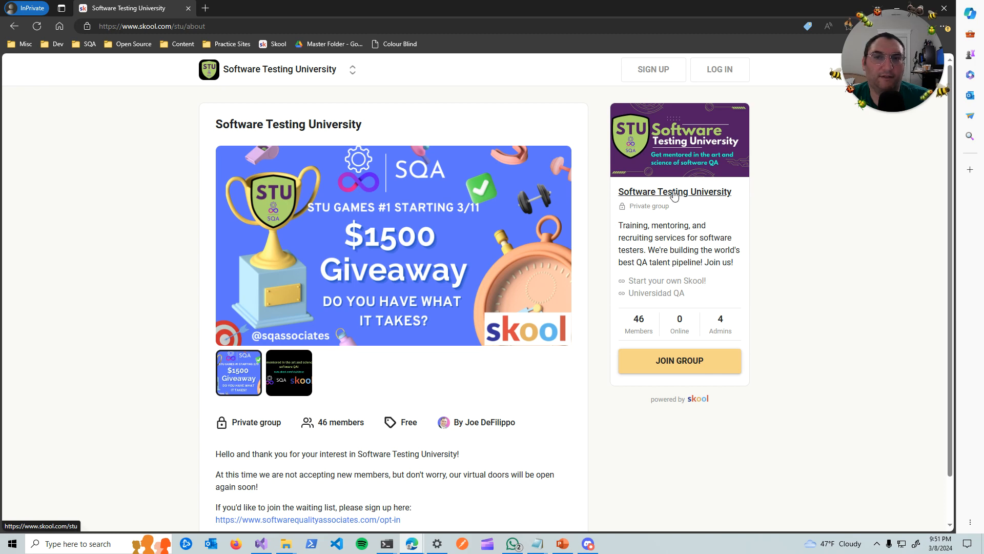
mouse_move(657, 195)
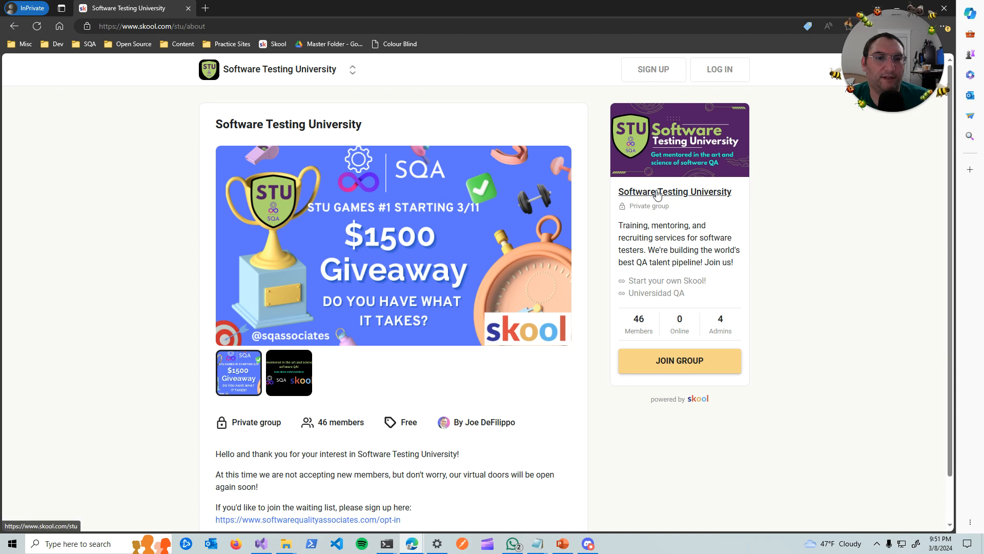
mouse_move(658, 194)
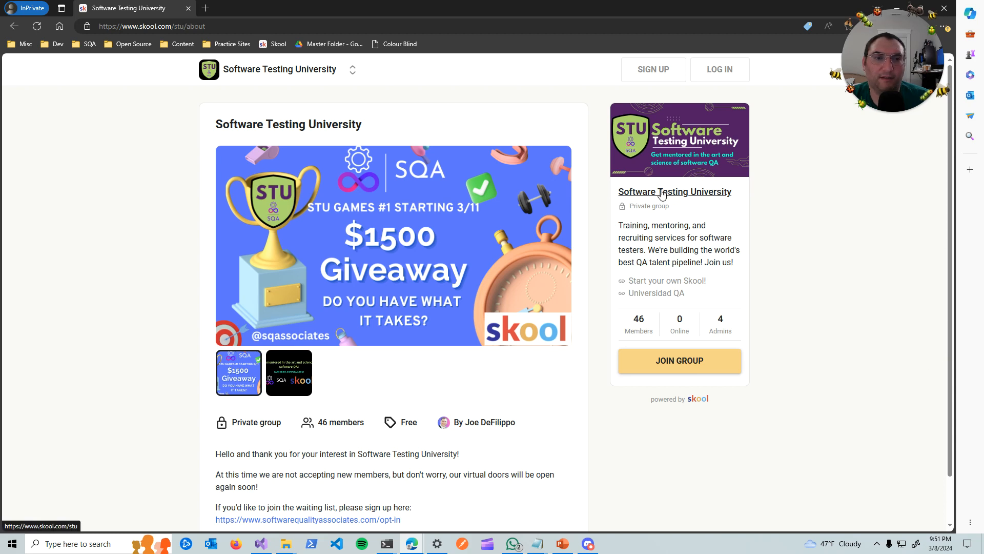
mouse_move(790, 404)
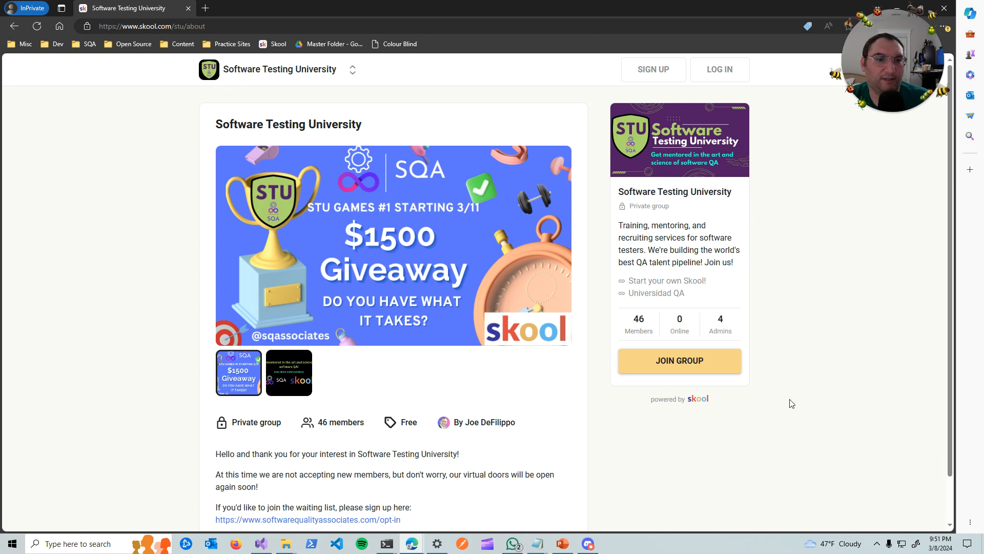
mouse_move(674, 192)
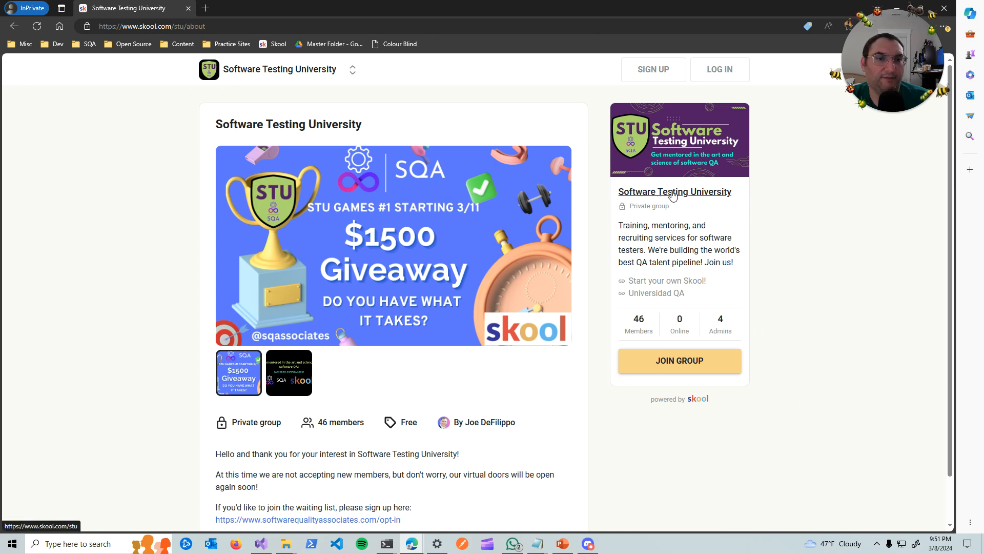
mouse_move(665, 465)
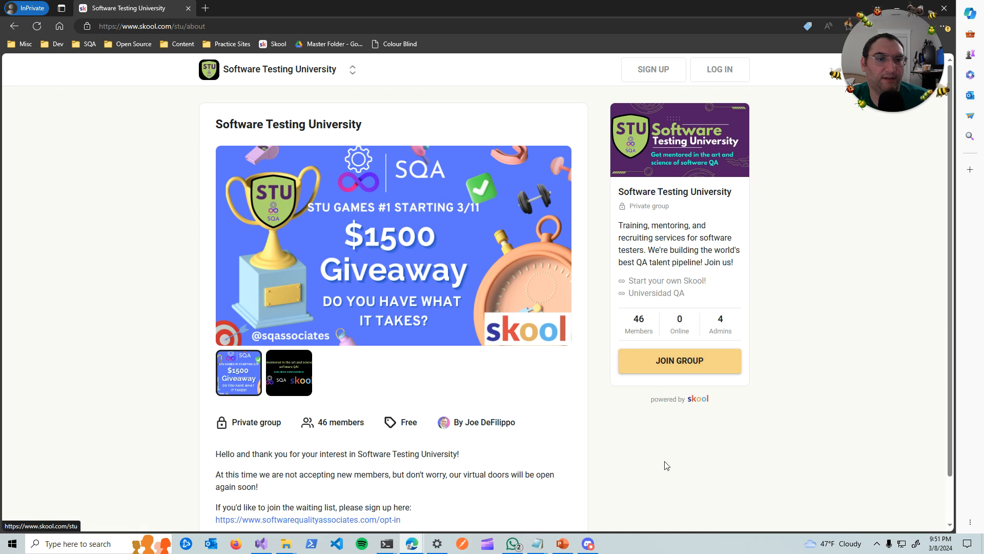
mouse_move(679, 322)
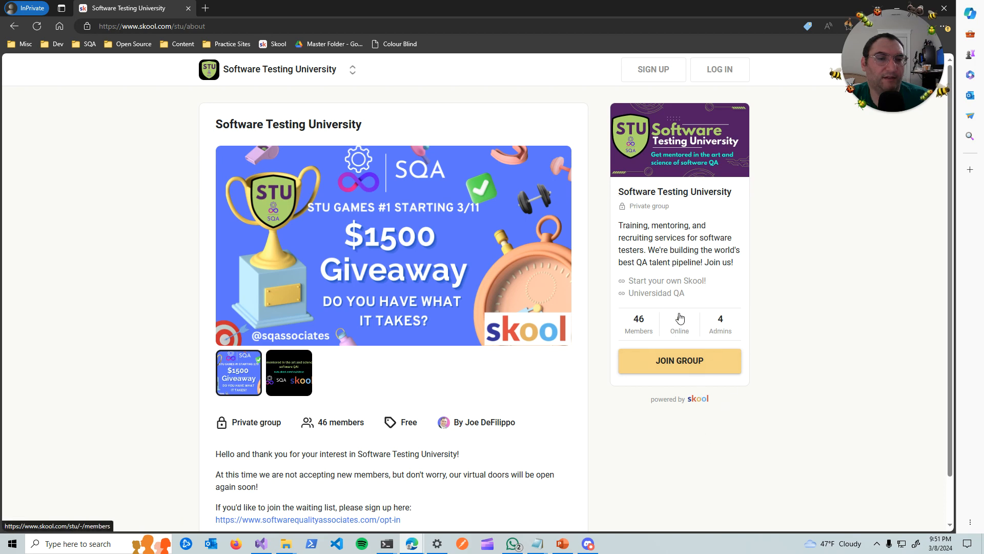
mouse_move(719, 322)
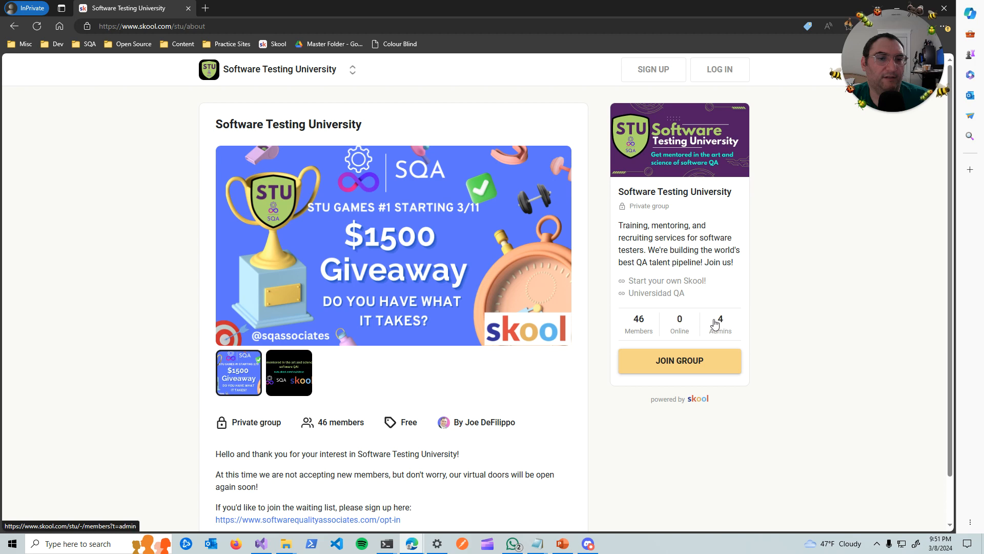
mouse_move(678, 323)
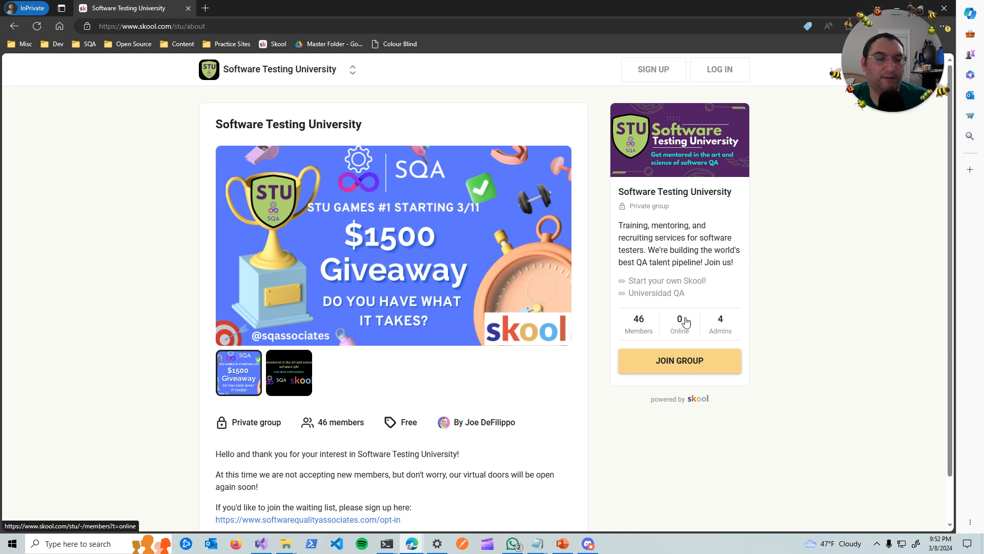
mouse_move(689, 398)
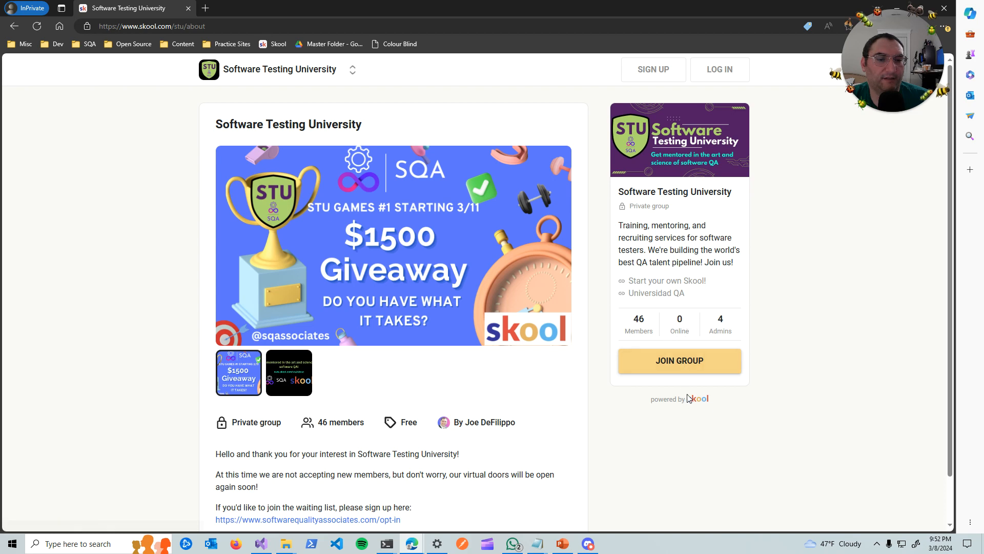
mouse_move(698, 404)
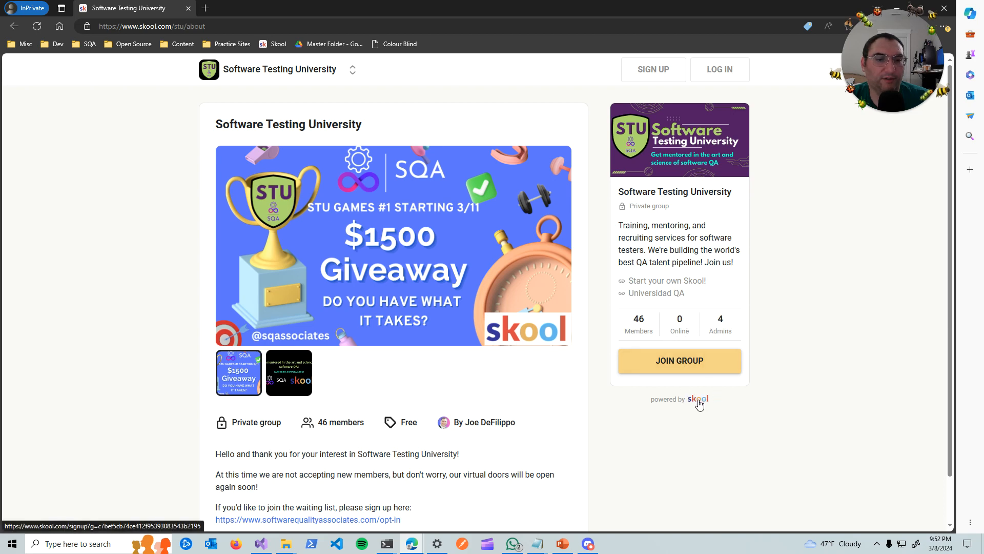
mouse_move(487, 422)
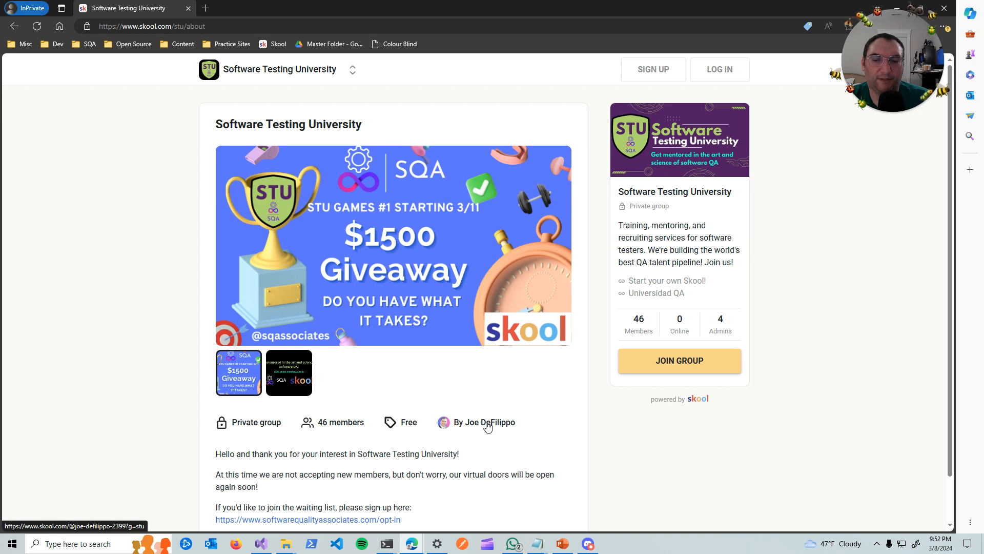
Step: View the group creator's profile and briefly show the contributions filter choices
left_click(488, 422)
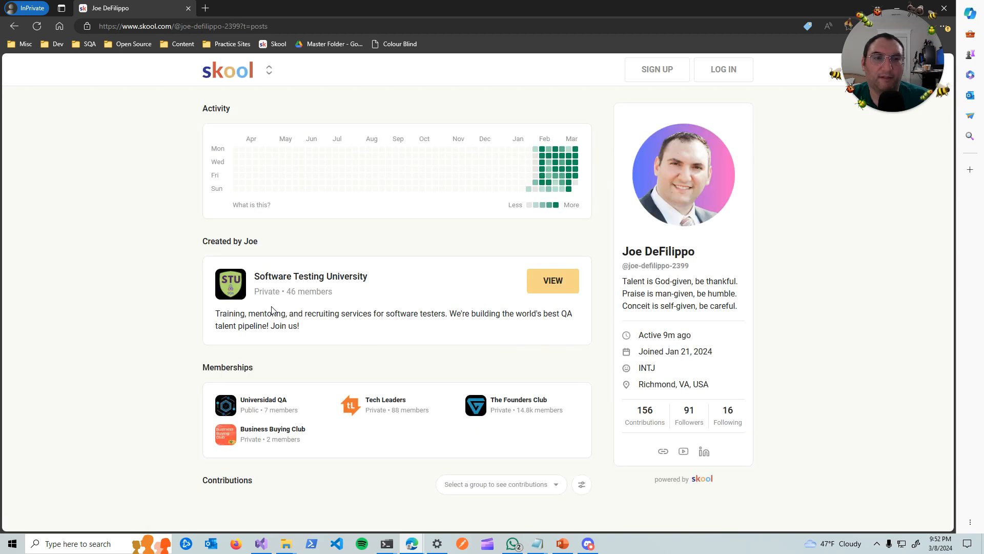
mouse_move(662, 169)
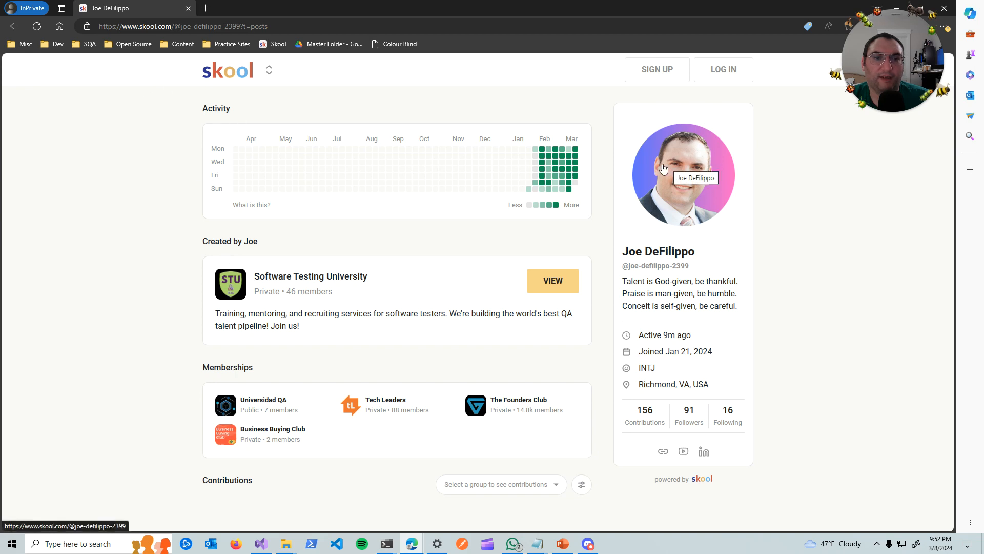
mouse_move(484, 294)
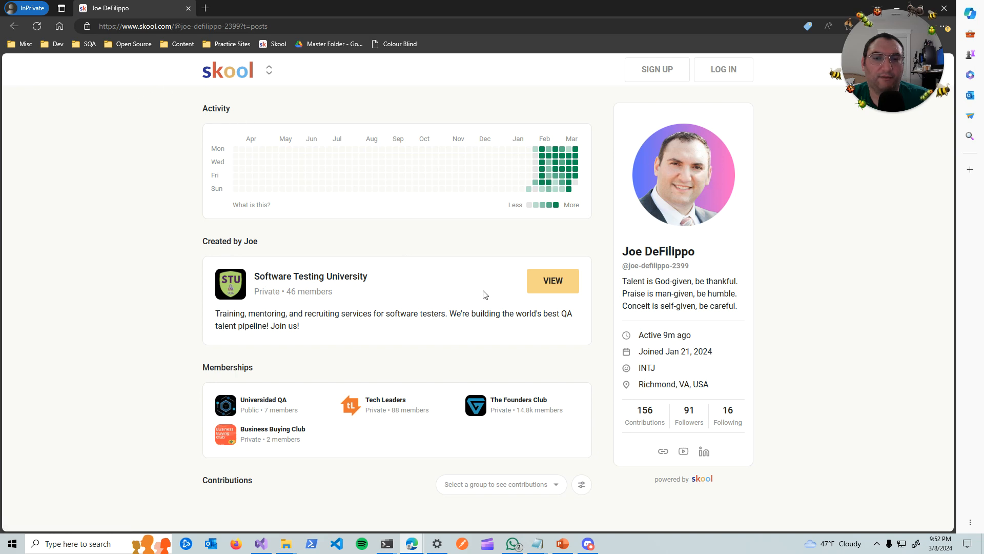
mouse_move(512, 309)
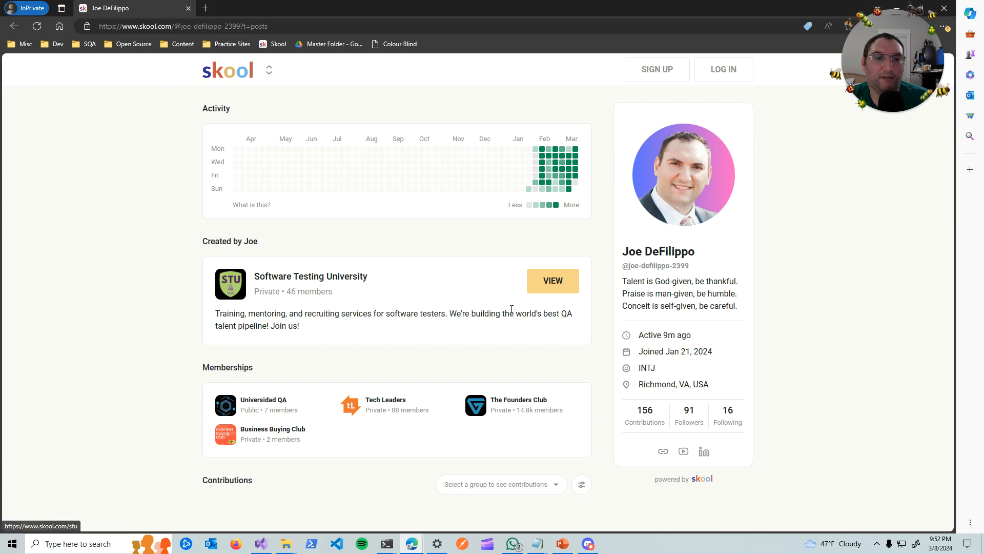
mouse_move(133, 345)
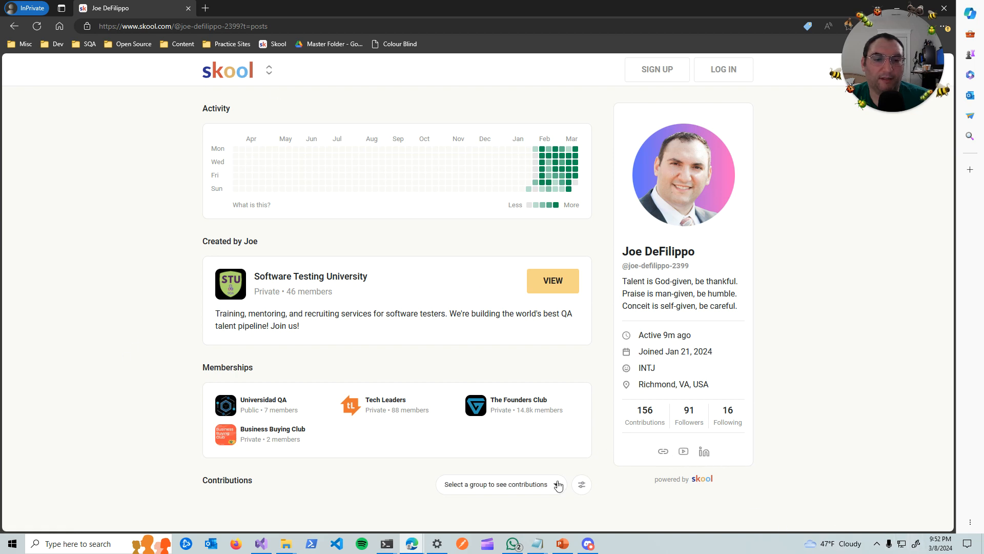
mouse_move(554, 482)
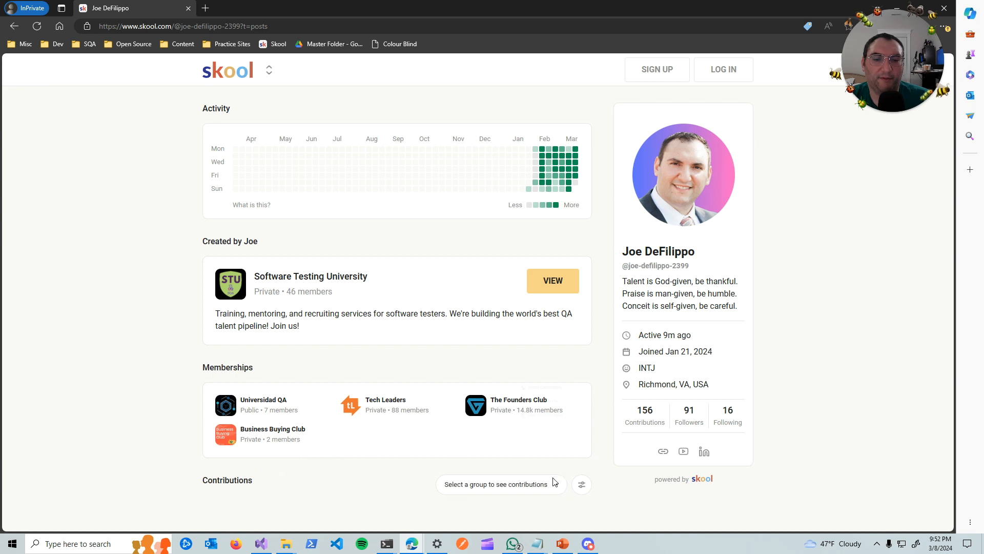
mouse_move(226, 390)
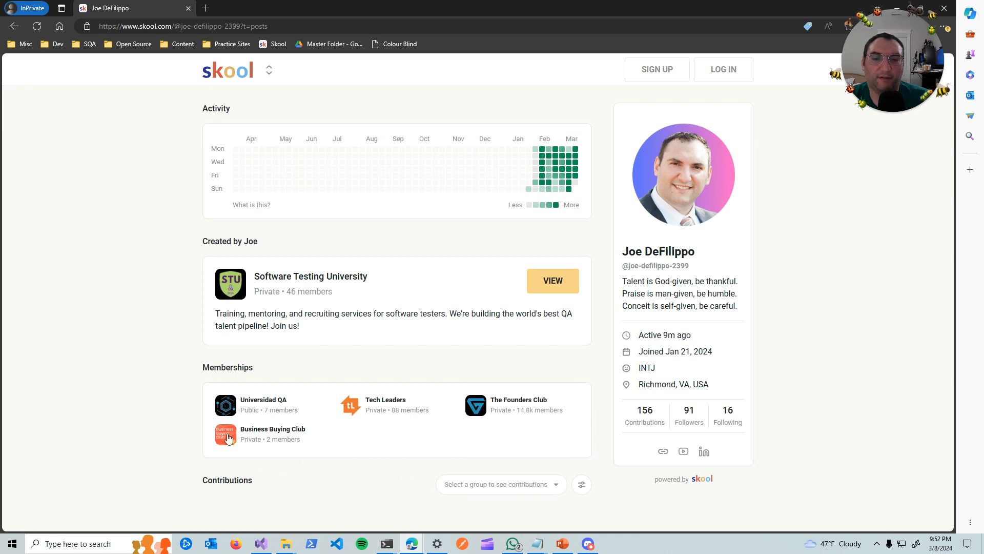
left_click(580, 484)
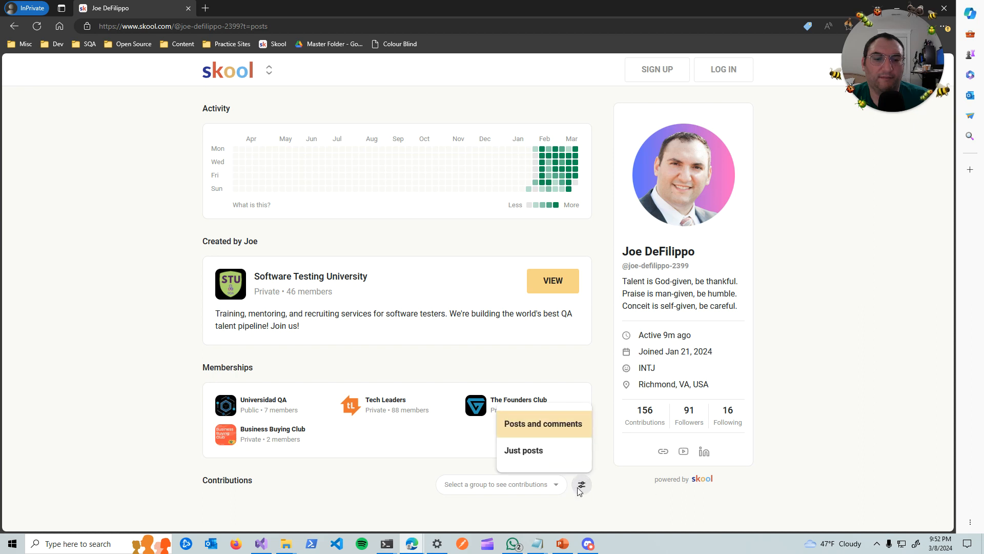
mouse_move(616, 497)
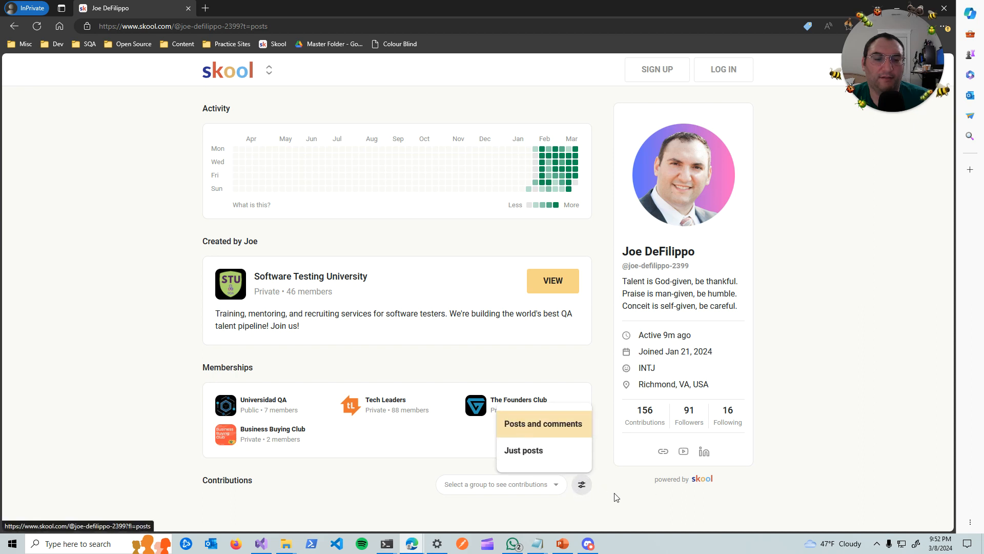
mouse_move(630, 497)
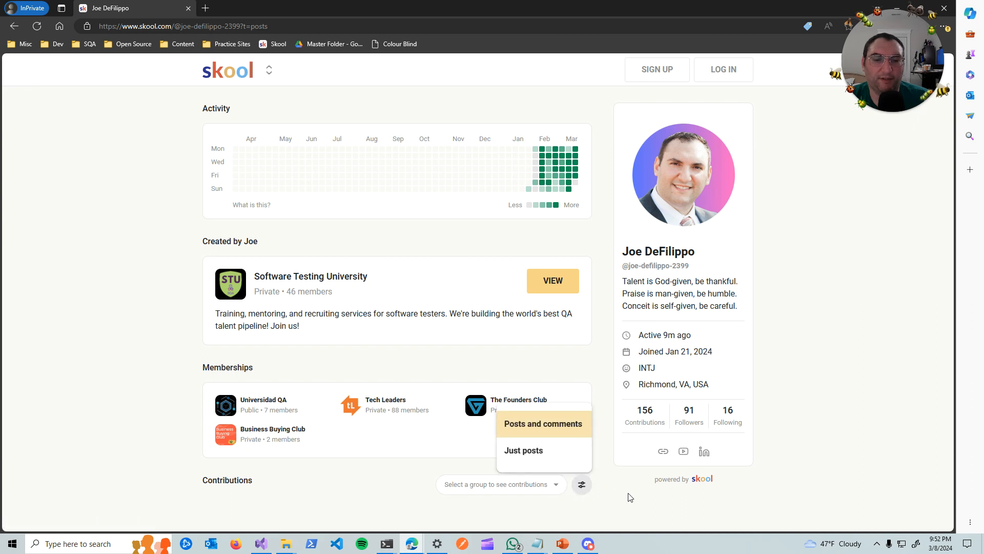
left_click(499, 483)
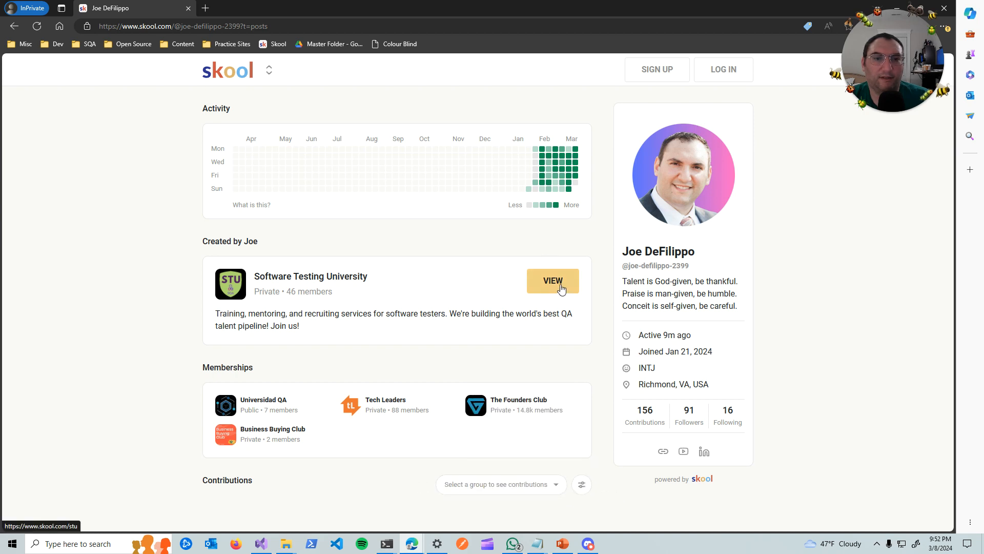
mouse_move(505, 245)
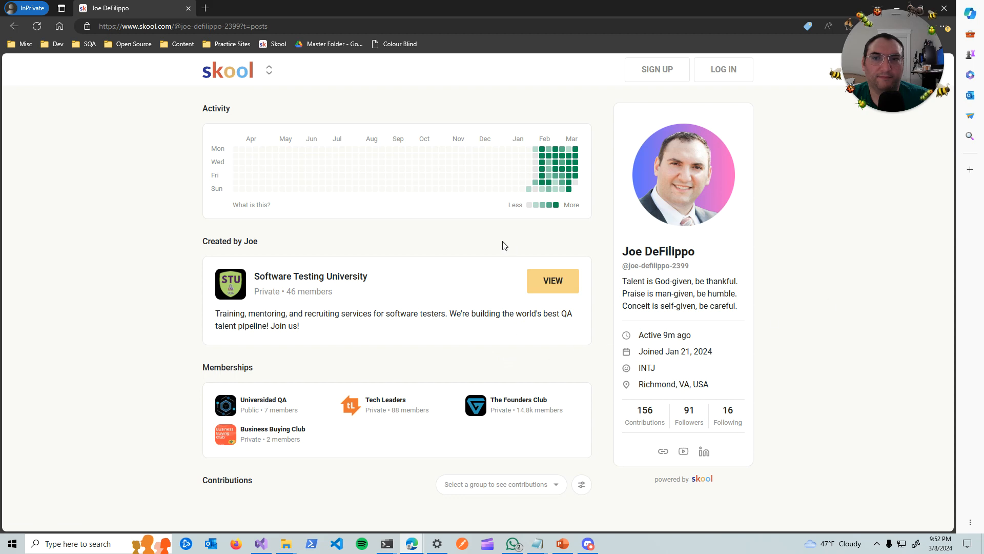
mouse_move(243, 480)
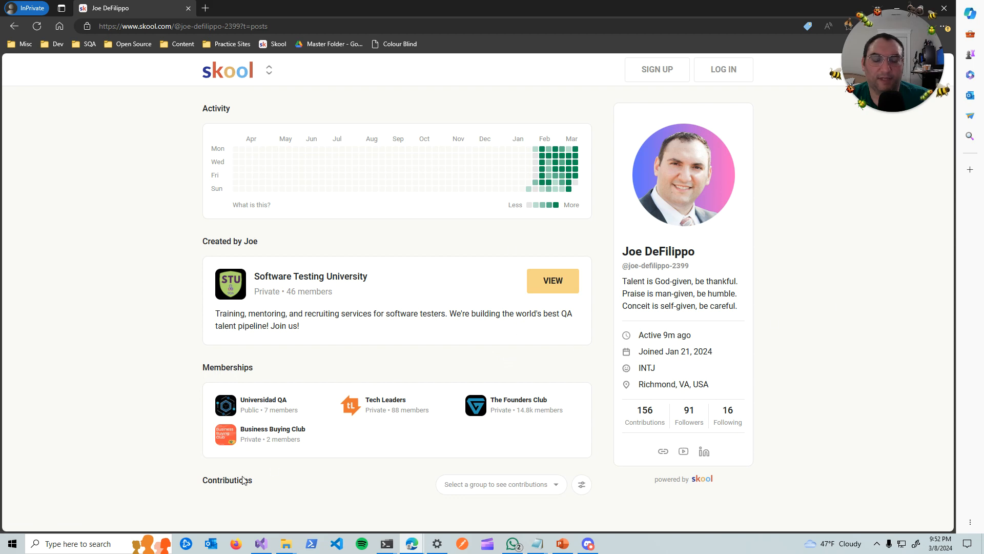
mouse_move(448, 91)
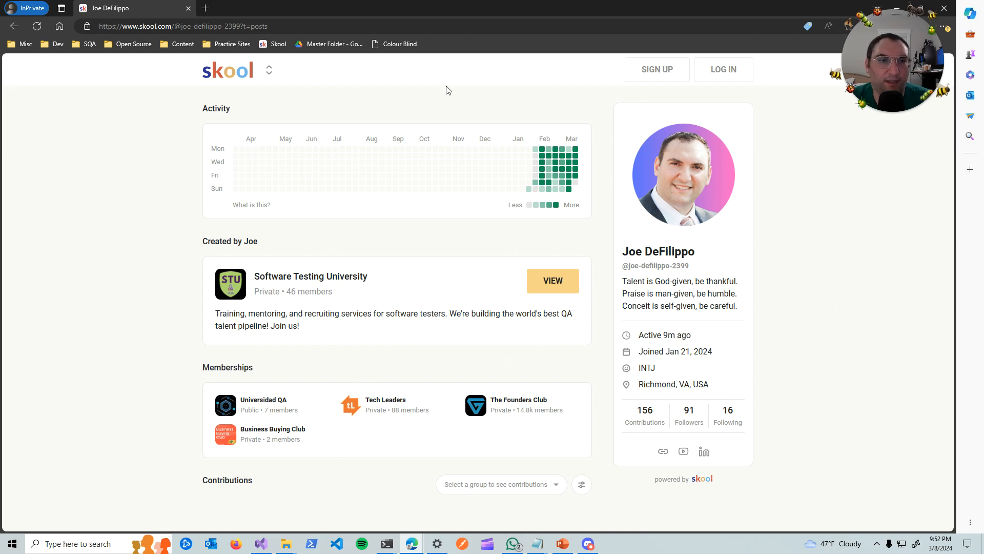
Step: Go back to the Software Testing University about page (private, free, 46 members)
left_click(551, 281)
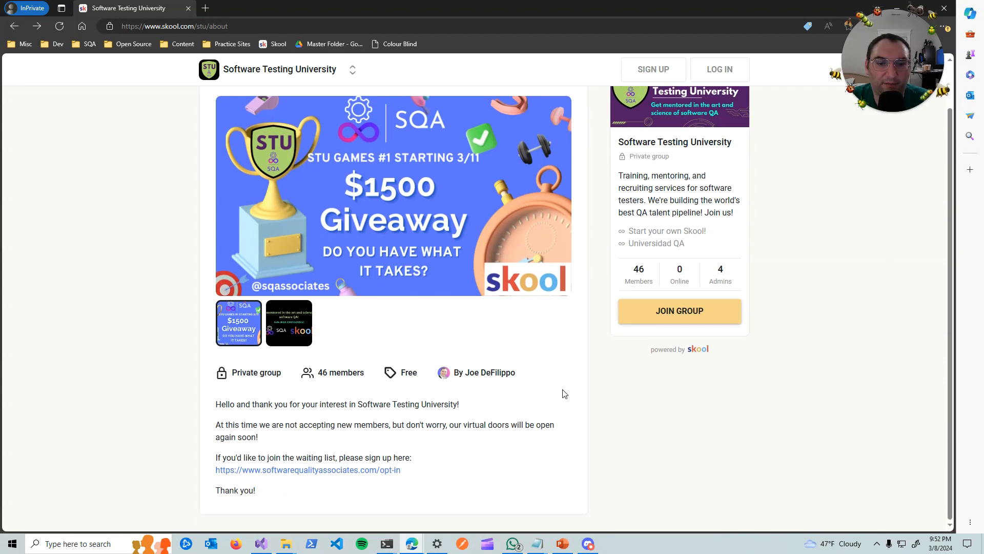
scroll("up", 3)
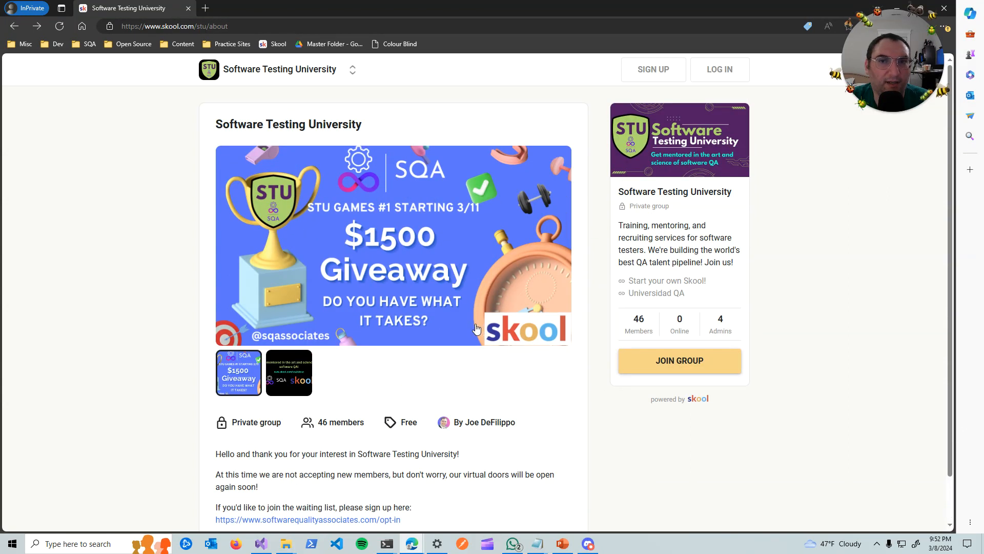
mouse_move(496, 305)
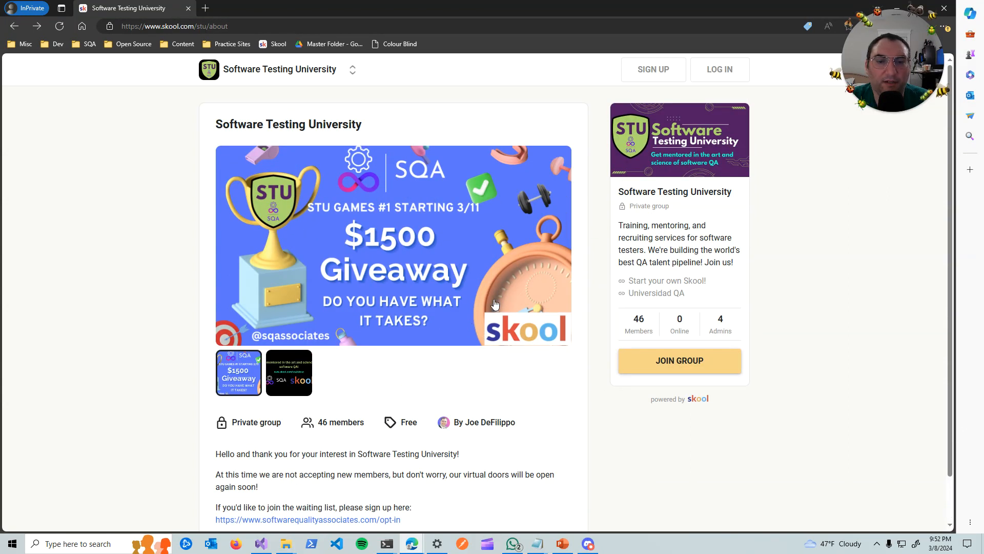
mouse_move(414, 243)
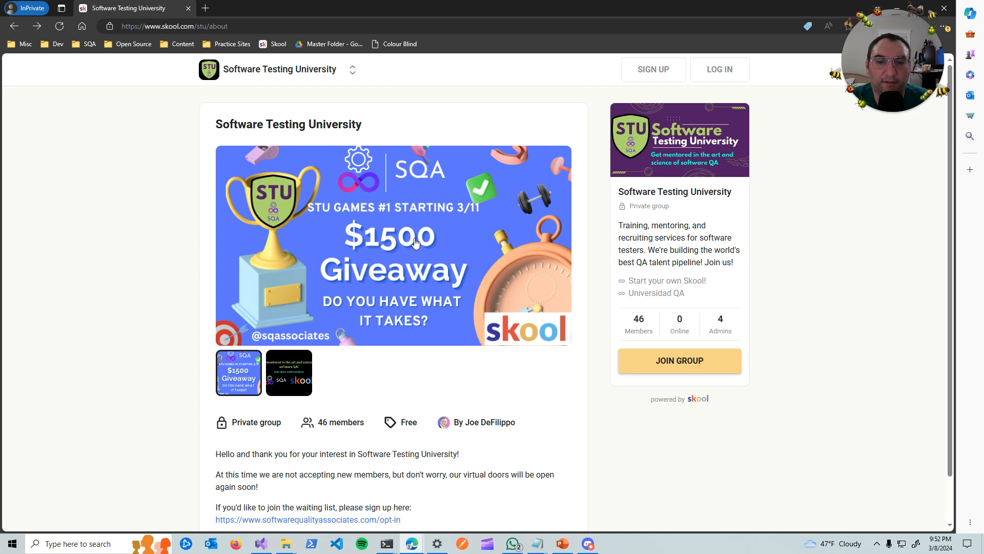
mouse_move(75, 222)
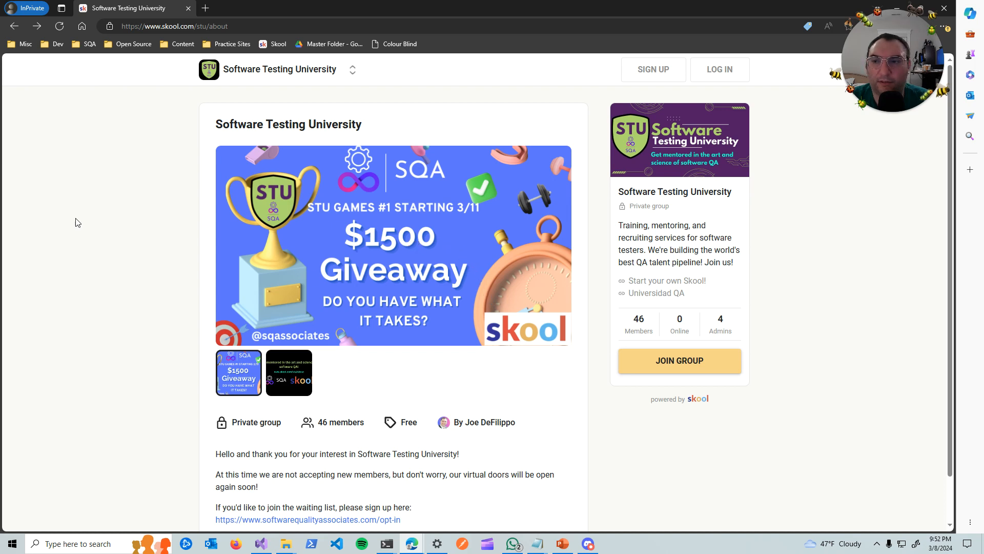
mouse_move(30, 178)
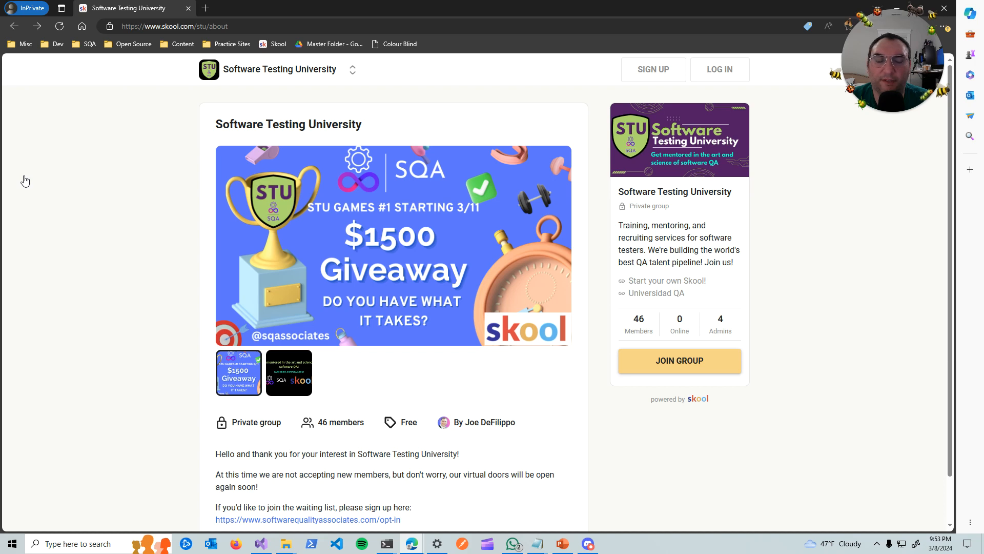
mouse_move(55, 164)
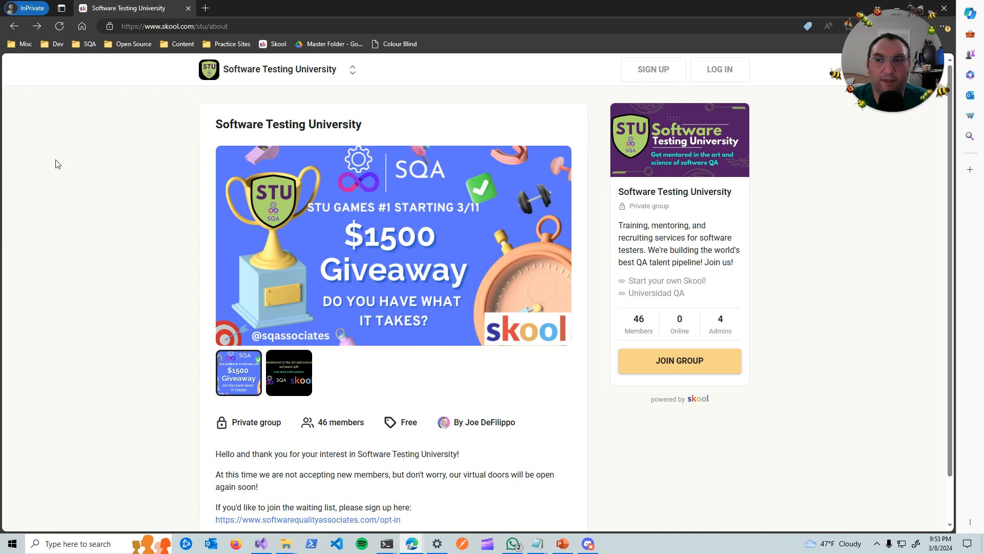